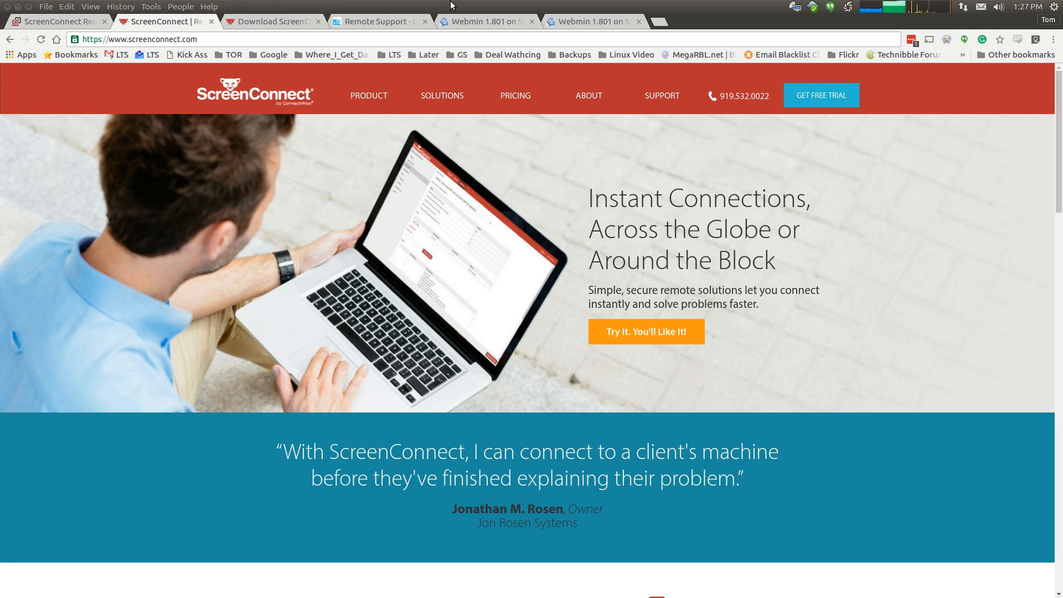
Show the ScreenConnect Administration > Status page with version 5.6.10870.6001 and all checks passed
click(53, 21)
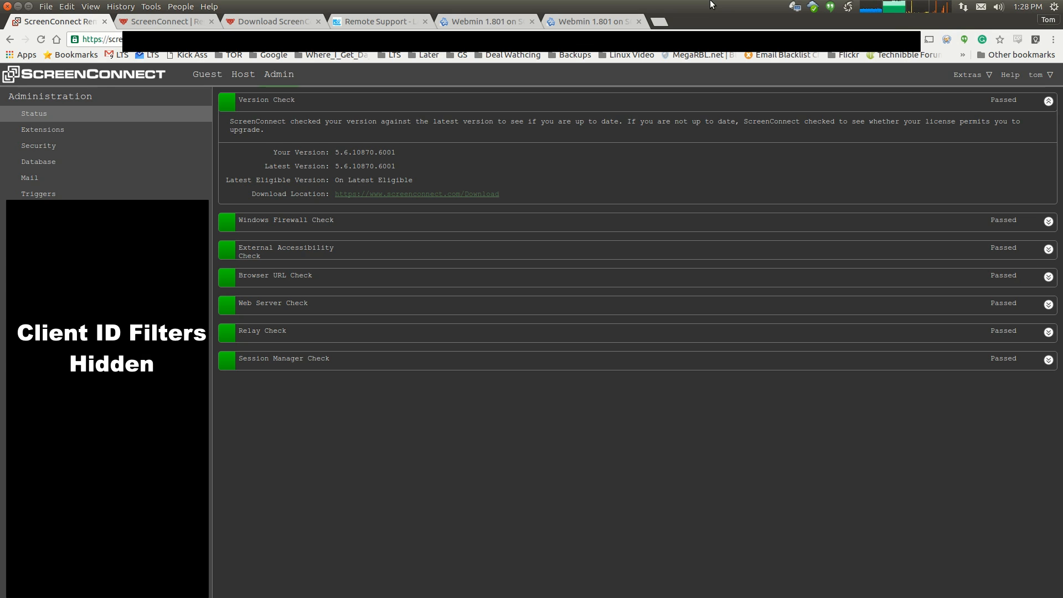
Switch via the remote support page to Webmin's Running Processes list topped by the mono ScreenConnect service
click(377, 21)
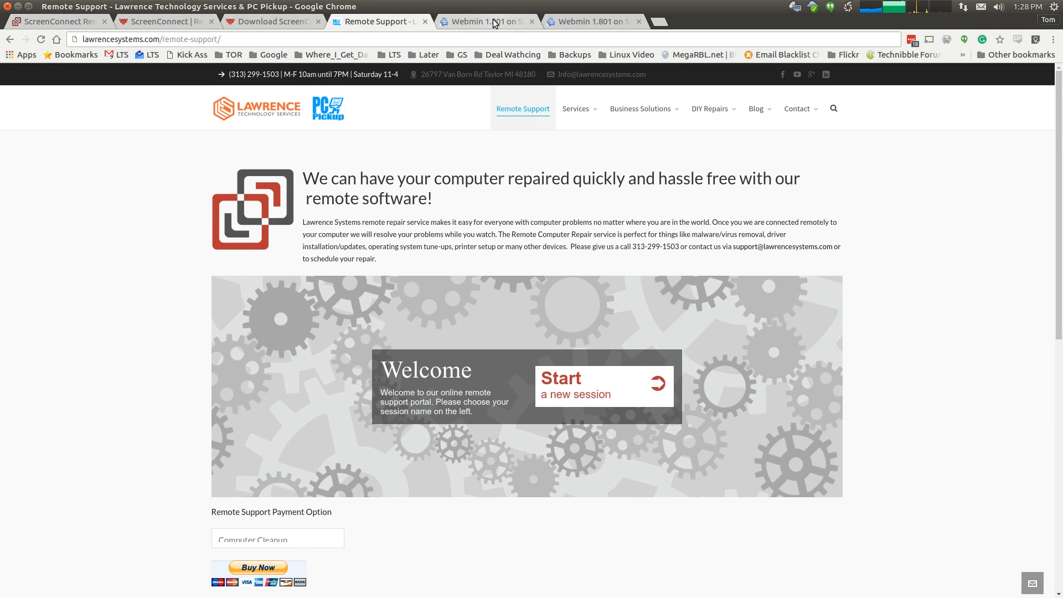
click(485, 21)
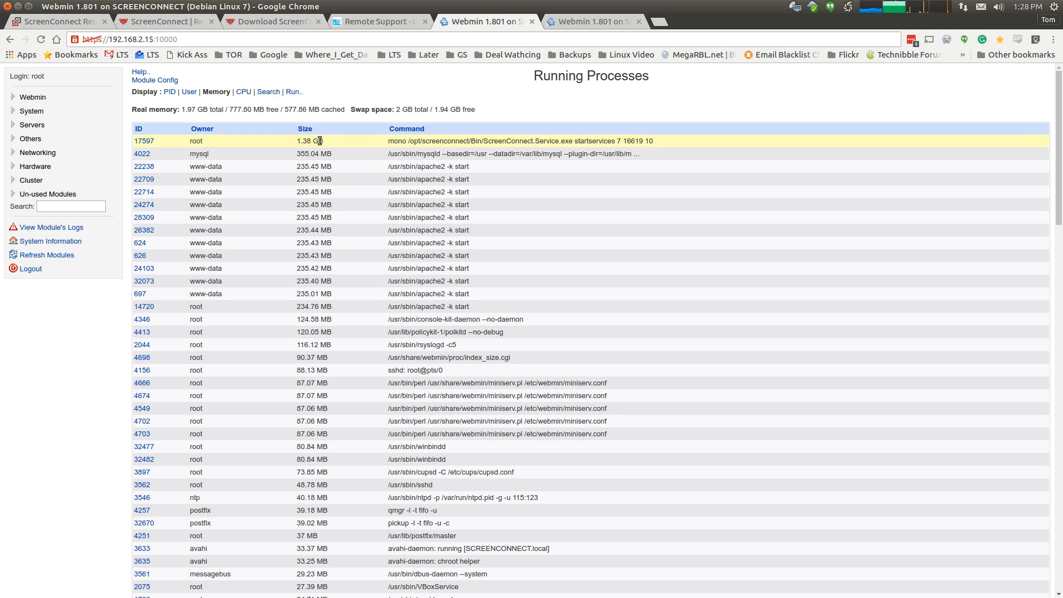
mouse_move(372, 146)
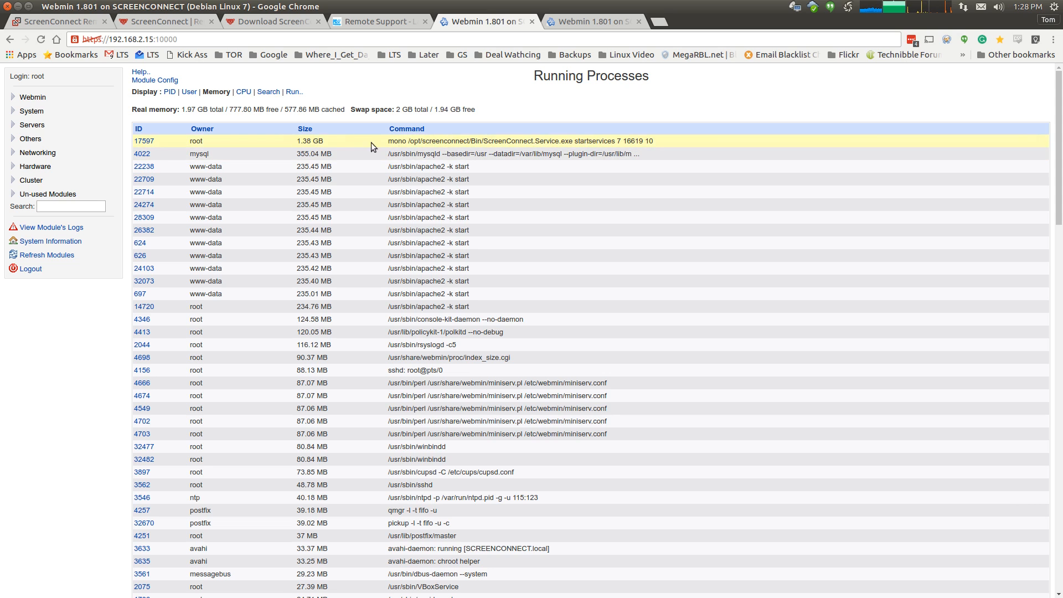
mouse_move(401, 166)
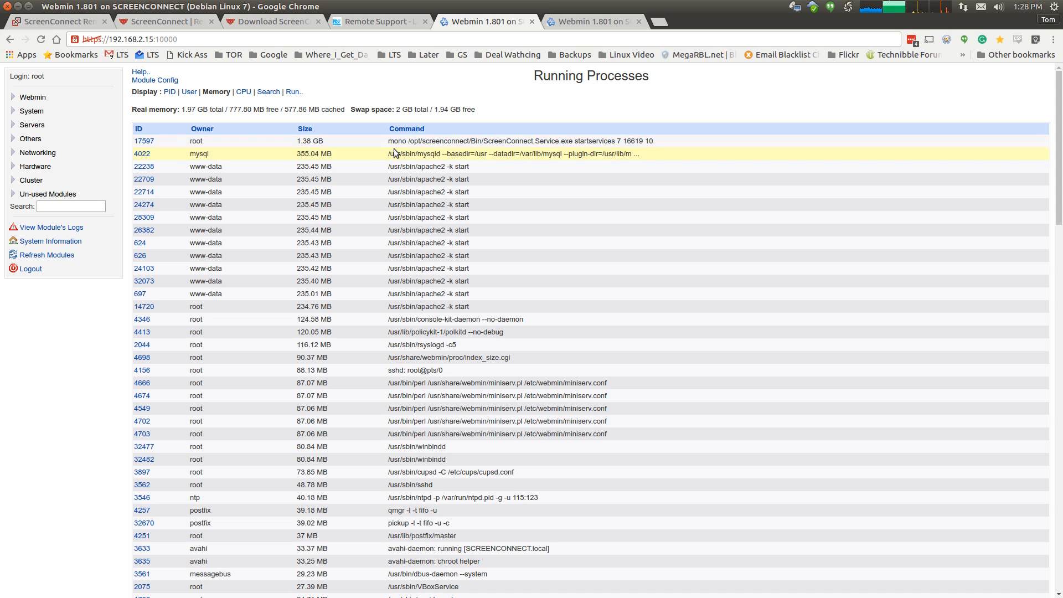
mouse_move(417, 174)
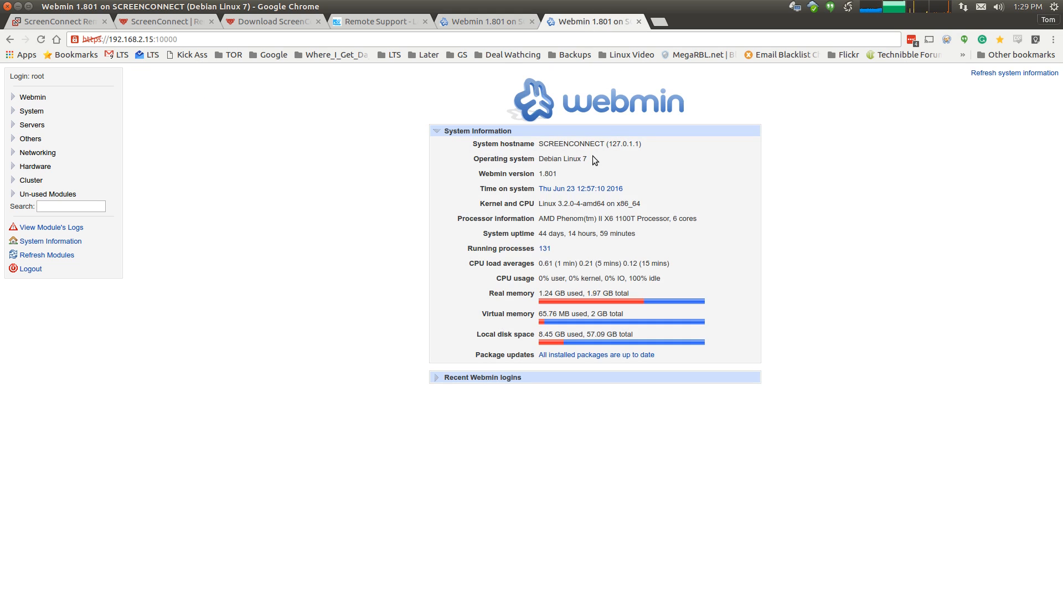
mouse_move(695, 246)
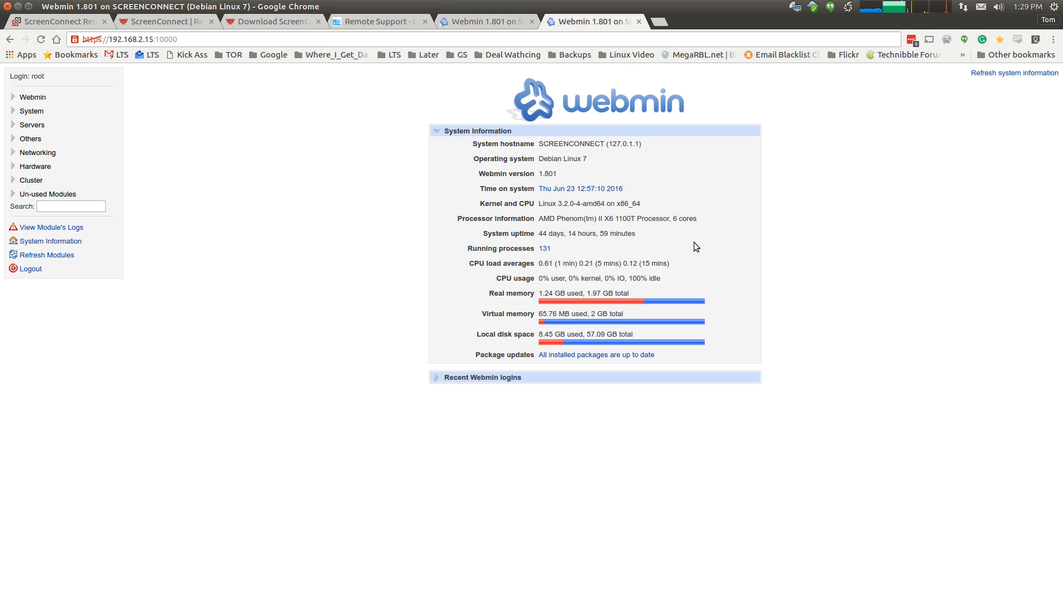
mouse_move(604, 178)
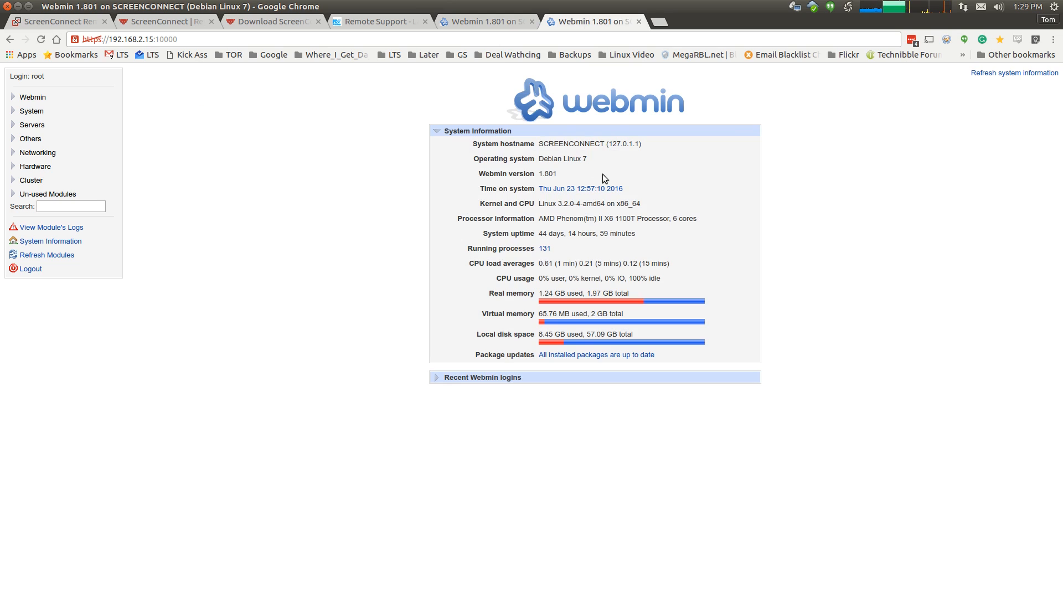
mouse_move(708, 275)
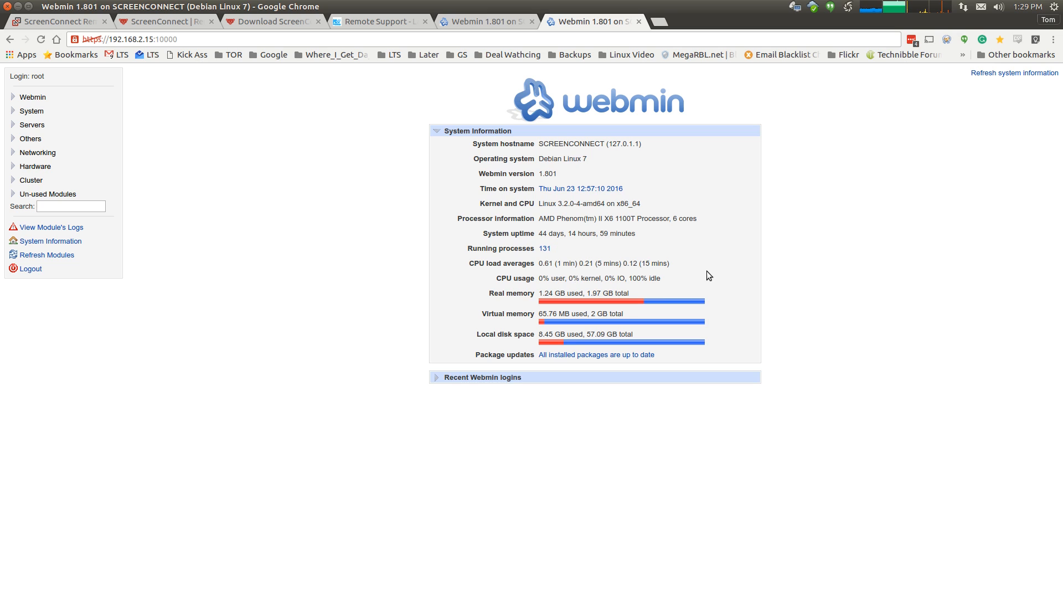
mouse_move(604, 159)
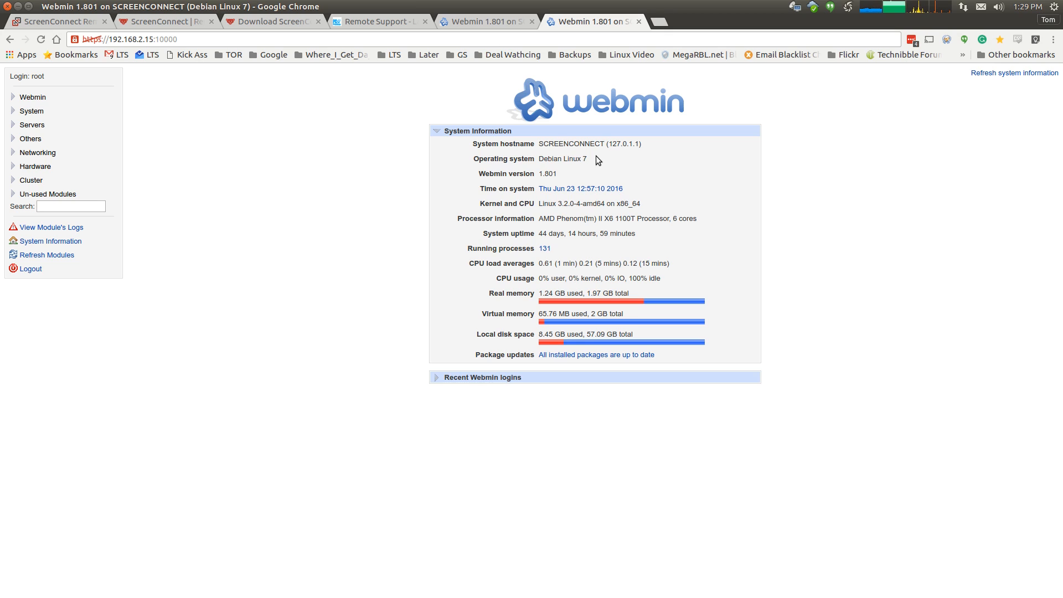
mouse_move(620, 102)
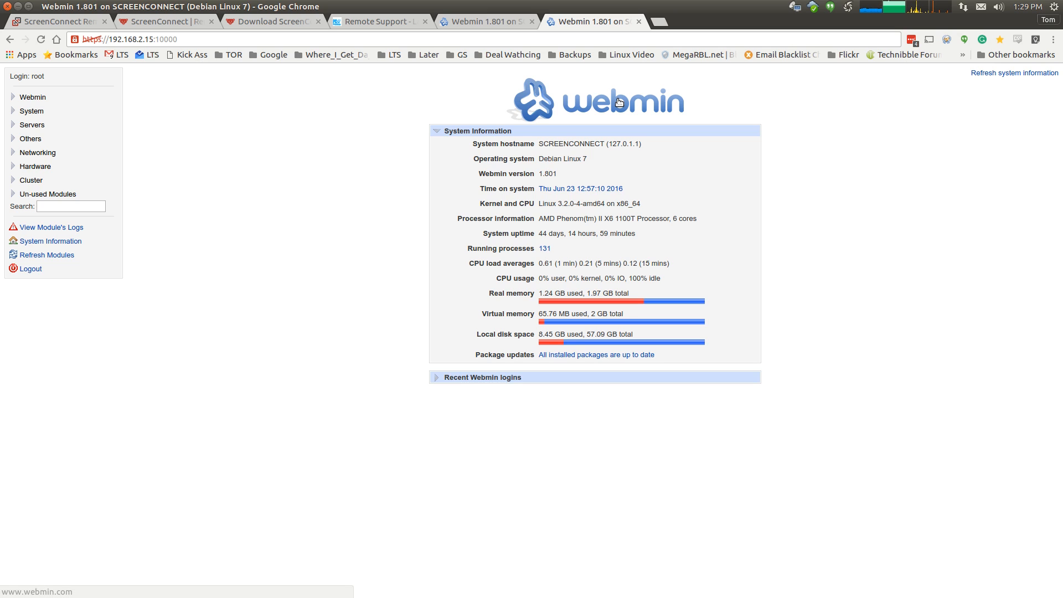
mouse_move(584, 232)
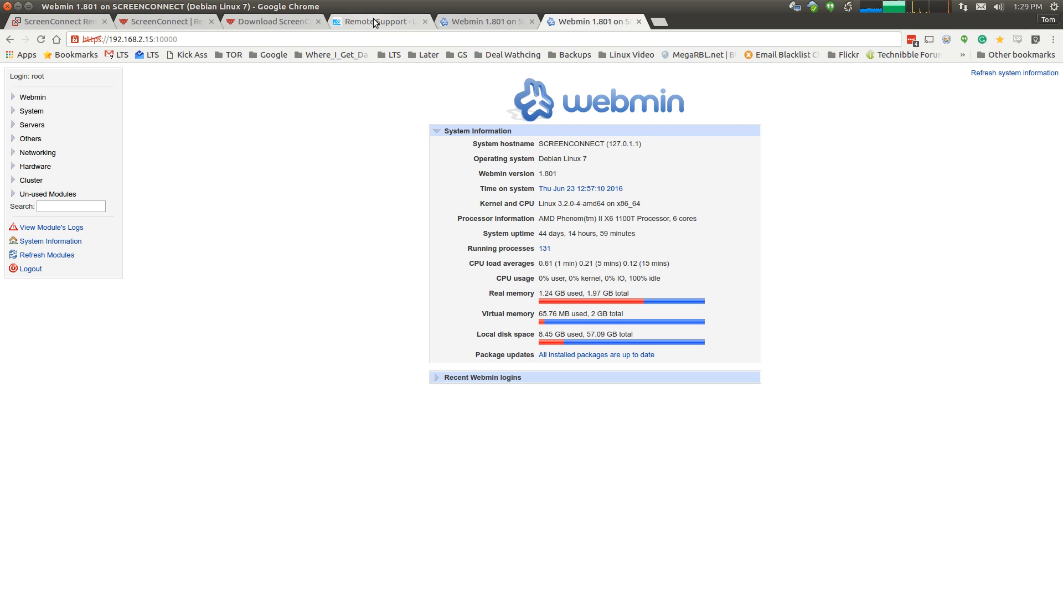
mouse_move(374, 21)
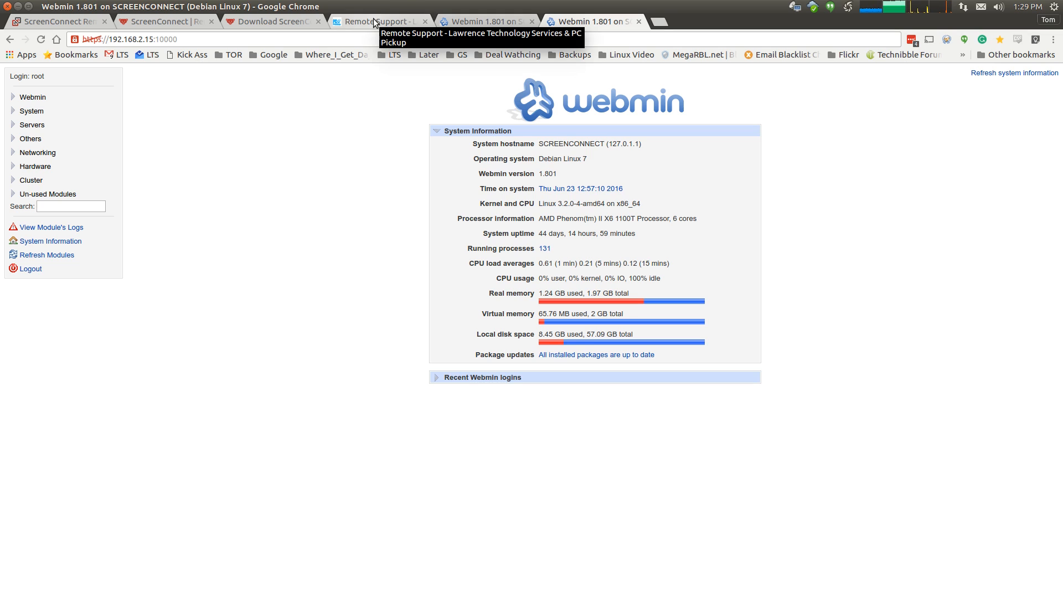
Return to the ScreenConnect Administration > Status page with every server check passed
click(60, 24)
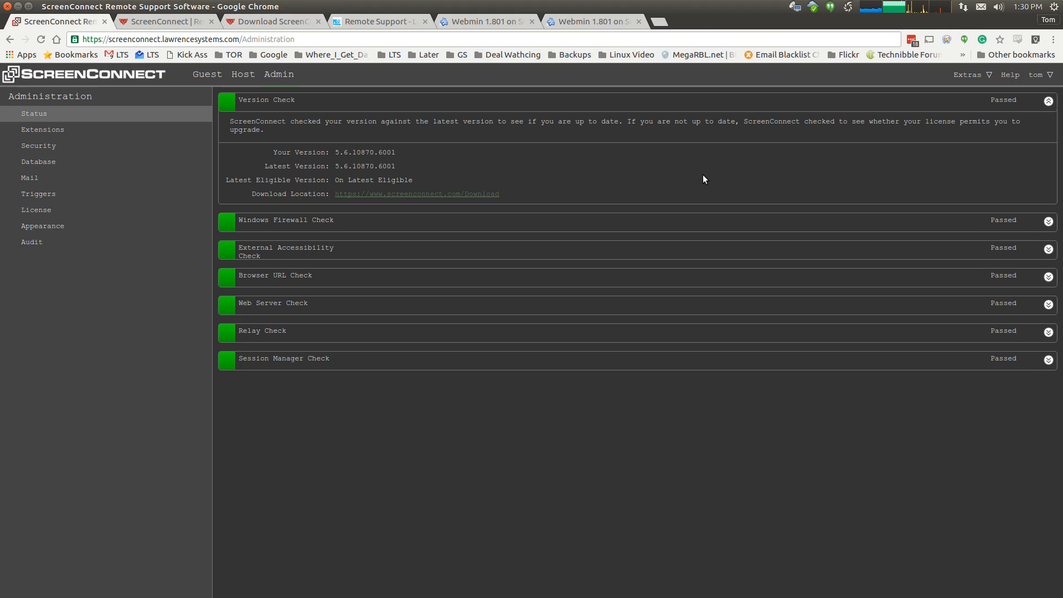
mouse_move(334, 157)
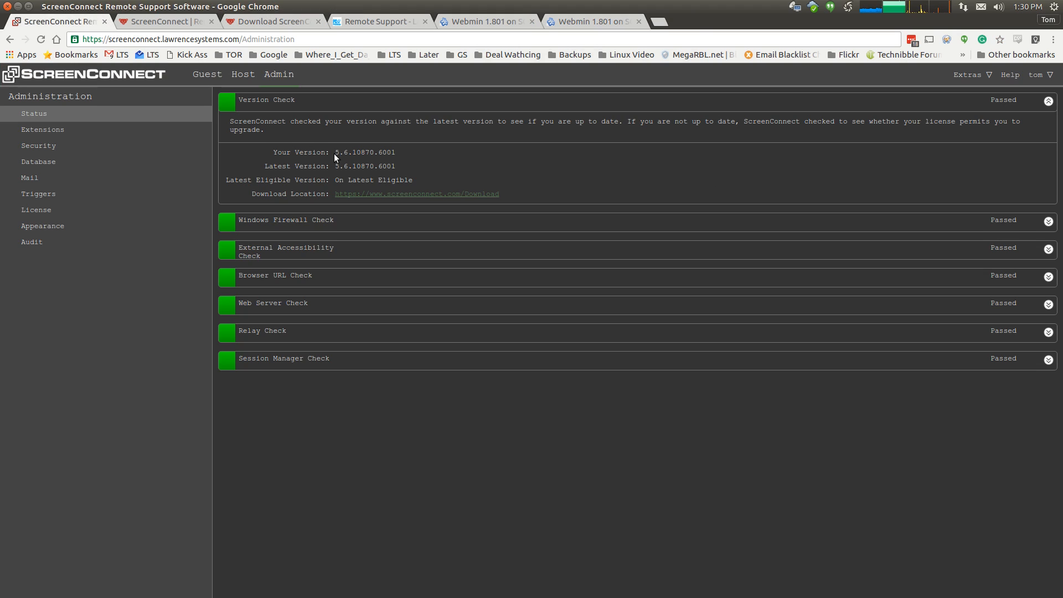
mouse_move(408, 193)
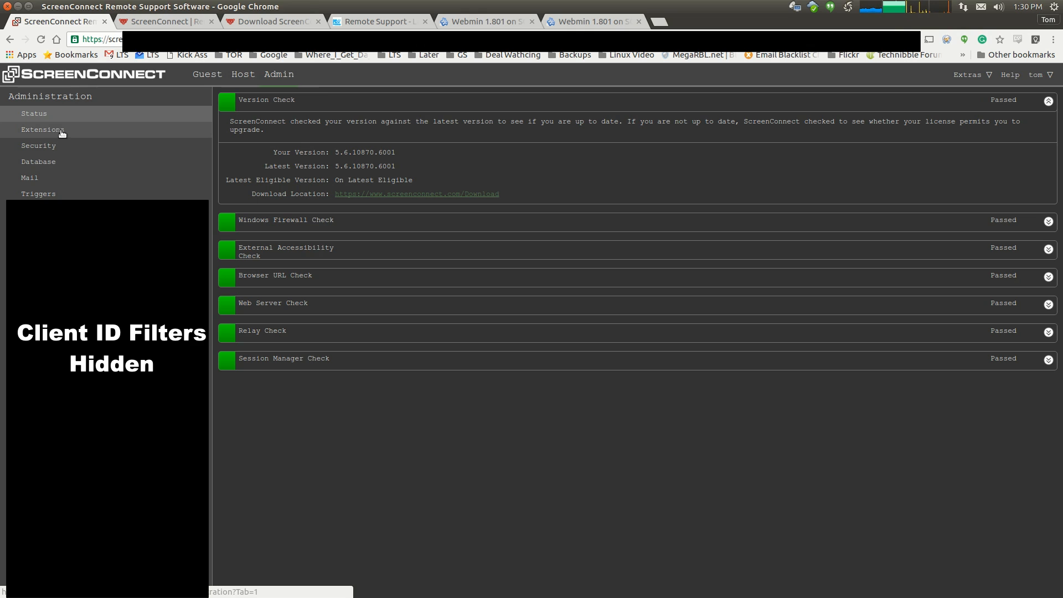
Show the installed extensions such as Guest Session Starter, Remote System Diagnostics and ScreenConnector, down to the last entry
click(42, 129)
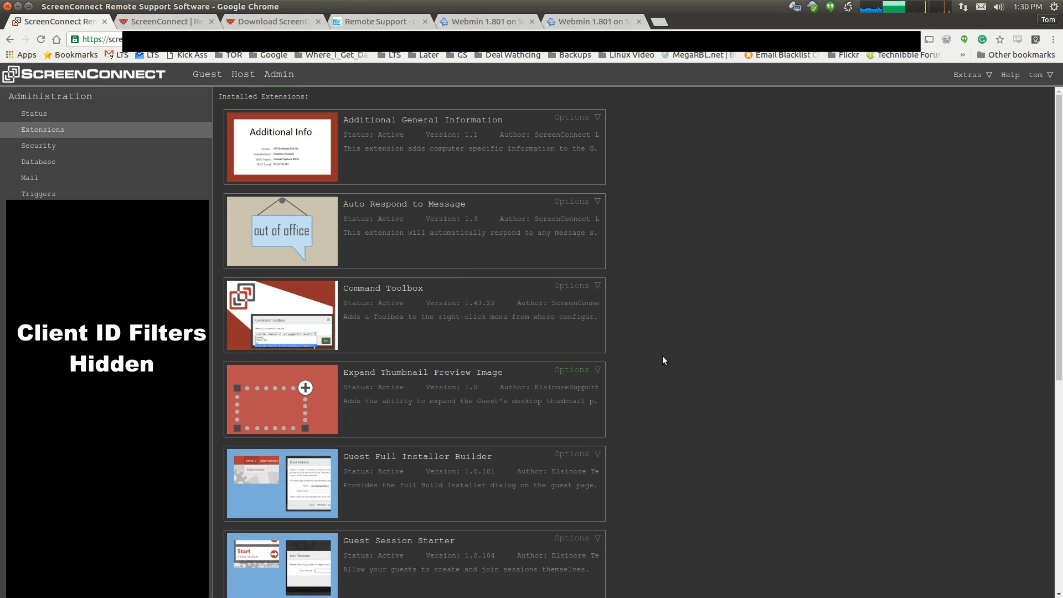
mouse_move(505, 153)
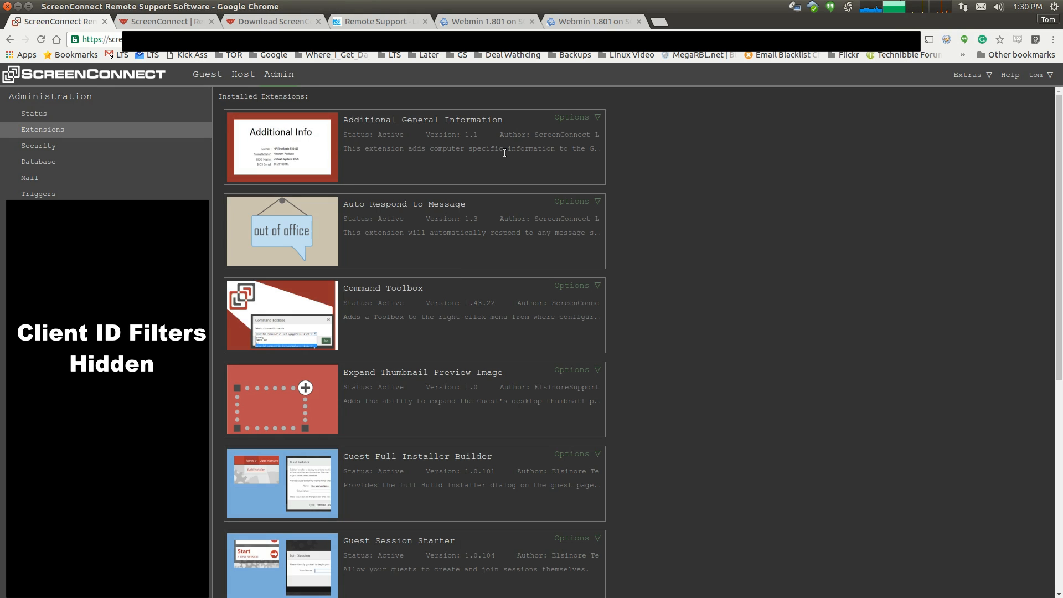
scroll(down, 3)
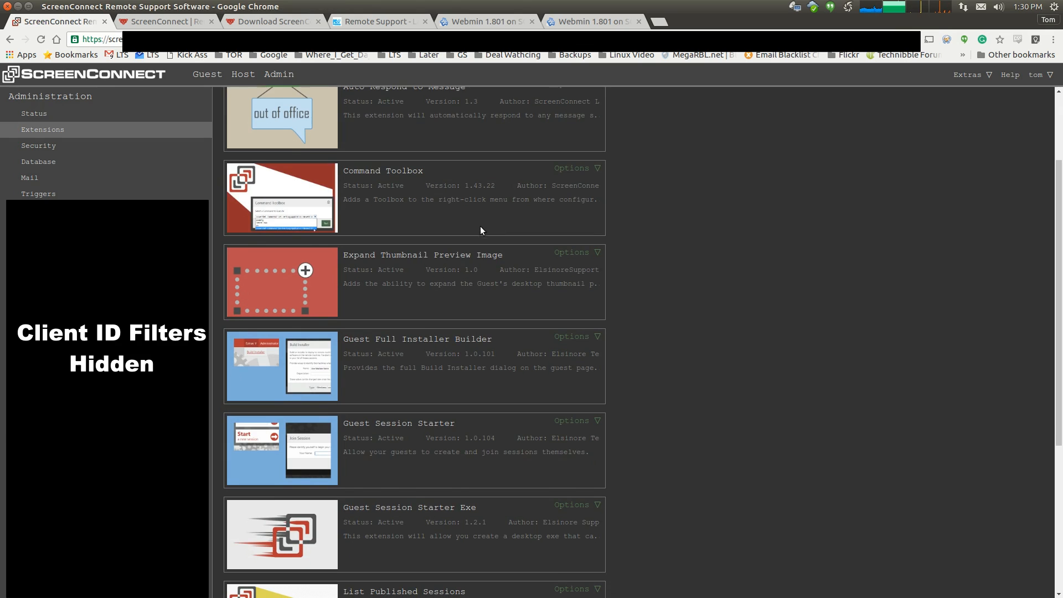
mouse_move(469, 279)
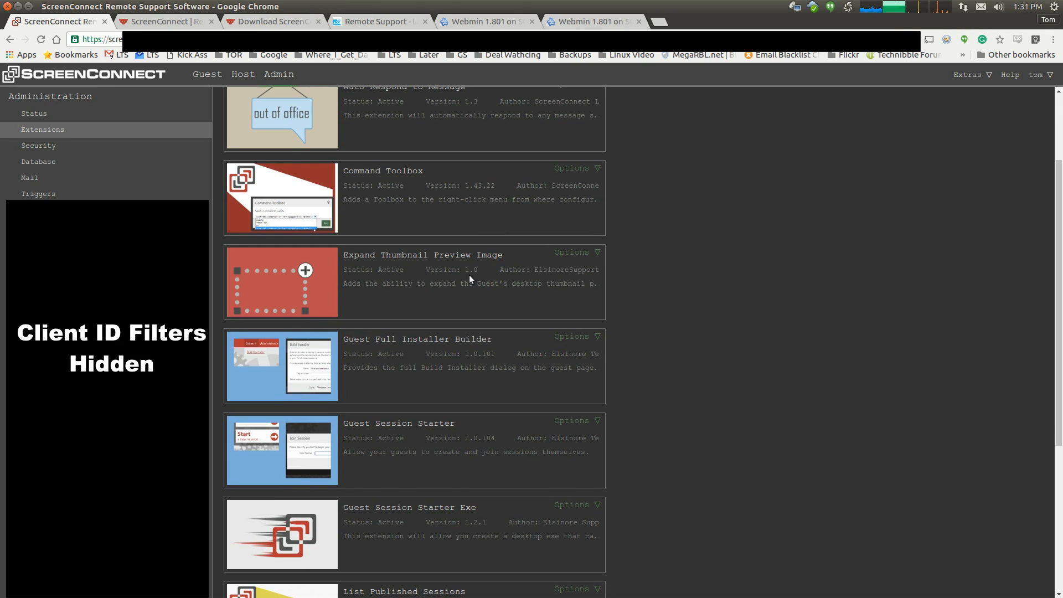
mouse_move(781, 275)
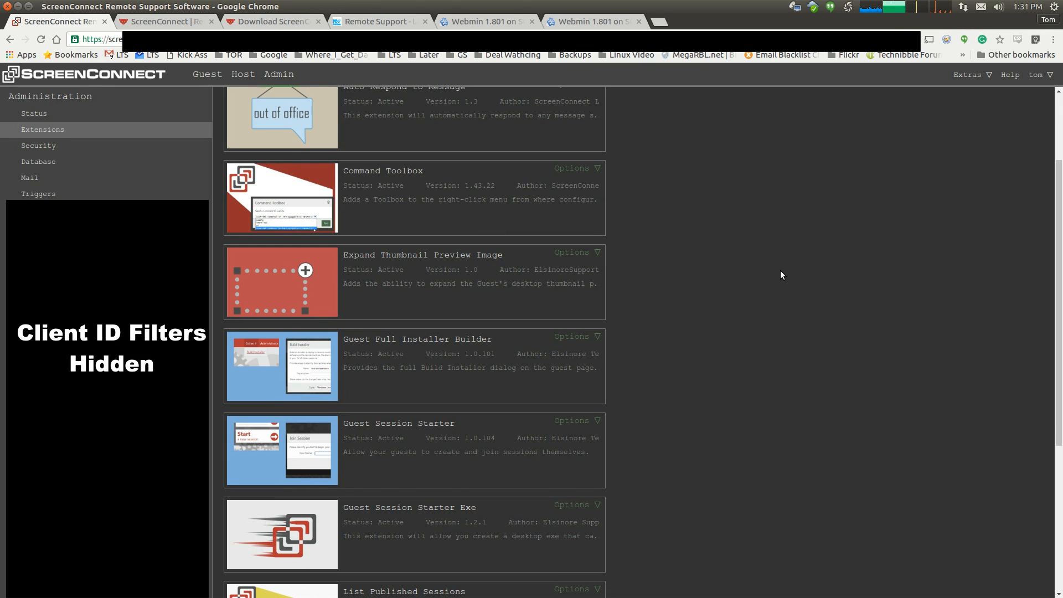
scroll(down, 3)
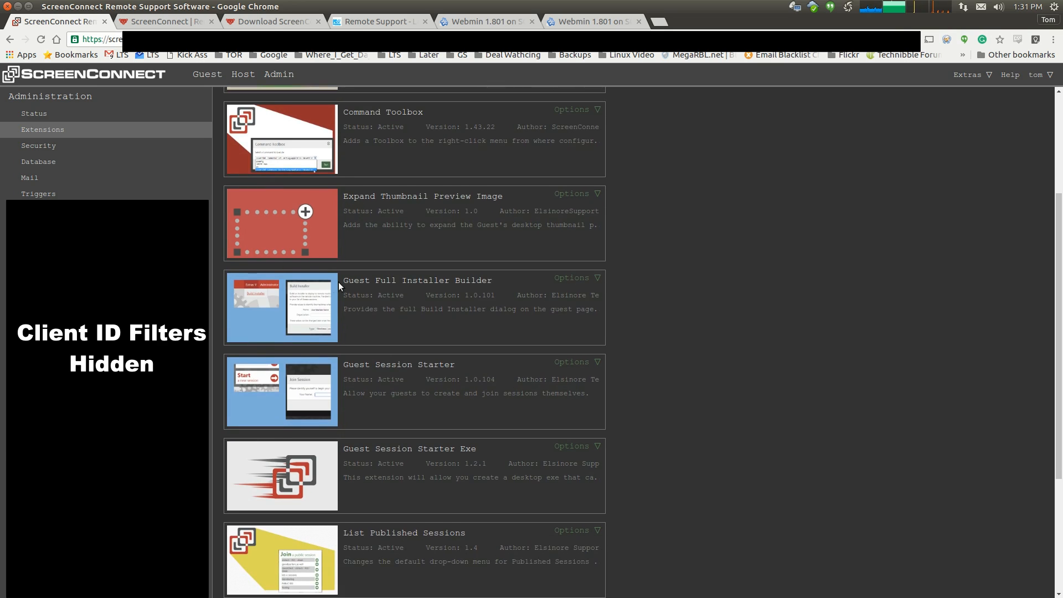
scroll(down, 3)
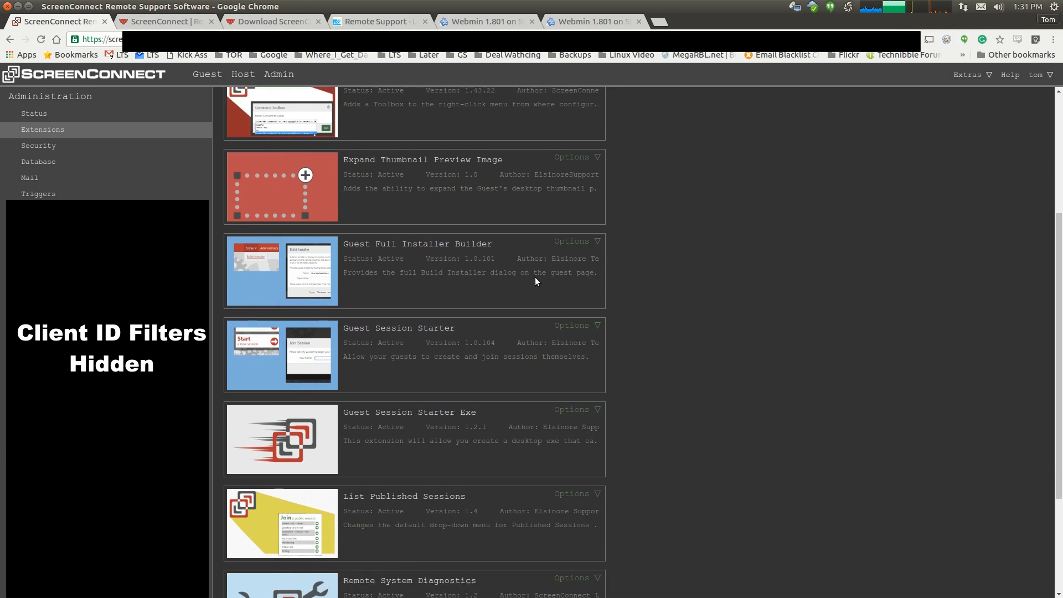
scroll(down, 3)
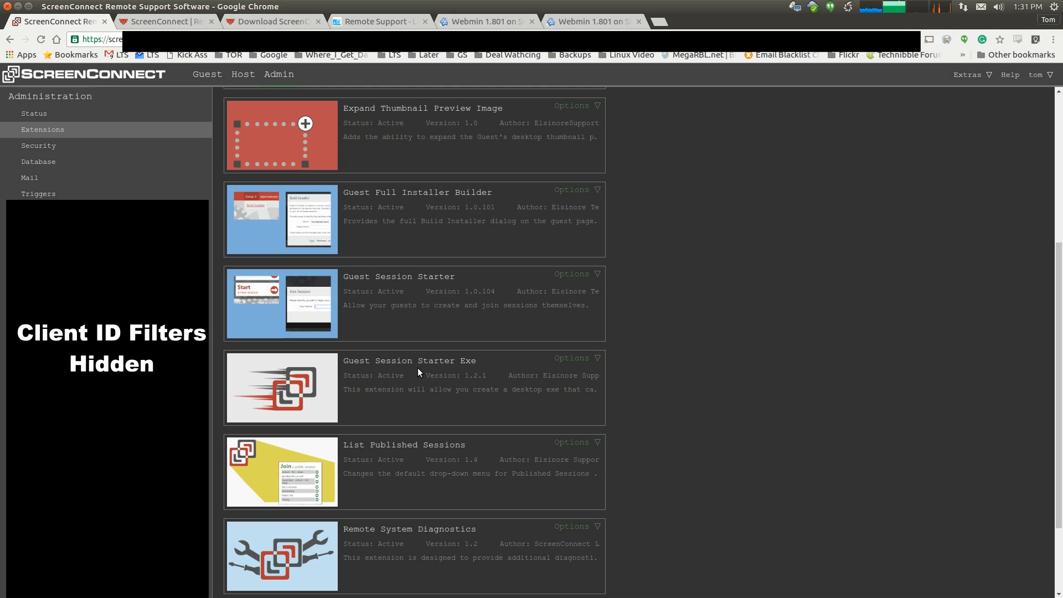
mouse_move(677, 418)
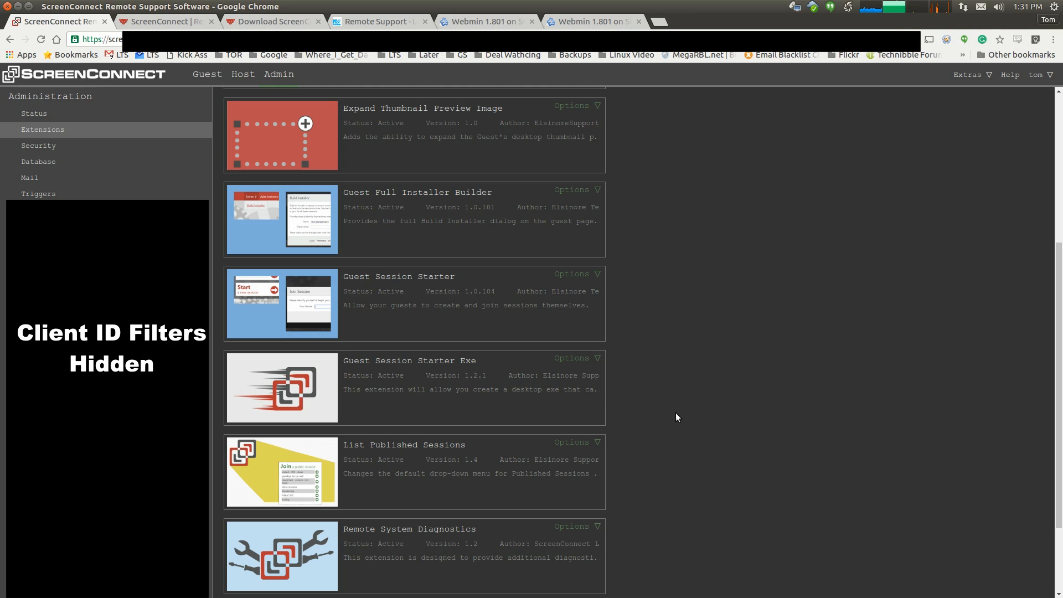
scroll(down, 3)
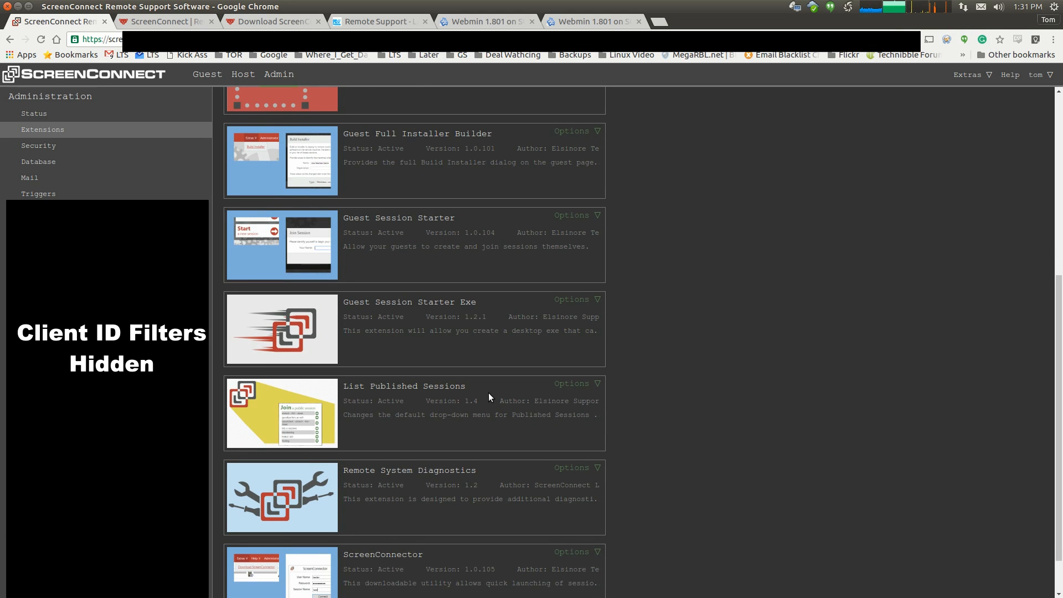
scroll(down, 3)
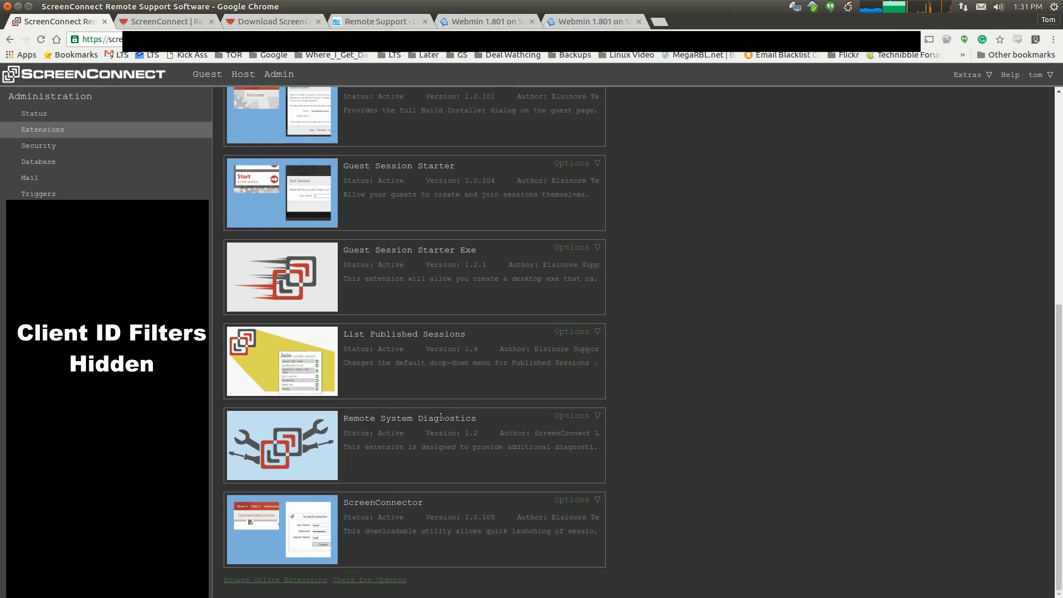
mouse_move(695, 466)
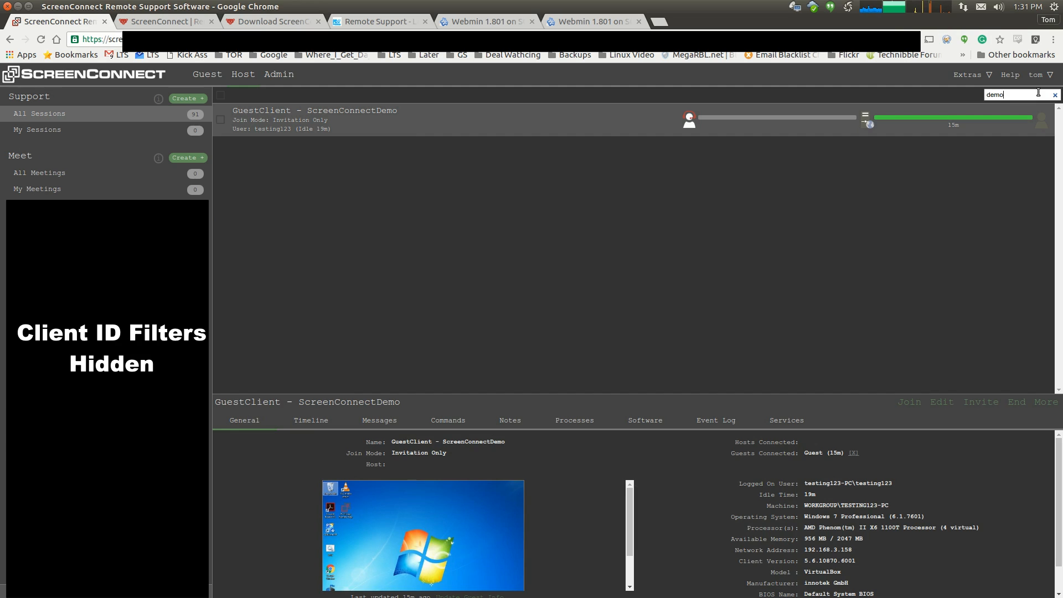
mouse_move(401, 108)
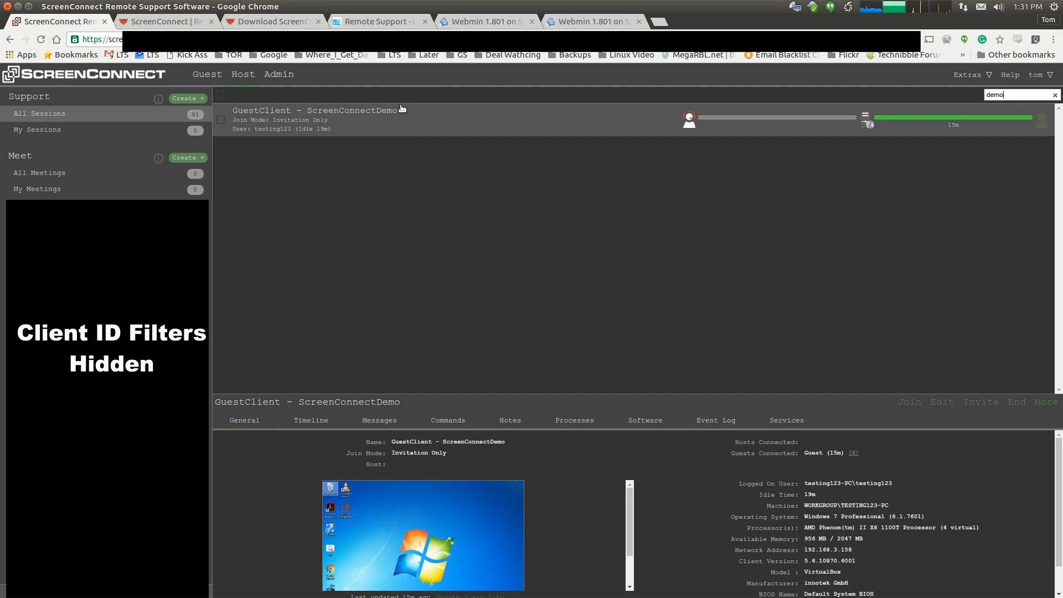
mouse_move(511, 490)
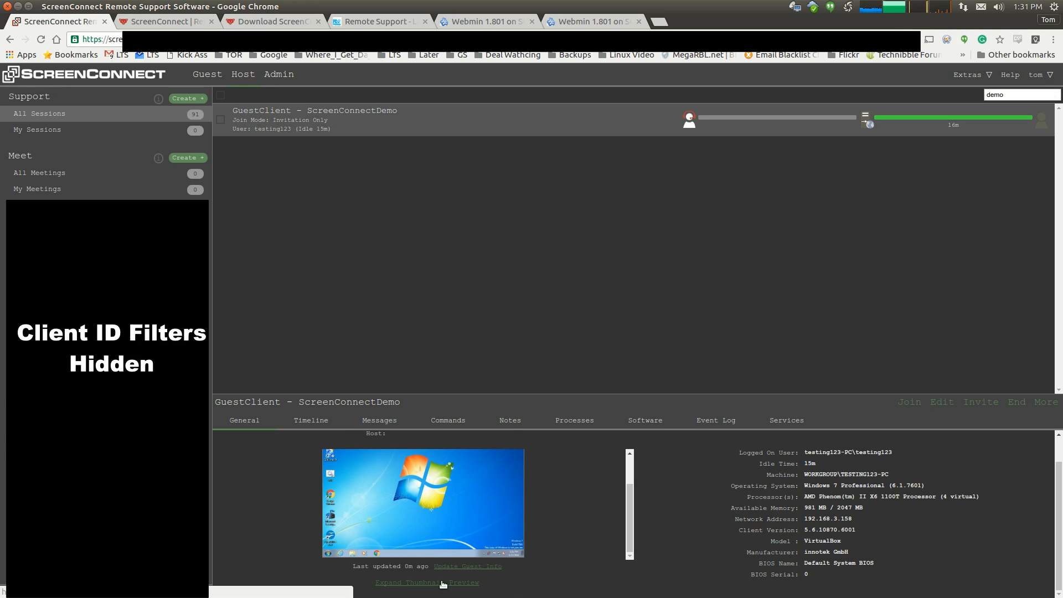
Enlarge the ScreenConnectDemo guest's Windows 7 desktop preview, then close it back to the General details
click(425, 582)
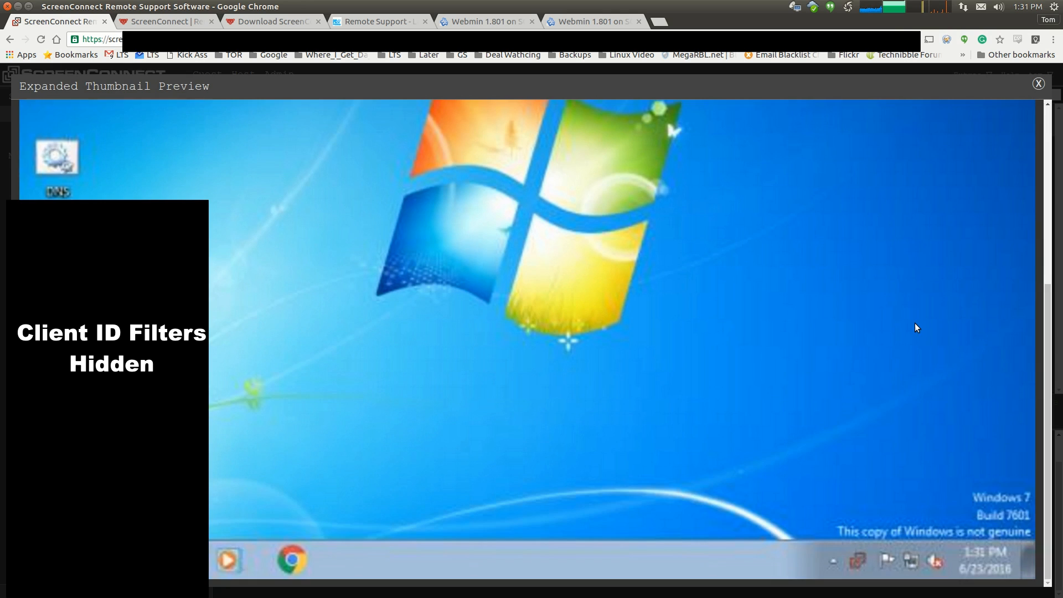
click(1039, 82)
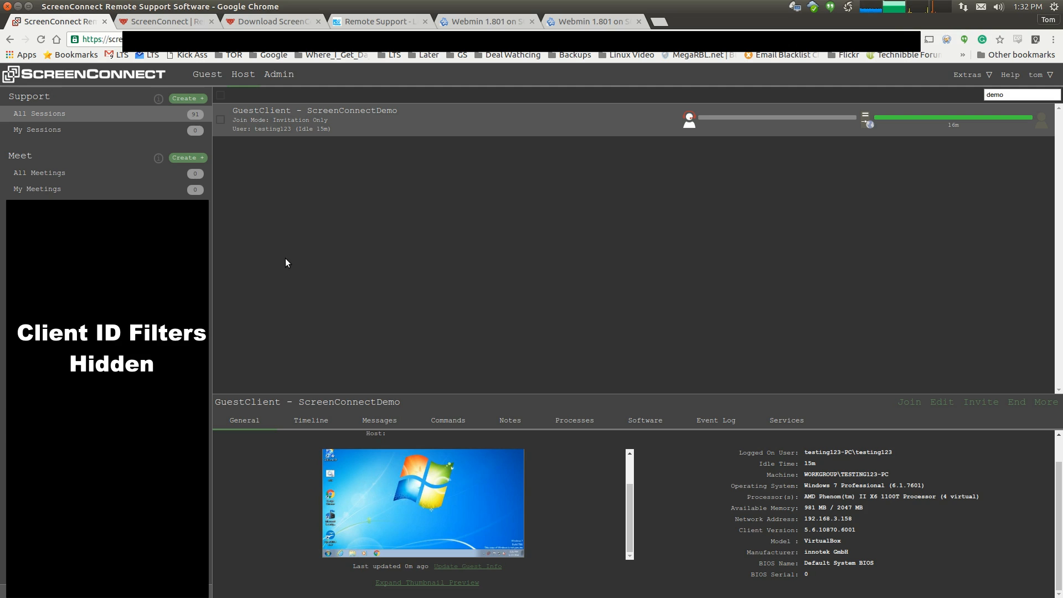
mouse_move(577, 315)
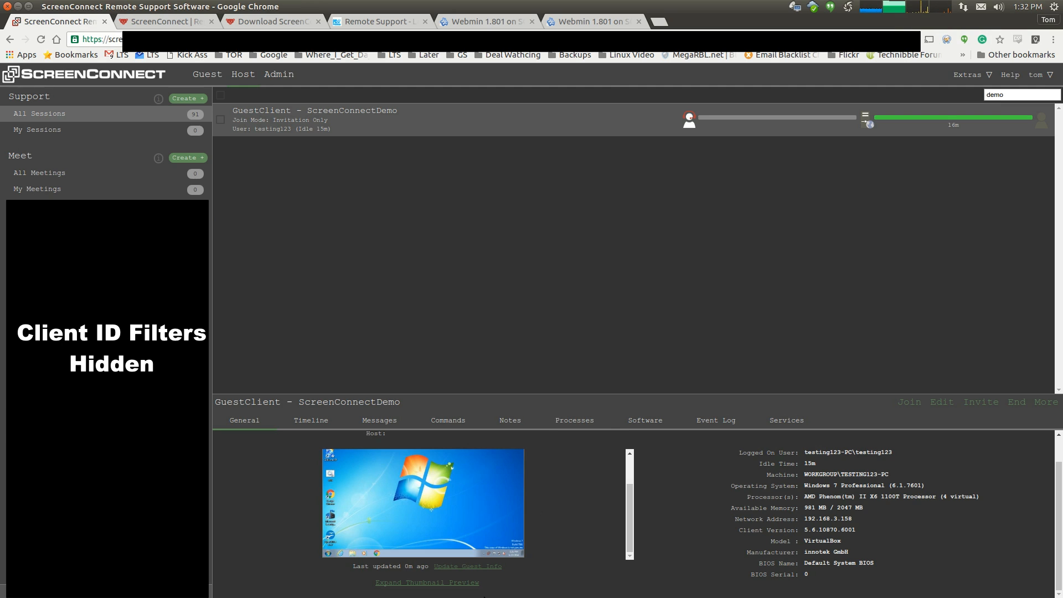
mouse_move(538, 558)
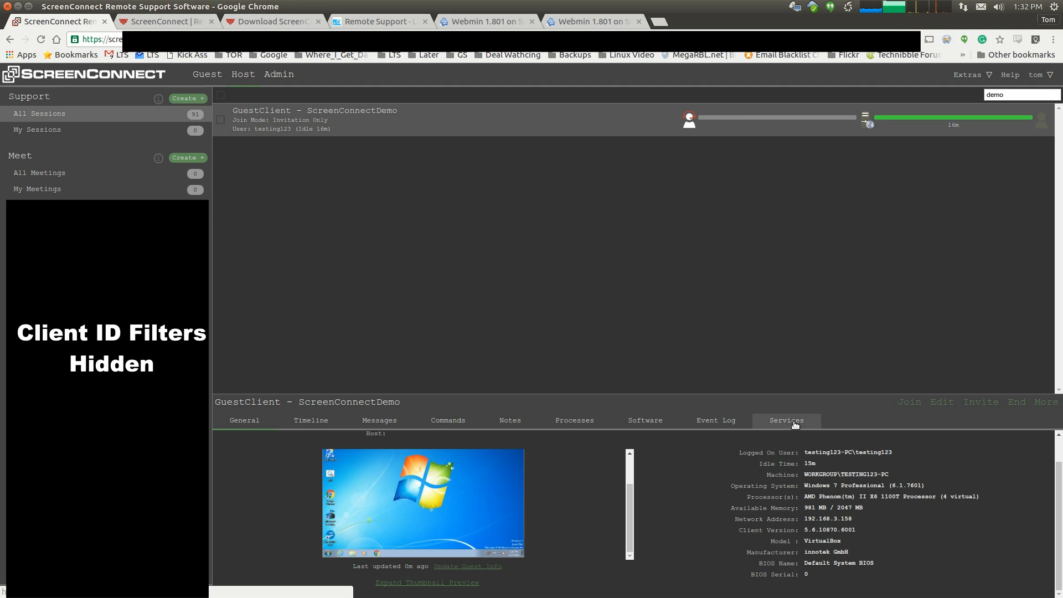
Review the guest's services, event log and installed software, selecting the Adobe Acrobat Reader DC identifying number
click(786, 421)
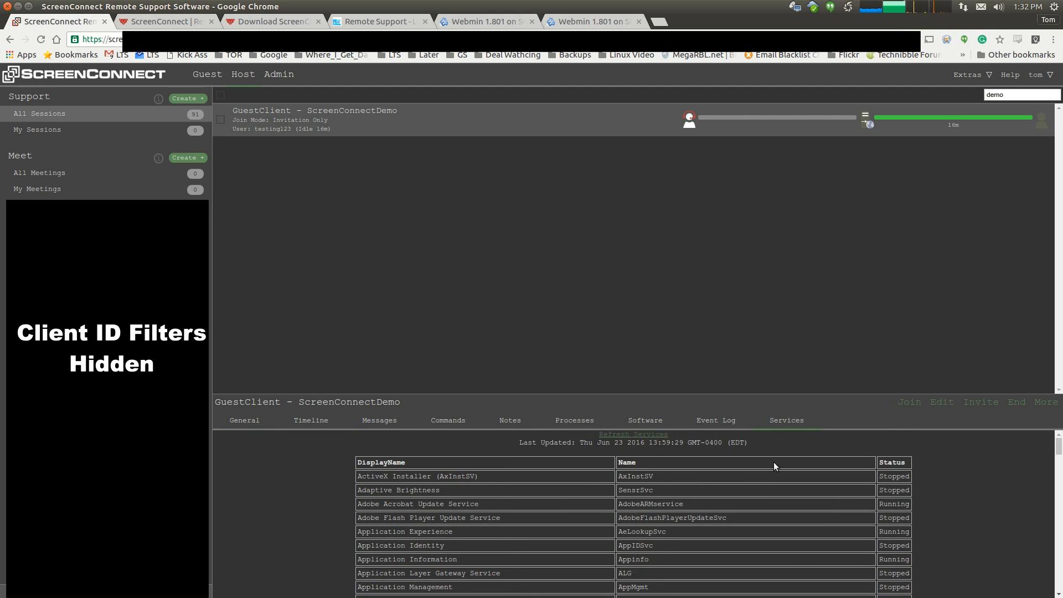
scroll(down, 3)
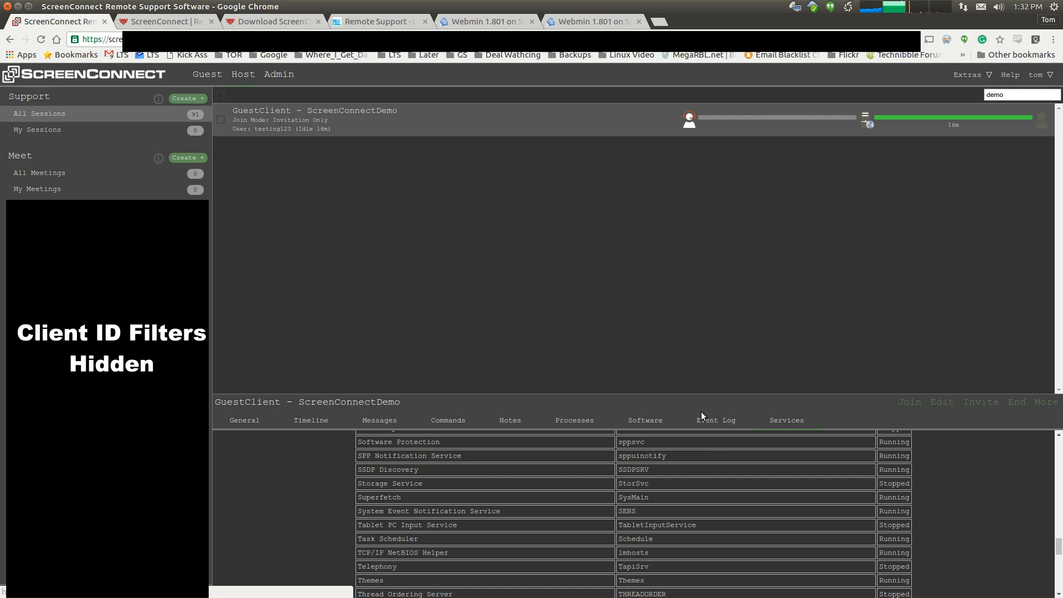
click(716, 419)
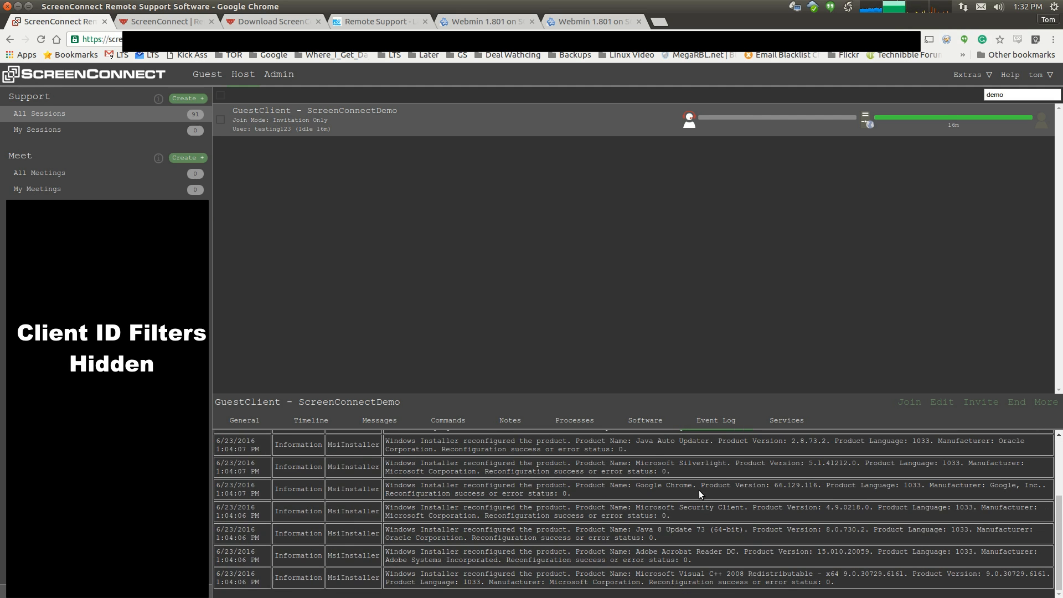
click(645, 421)
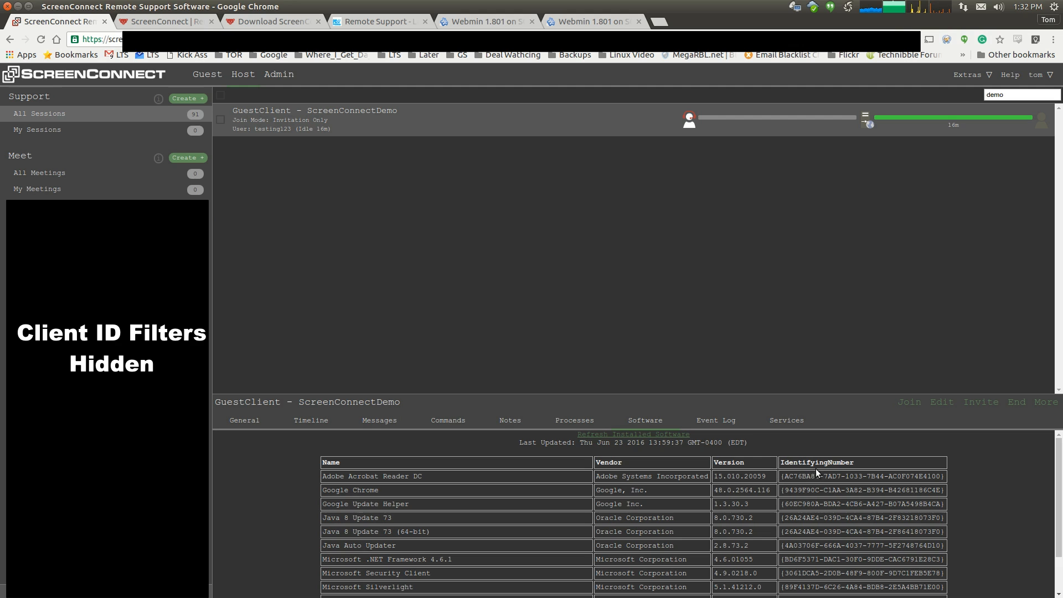
double_click(861, 476)
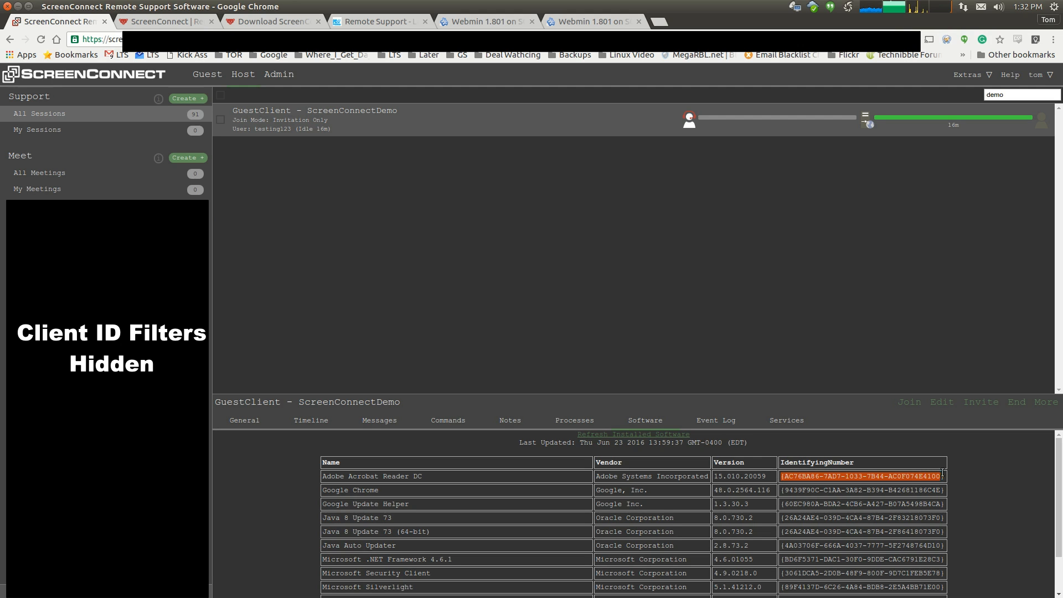
scroll(down, 3)
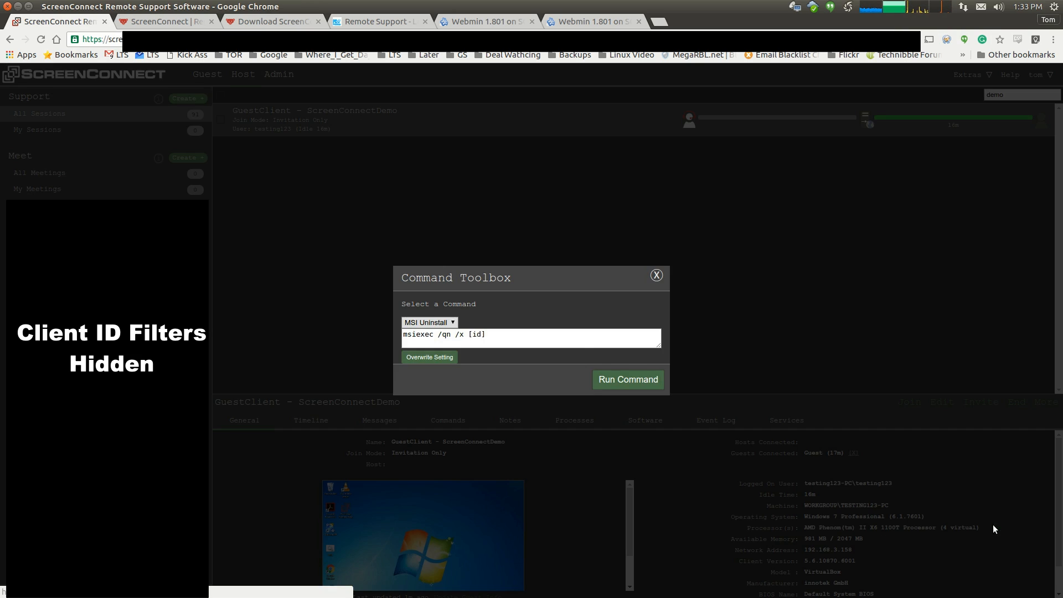
text(https://192.168.2.15:10000/)
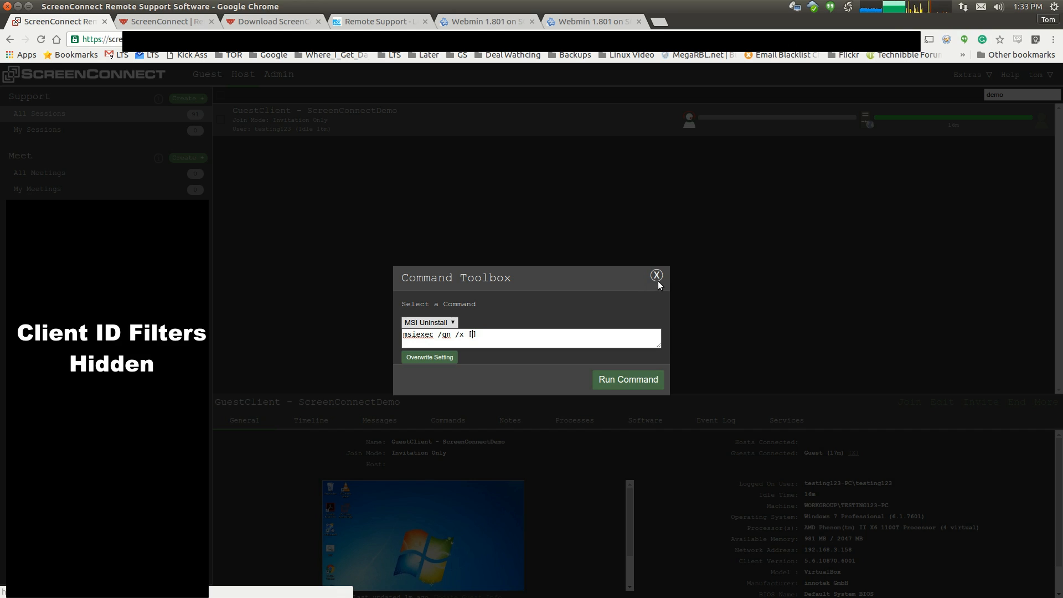
mouse_move(651, 277)
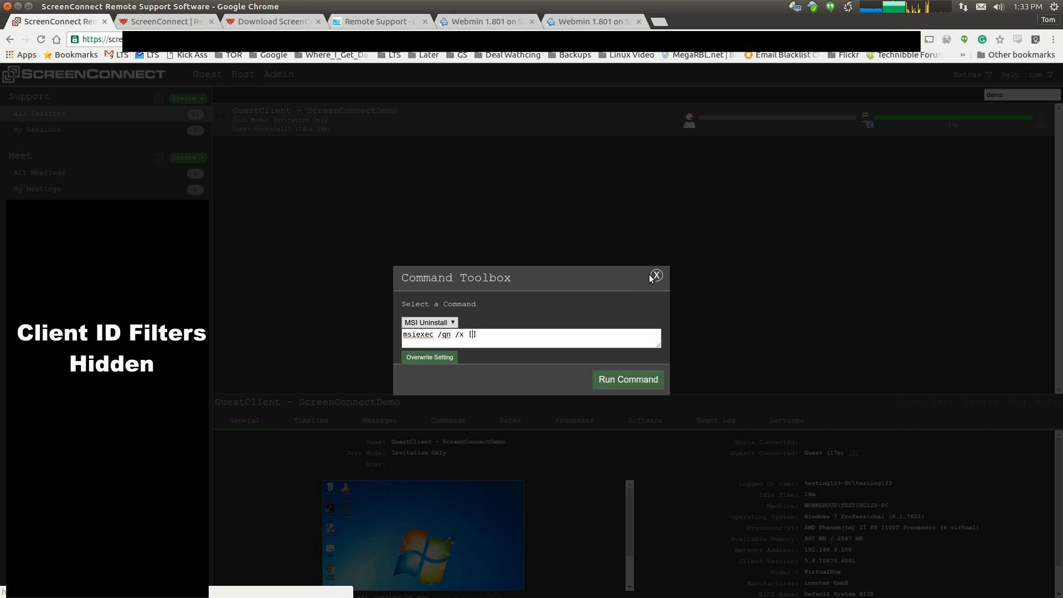
Bring up the Command Toolbox with the MSI uninstall and Task Kill commands, then return to the services list
click(429, 323)
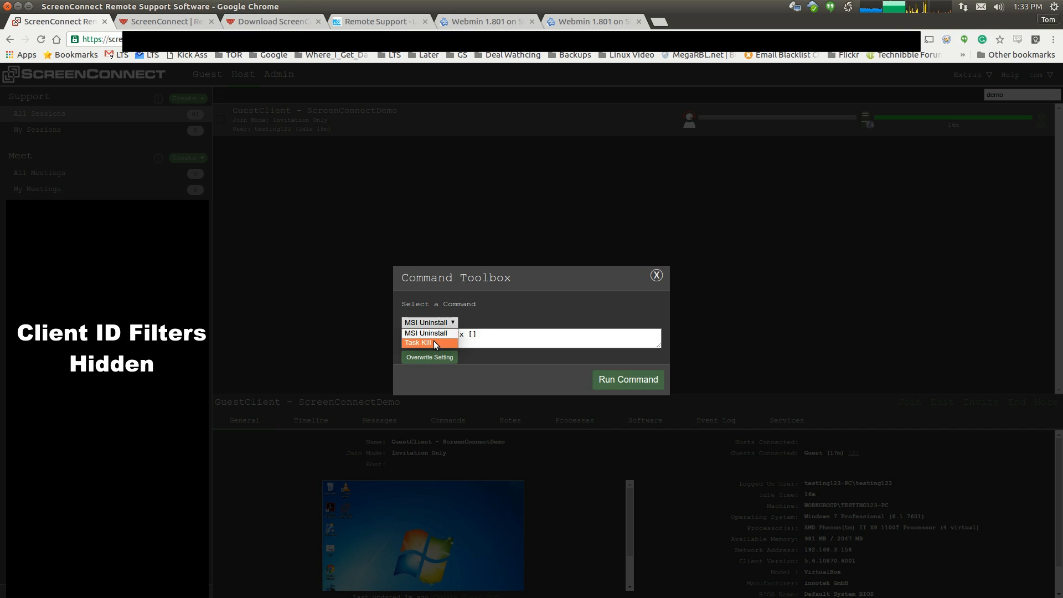
click(419, 343)
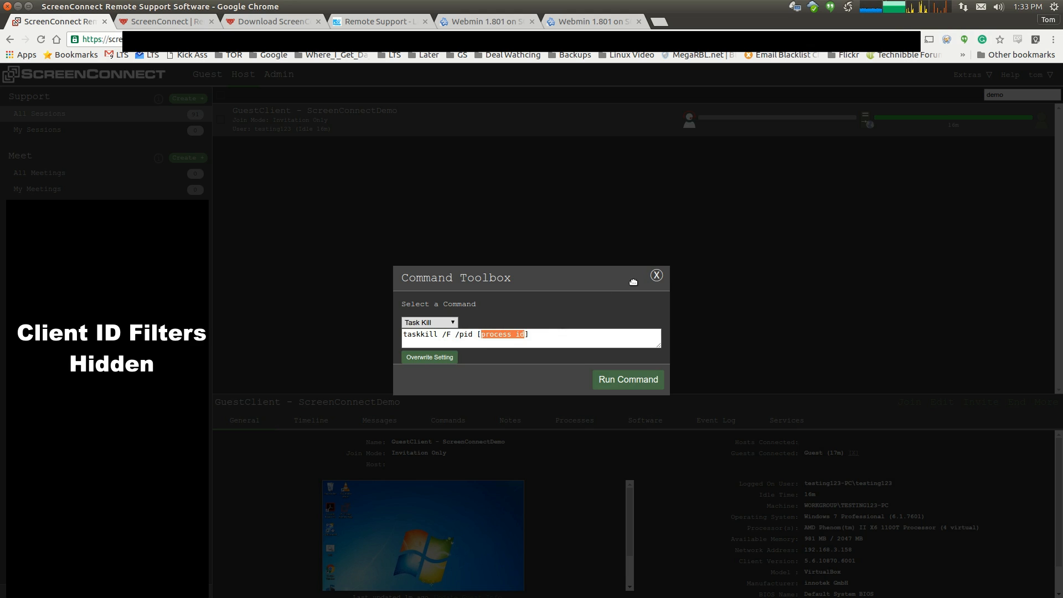
click(786, 421)
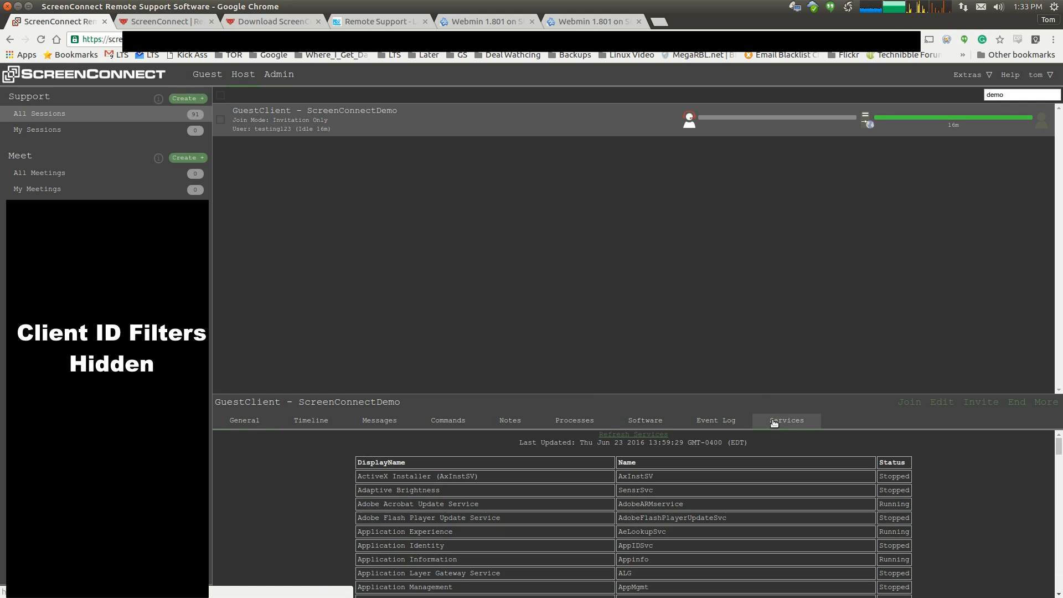
Review the guest's processes, notes, command output and the 'hello' message history, then return to General details
click(574, 419)
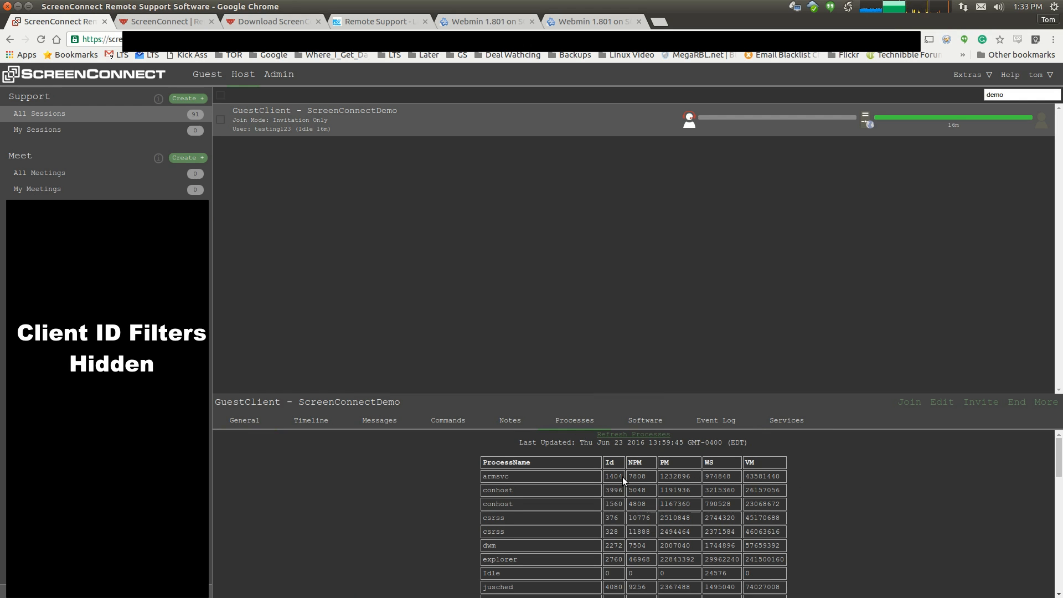
scroll(down, 3)
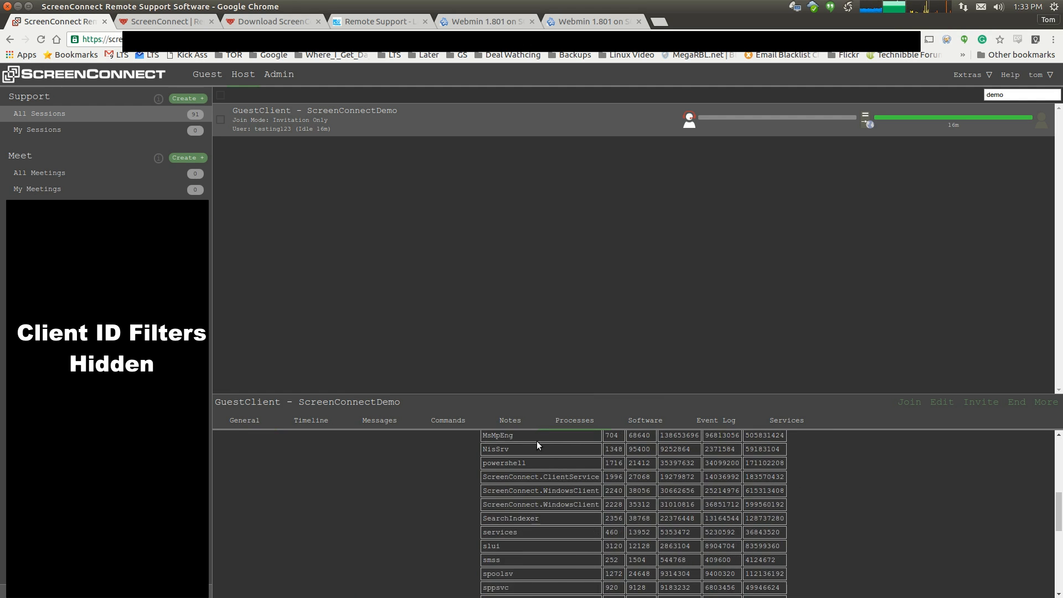
click(509, 420)
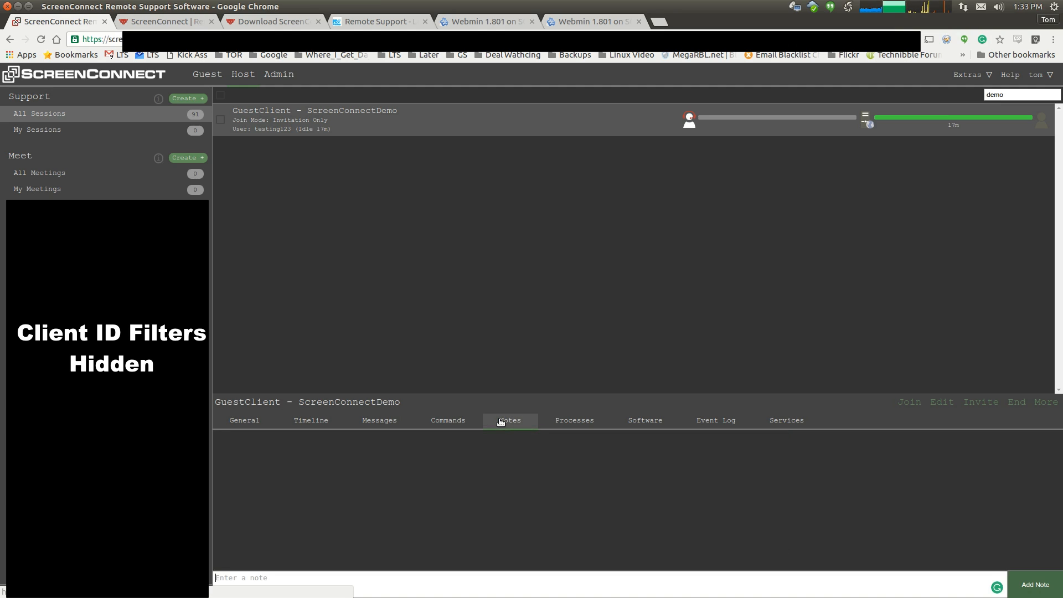
click(448, 420)
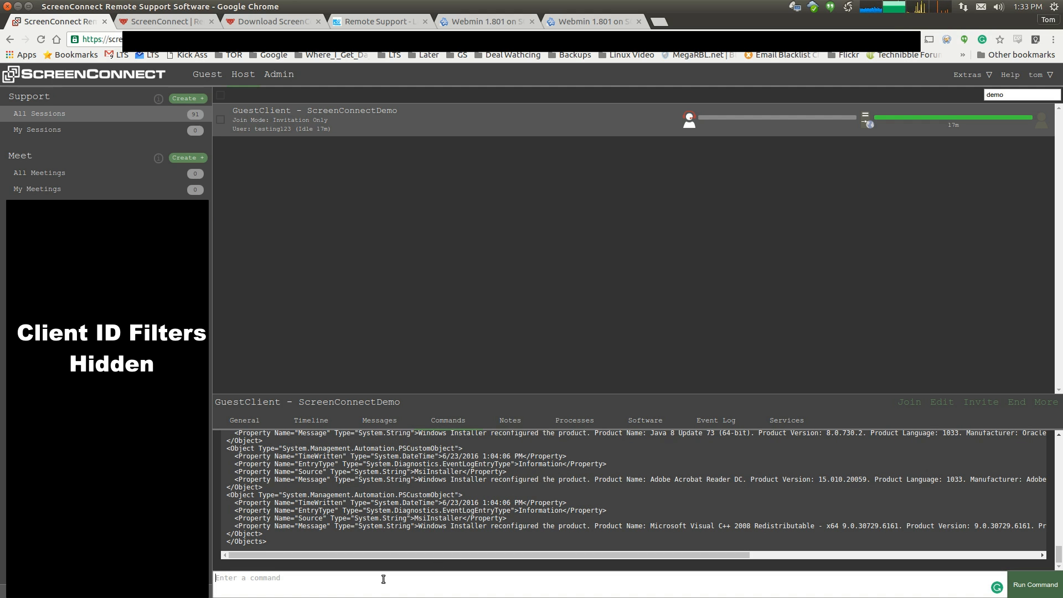
mouse_move(352, 415)
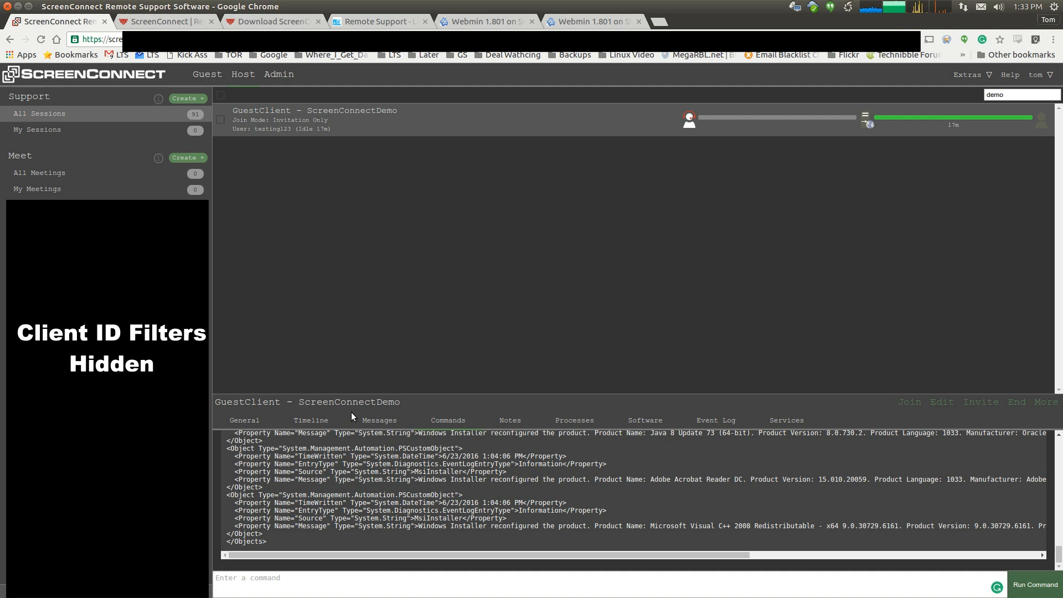
click(378, 419)
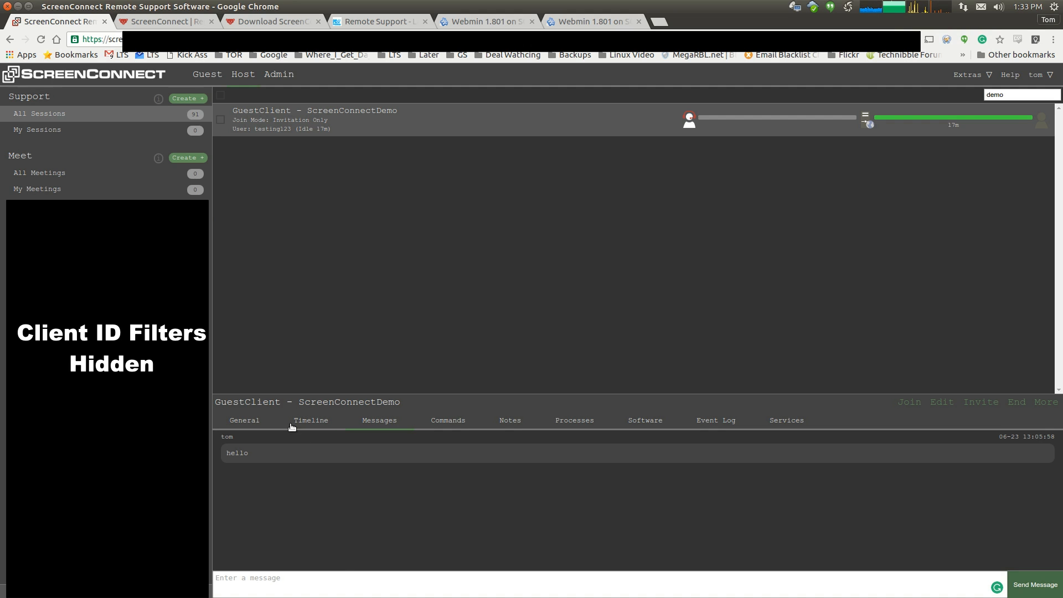
click(244, 419)
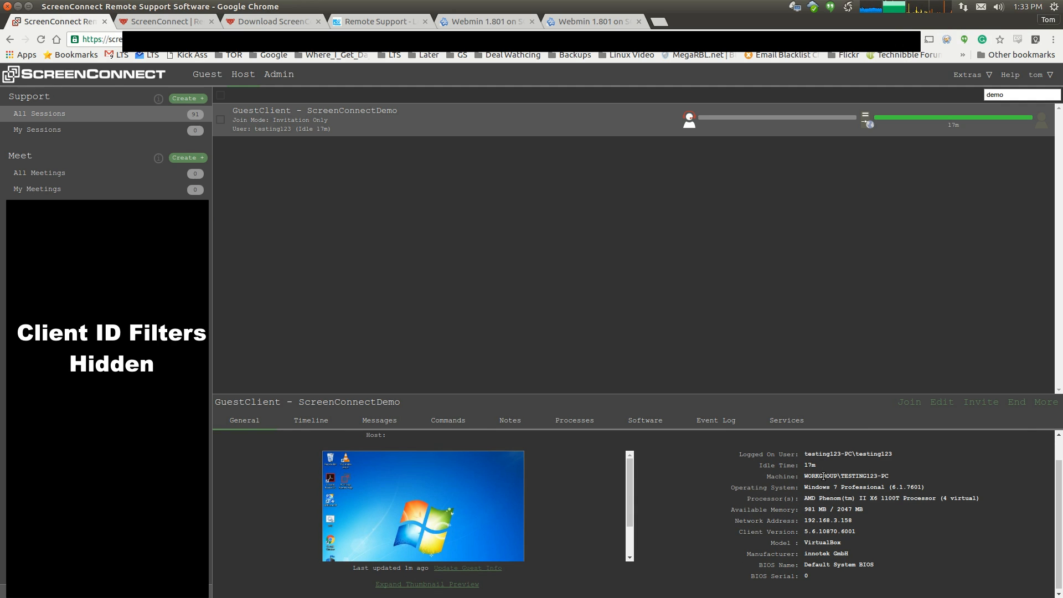
mouse_move(895, 487)
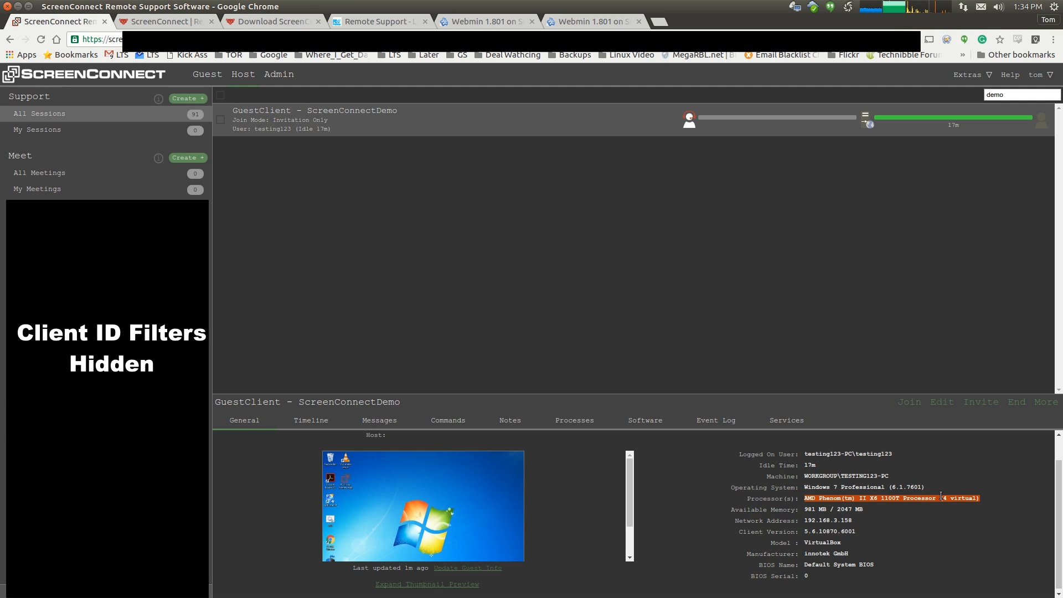
mouse_move(858, 533)
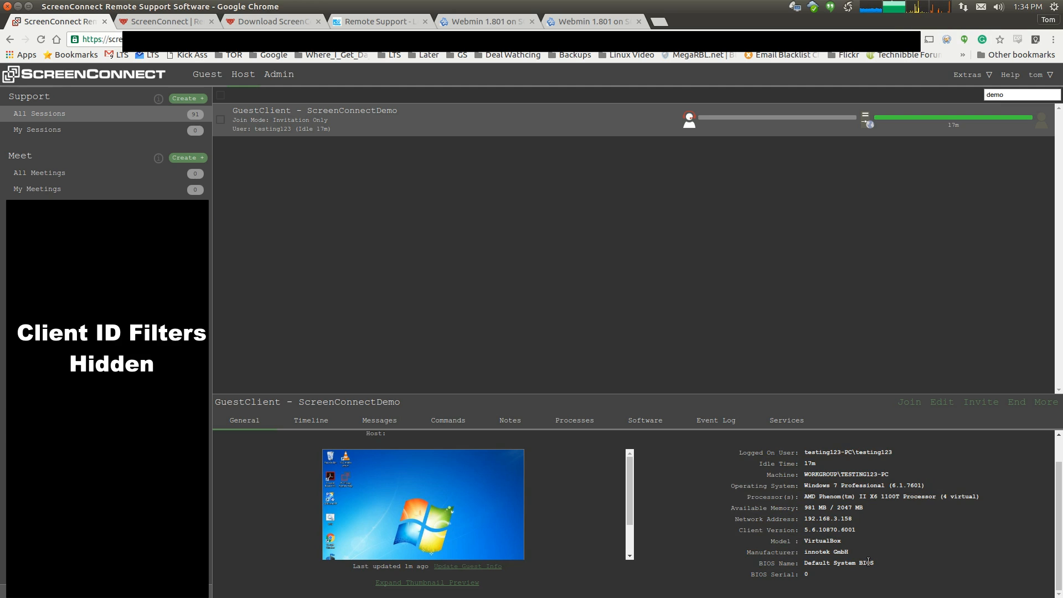
mouse_move(833, 580)
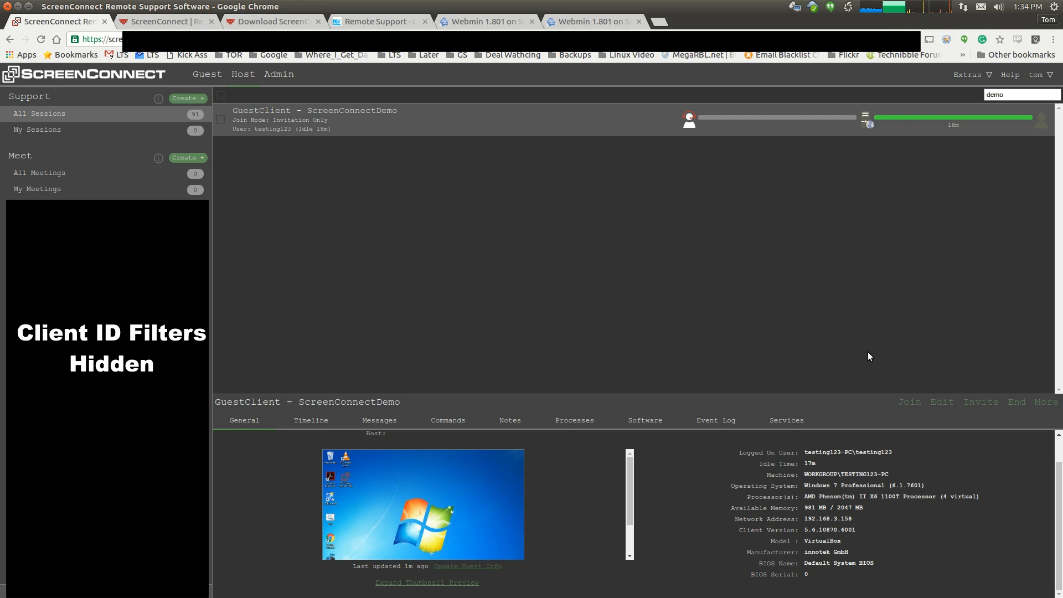
Check the Edit Sessions name and join-mode settings unchanged, then show the More menu of session actions
click(941, 402)
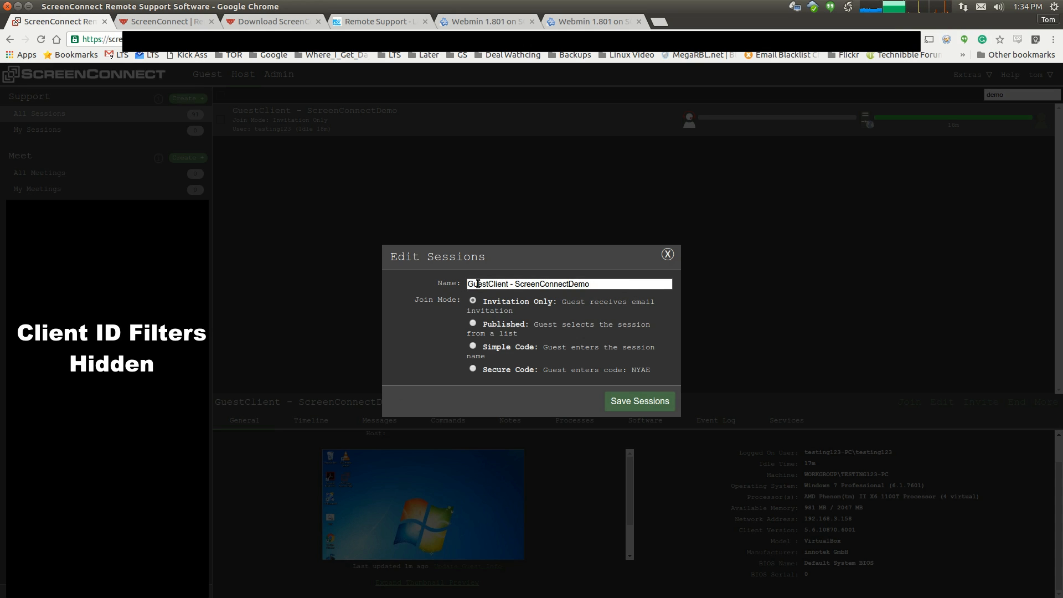
click(666, 255)
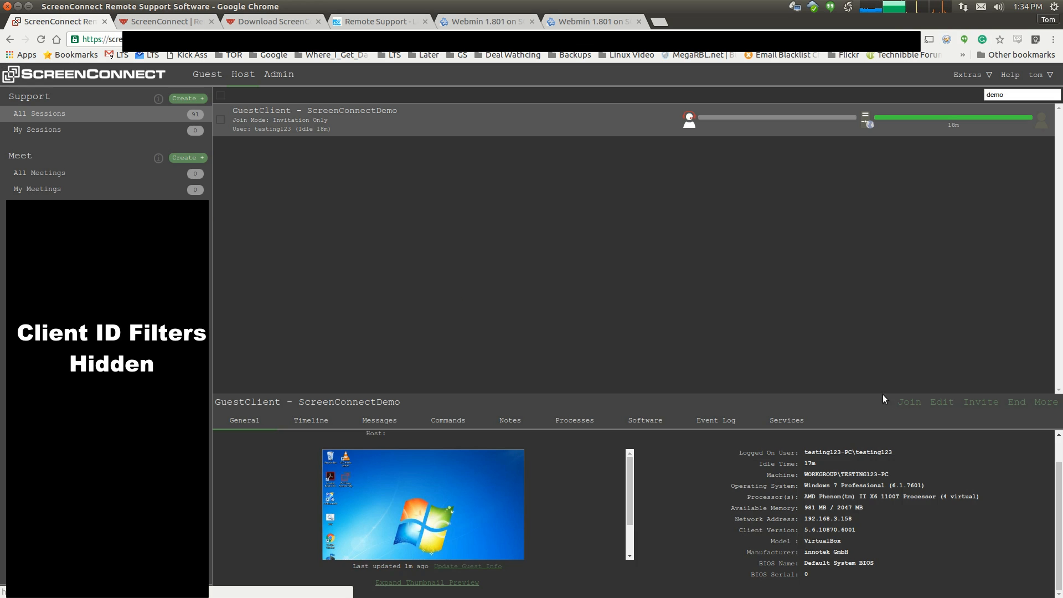
mouse_move(1001, 402)
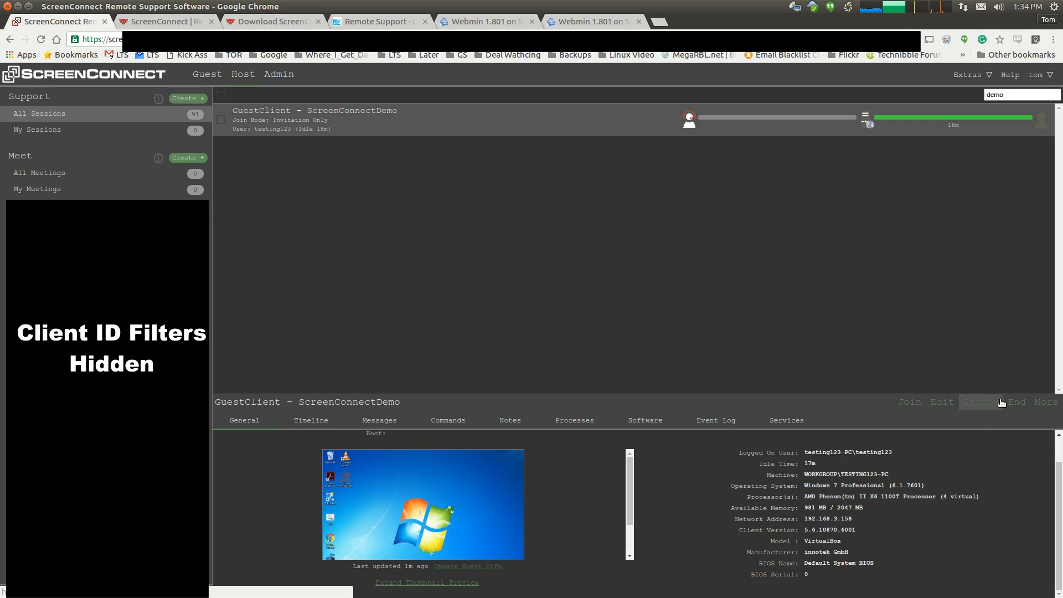
click(1045, 402)
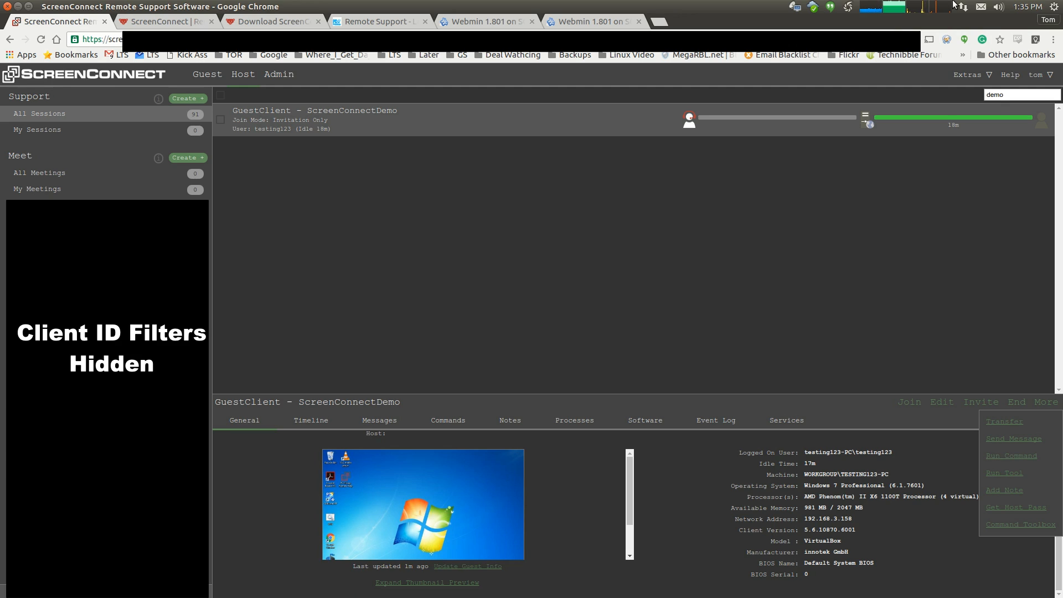
mouse_move(771, 202)
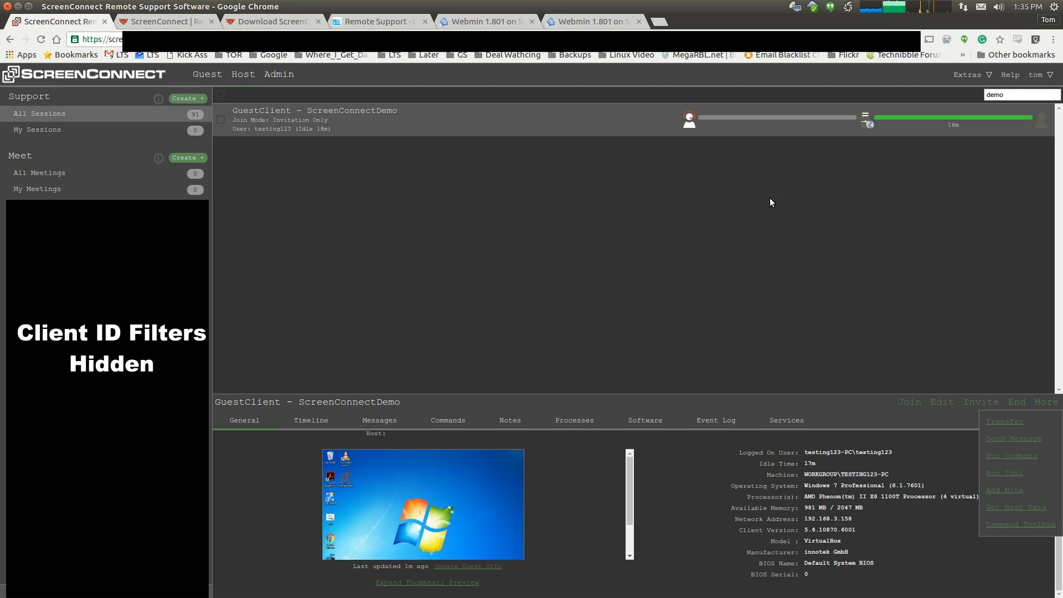
mouse_move(363, 189)
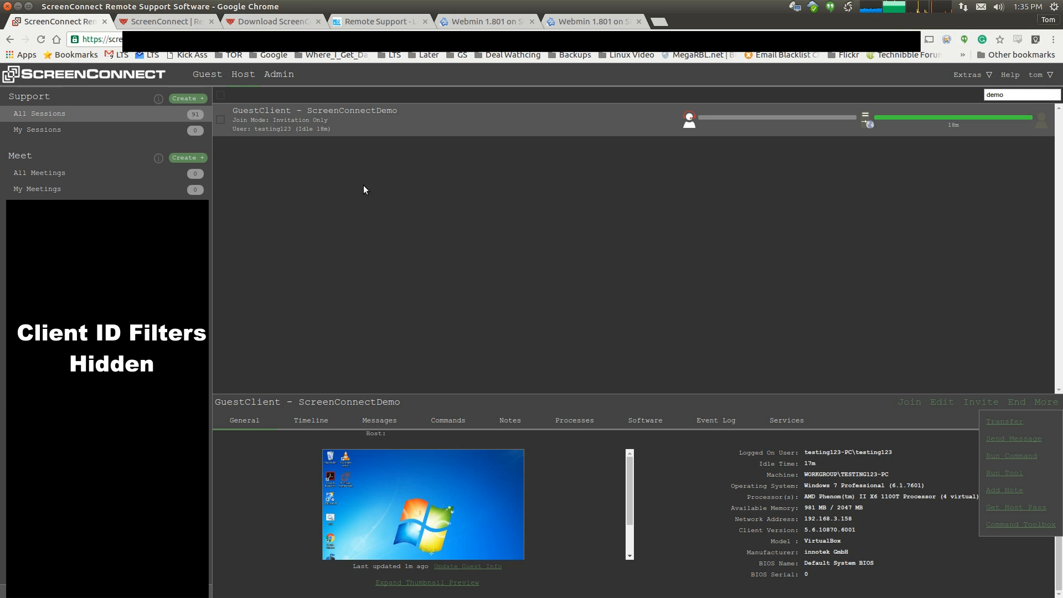
mouse_move(482, 134)
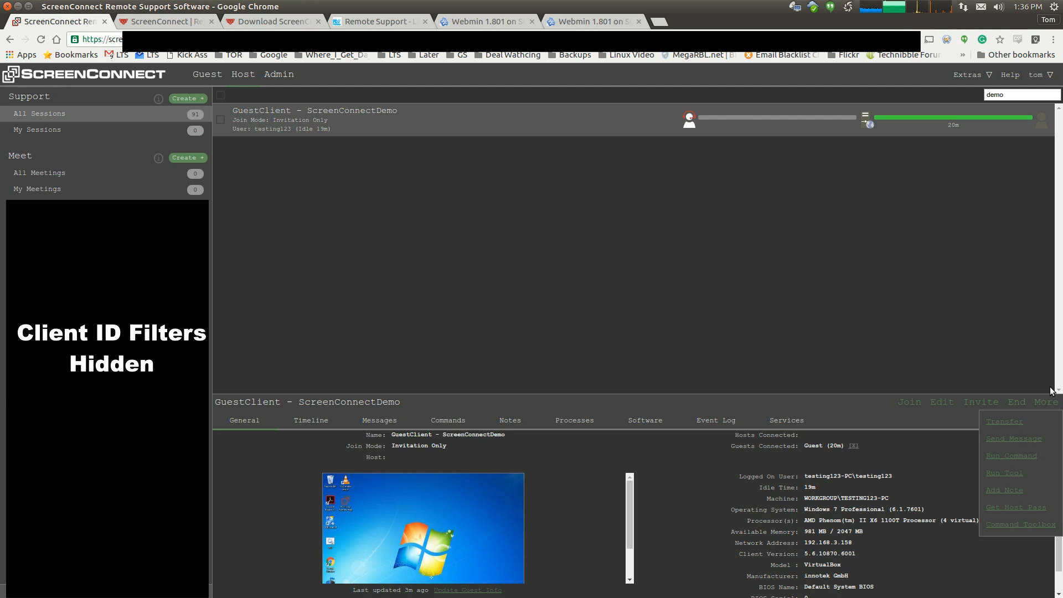
mouse_move(1009, 493)
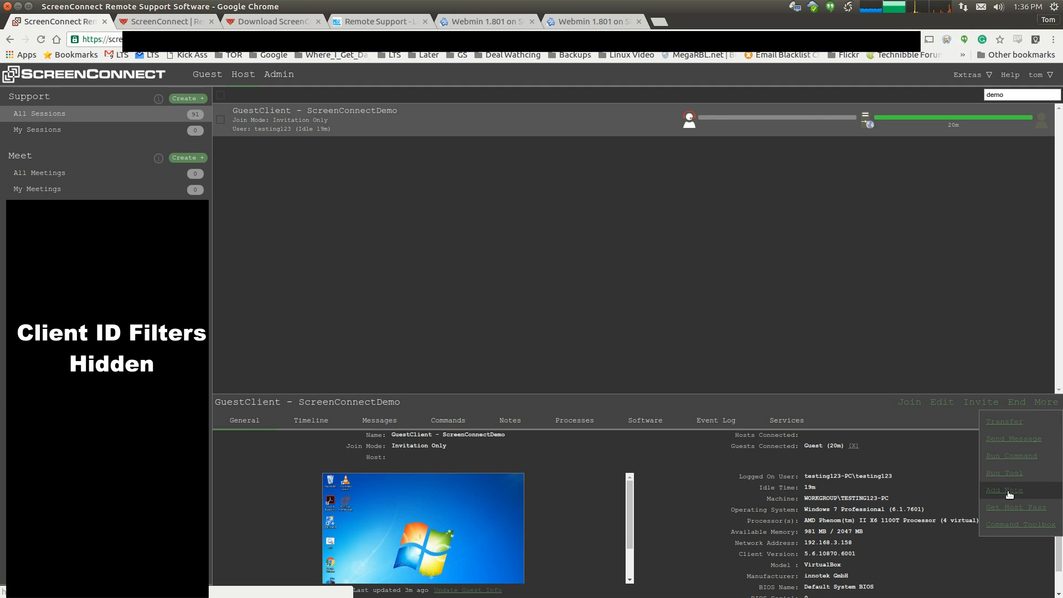
mouse_move(1015, 530)
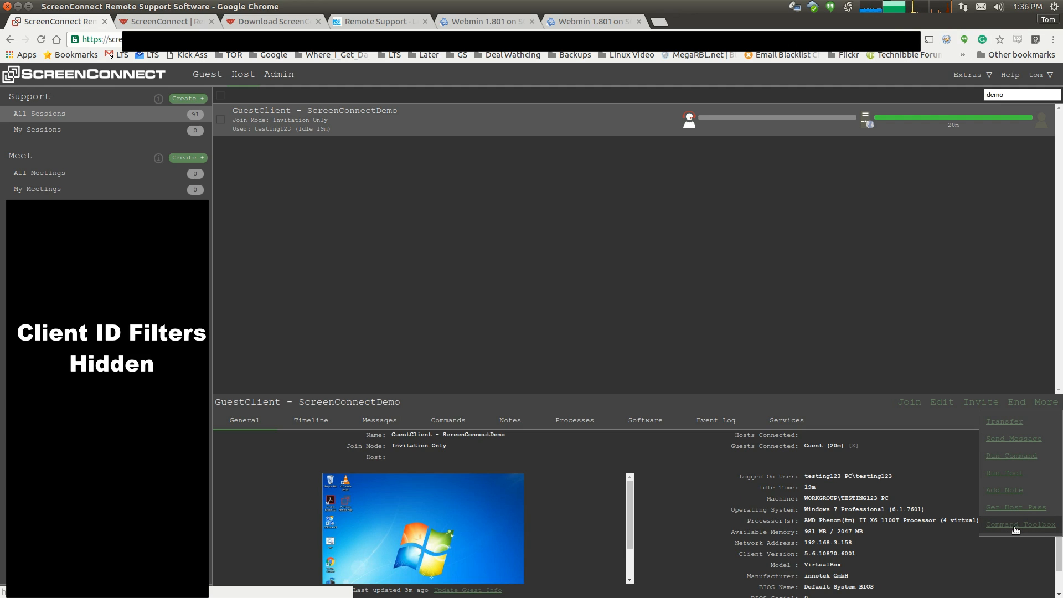
mouse_move(1012, 524)
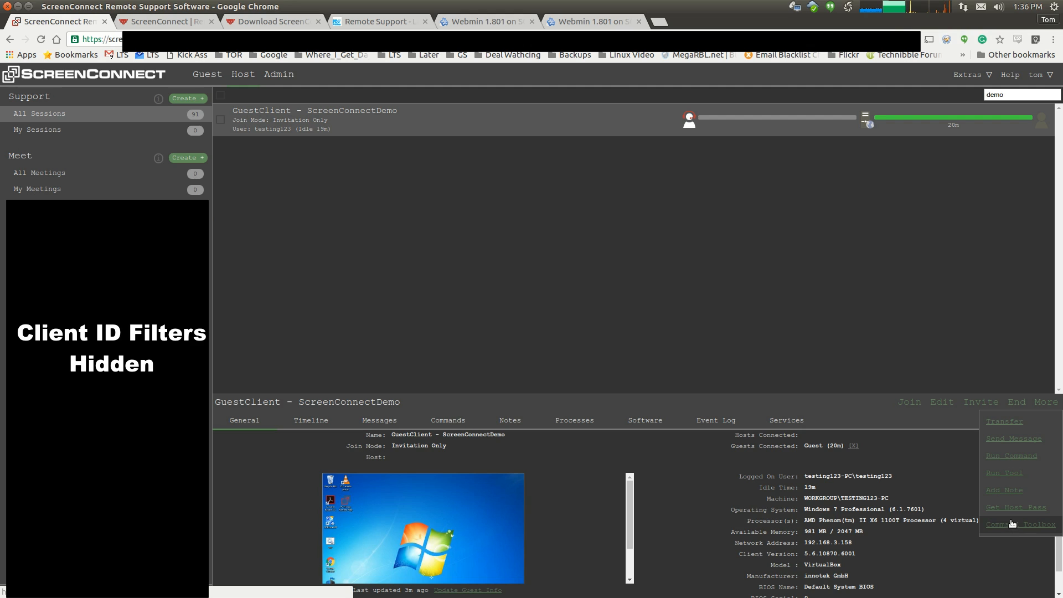
Run windirstat.exe from the Command Toolbox's Run Tool dialog onto the guest PC
click(1004, 473)
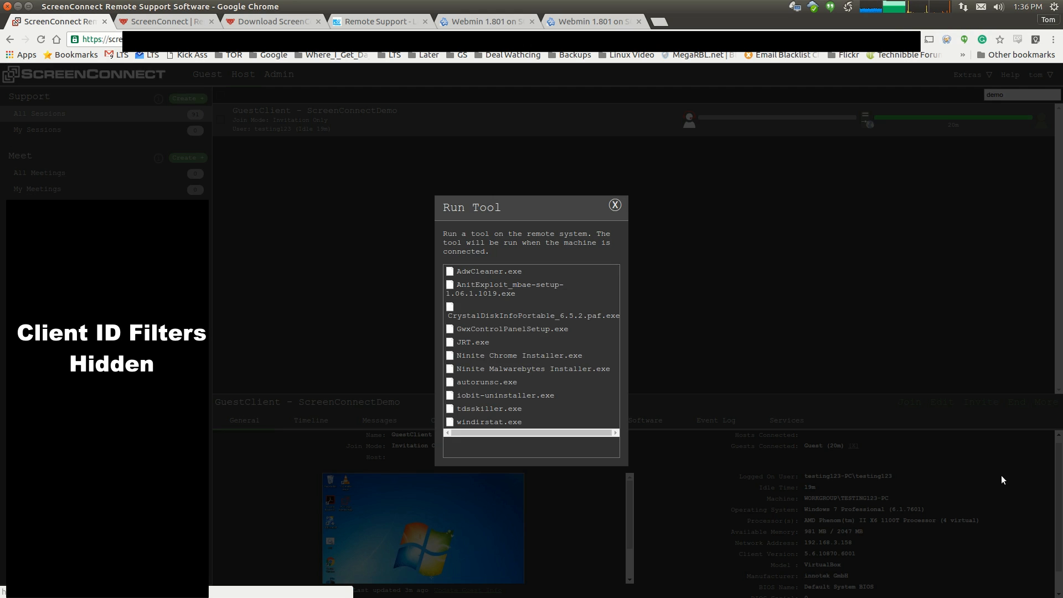
mouse_move(449, 423)
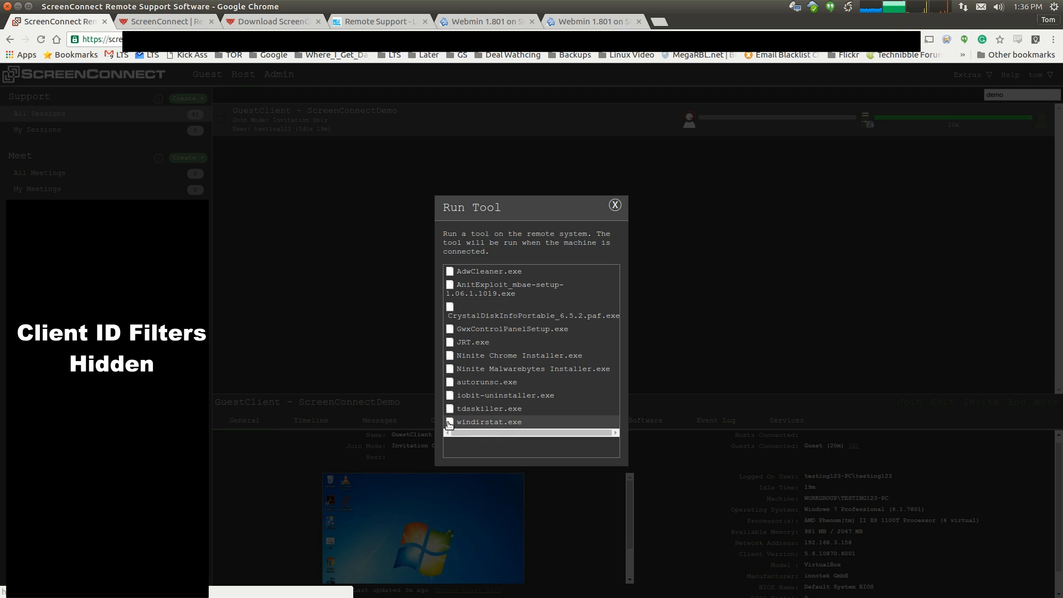
click(614, 205)
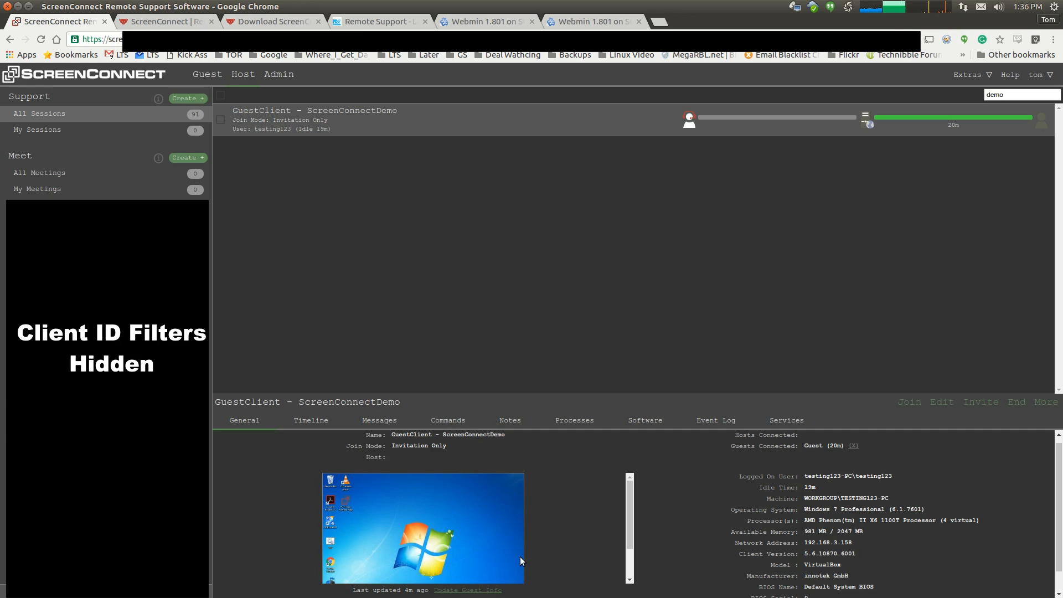
mouse_move(551, 527)
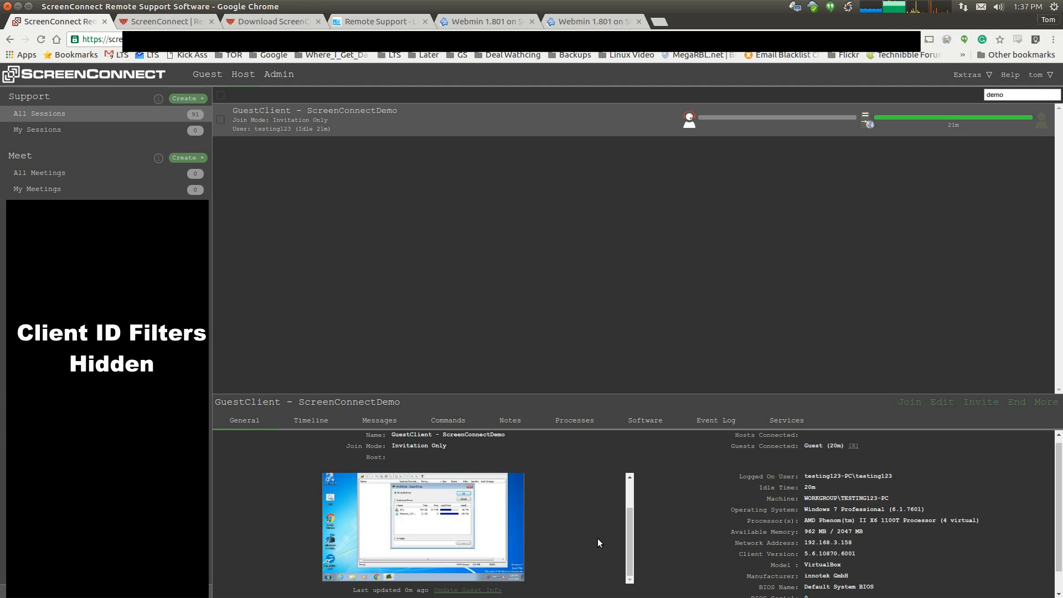
In the live desktop client, close WinDirStat, run GwxControlPanelSetup.exe through UAC and cancel its wizard
click(909, 402)
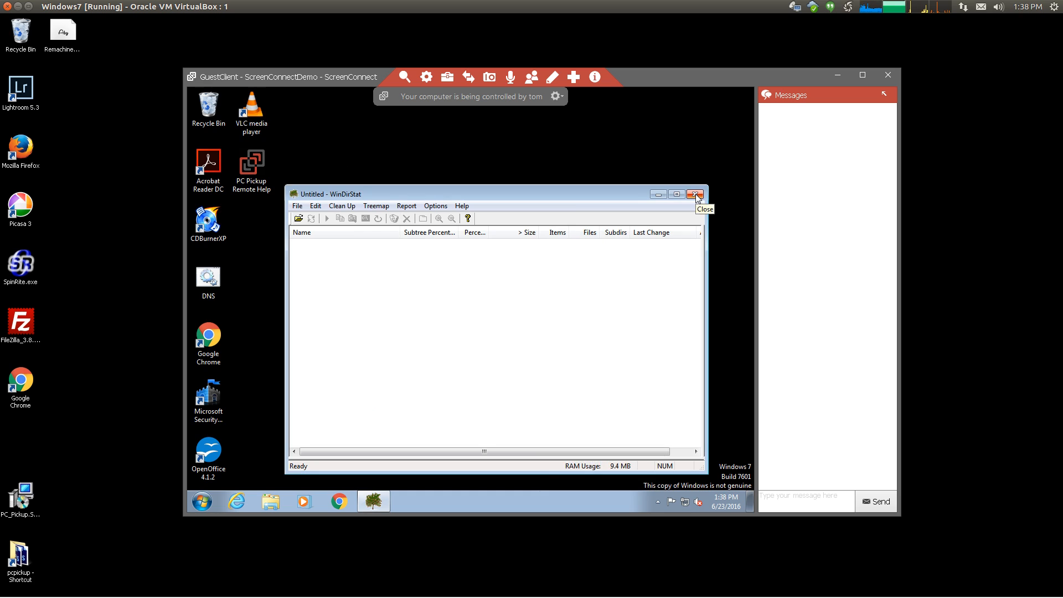
click(448, 77)
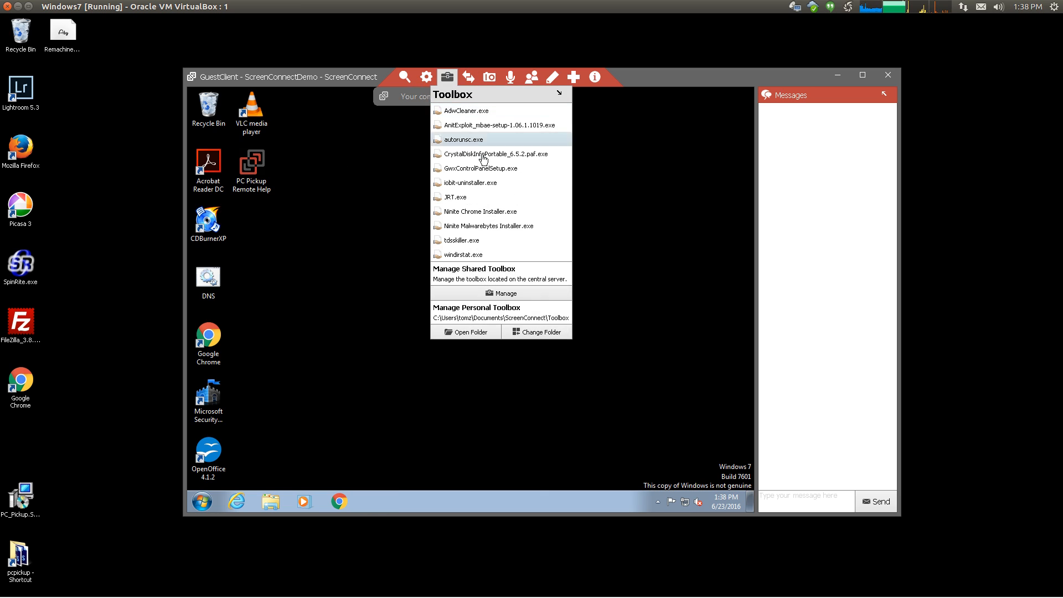
mouse_move(485, 169)
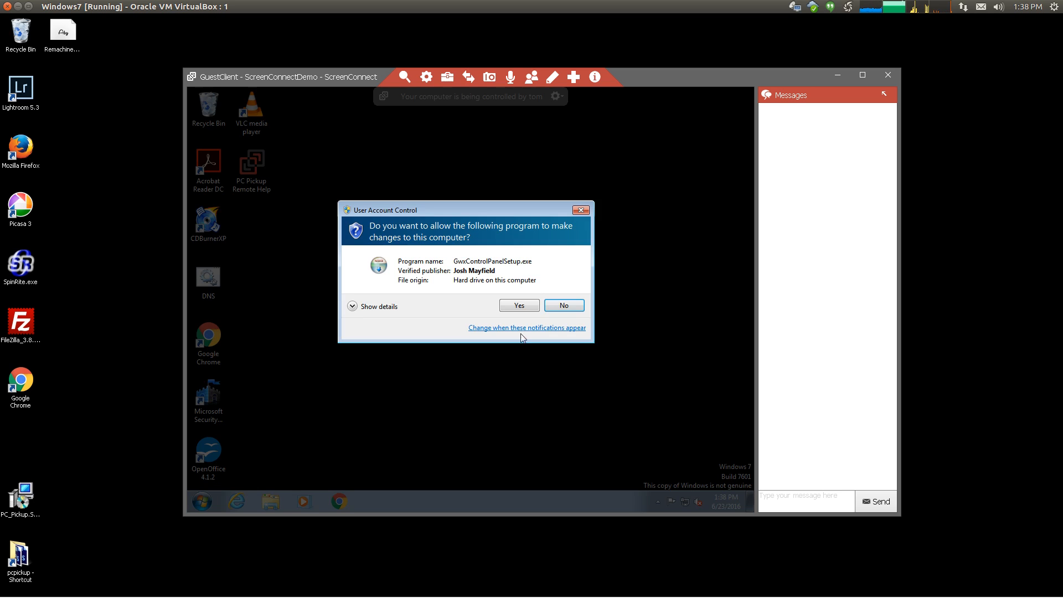
click(518, 306)
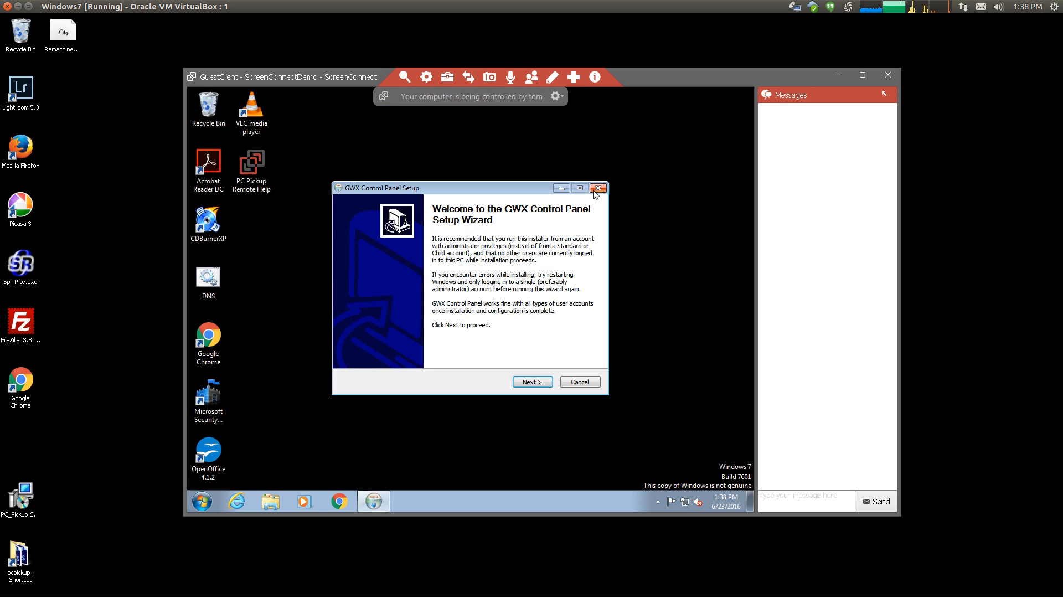
click(598, 188)
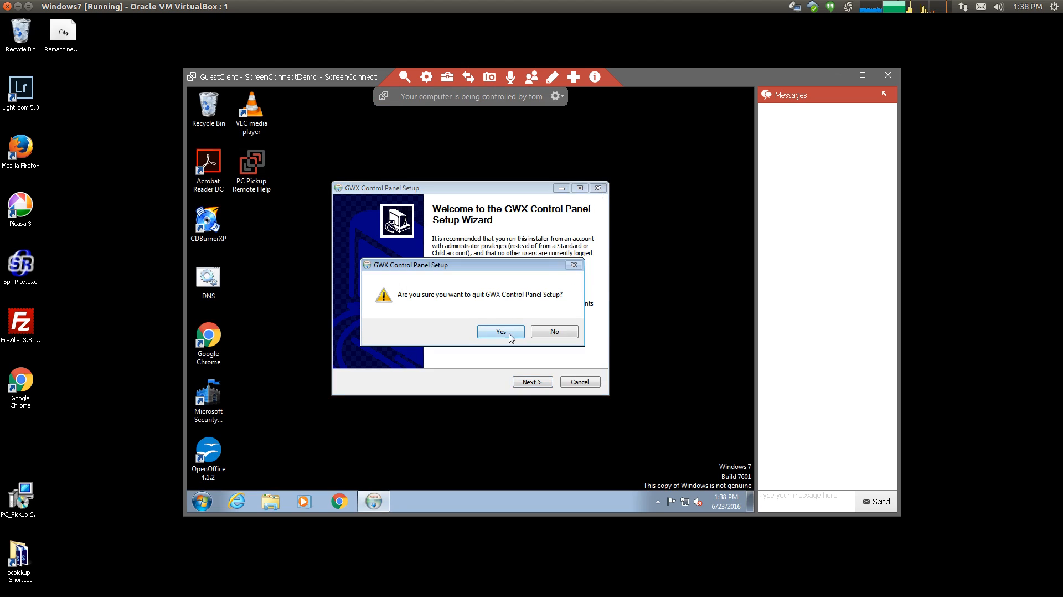
click(447, 76)
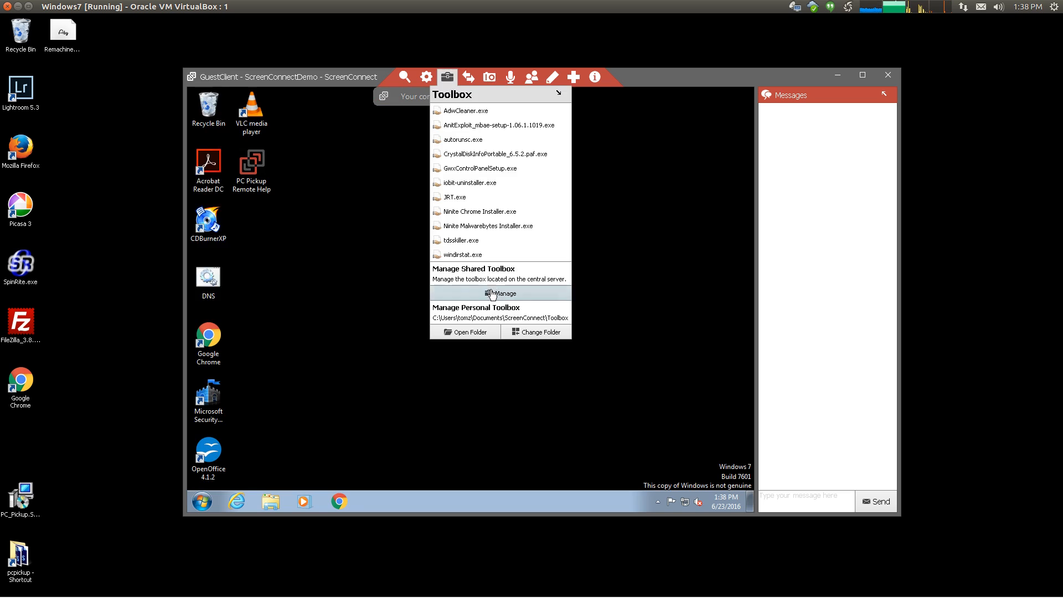
Review the shared toolbox manager and file transfer options, then reopen the shared toolbox
click(501, 293)
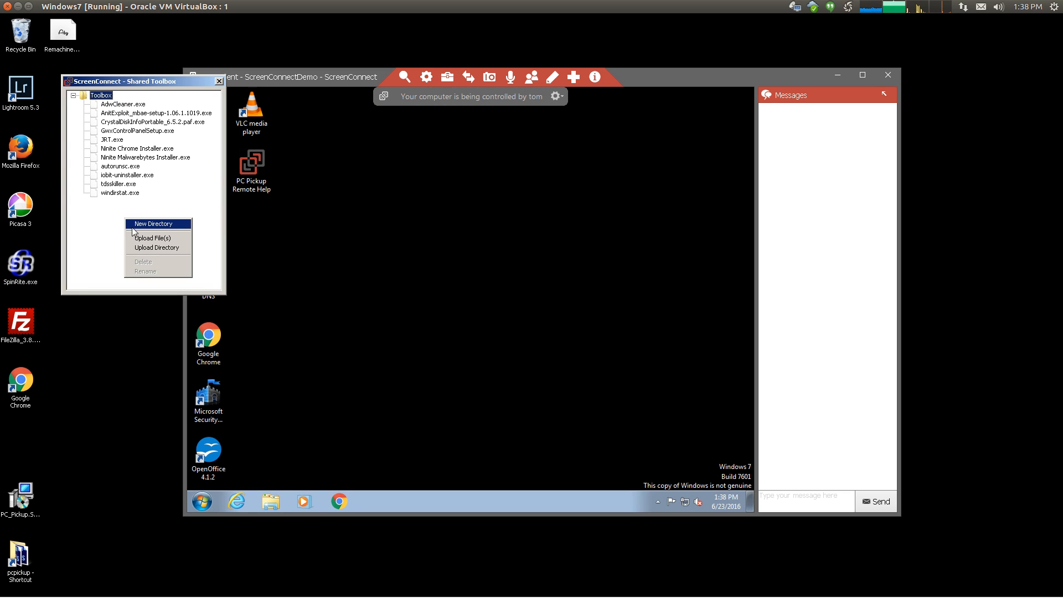
mouse_move(176, 243)
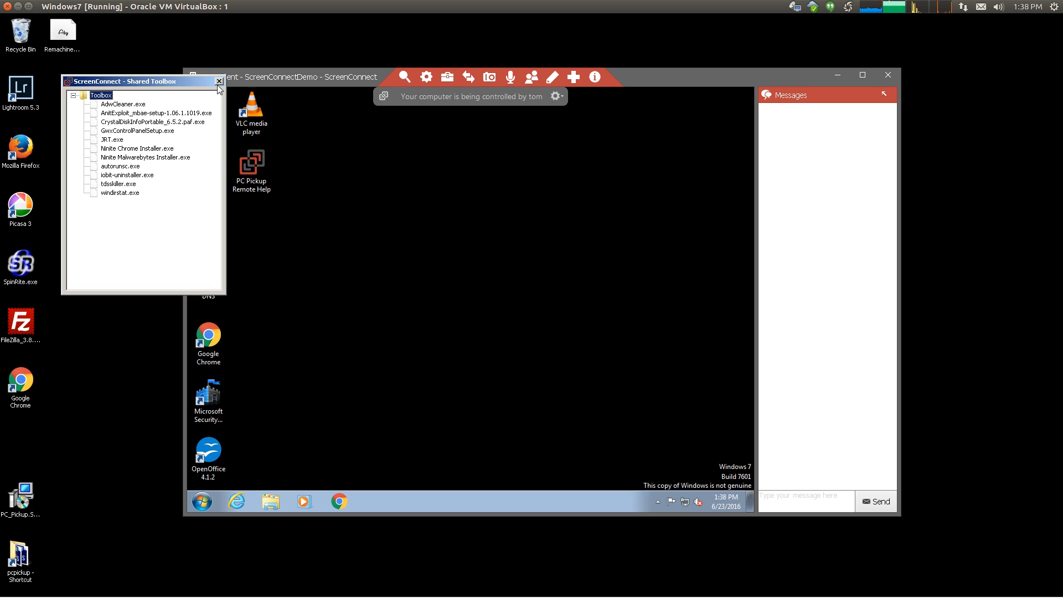
click(219, 81)
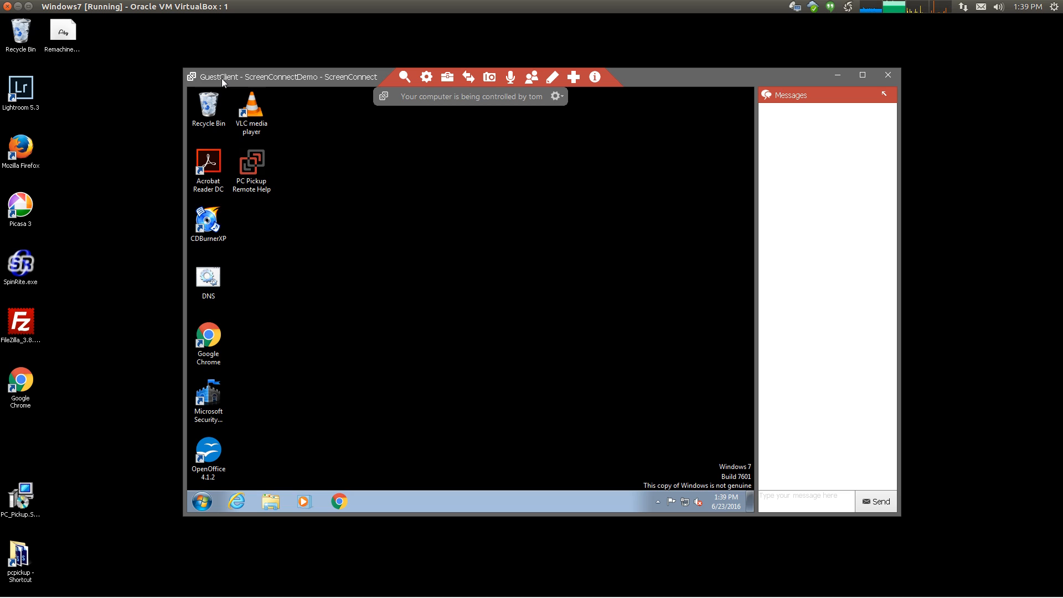
click(467, 78)
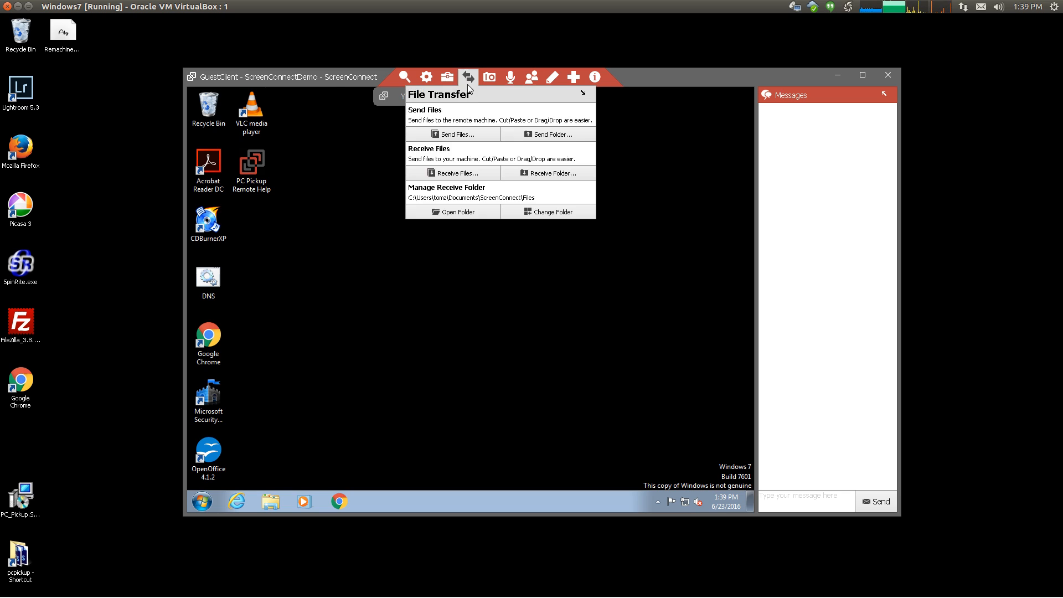
click(446, 77)
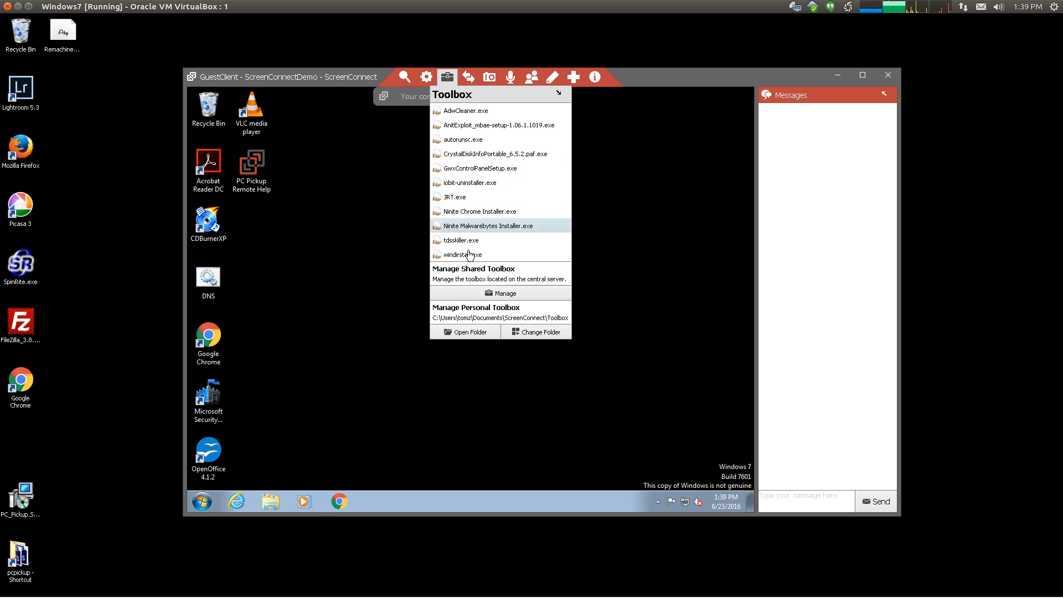
click(499, 292)
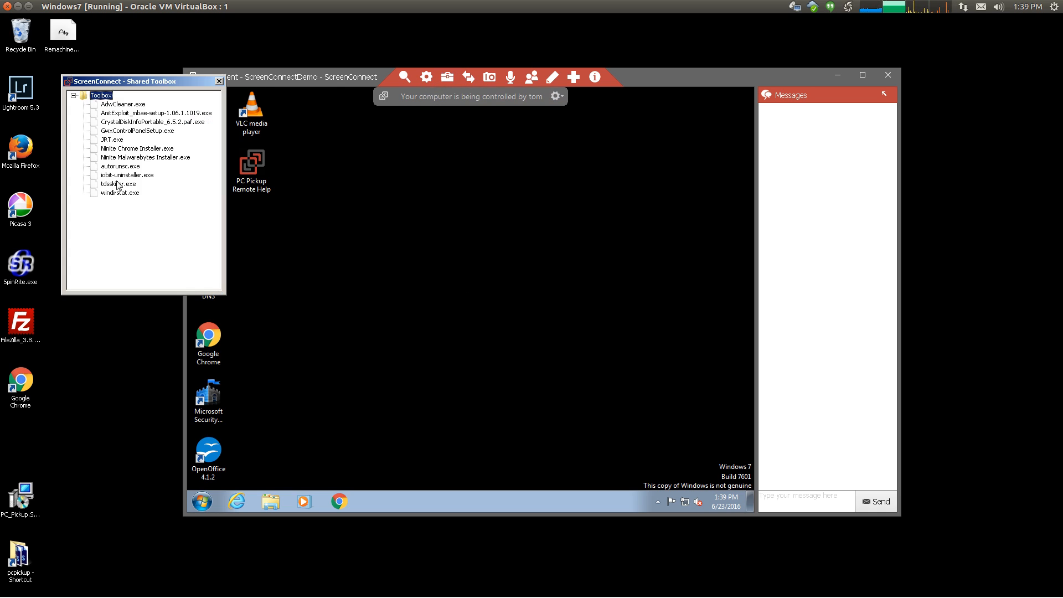
Inspect the tdsskiller.exe, Ninite Malwarebytes and Ninite Chrome Installer toolbox entries and their options
right_click(116, 184)
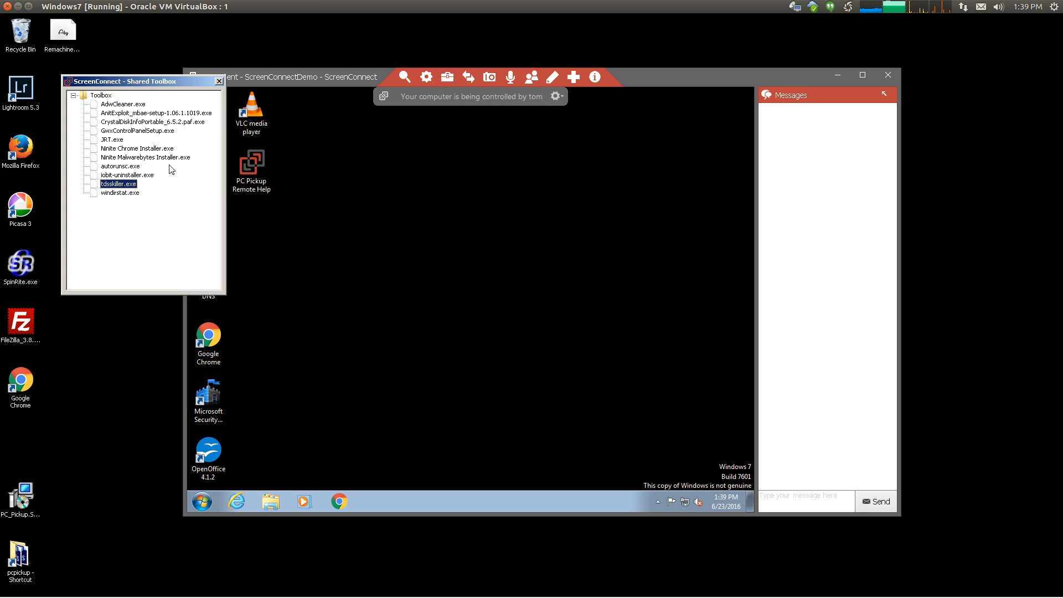
click(145, 158)
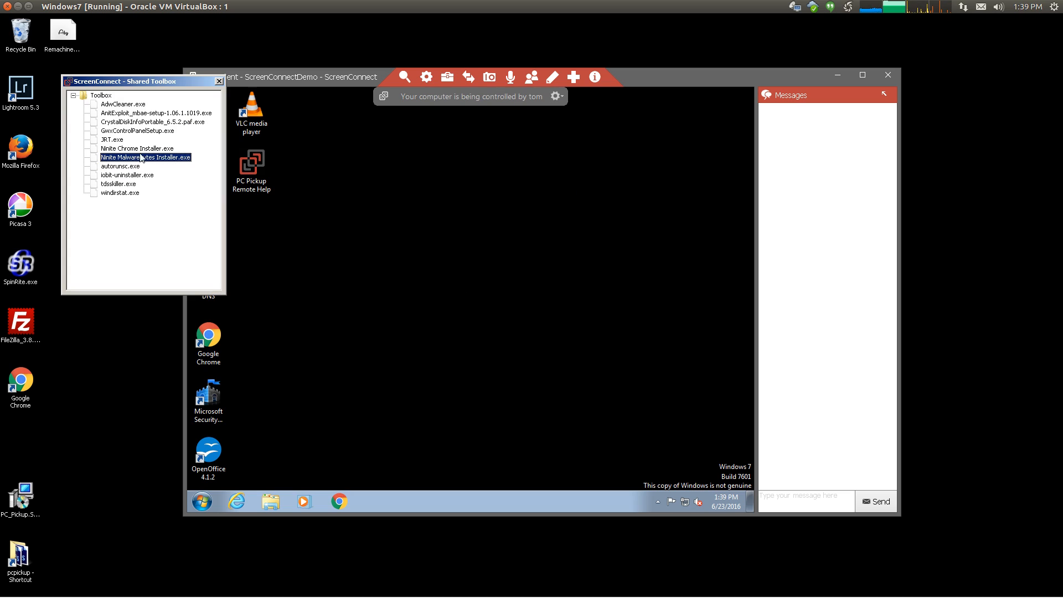
click(137, 149)
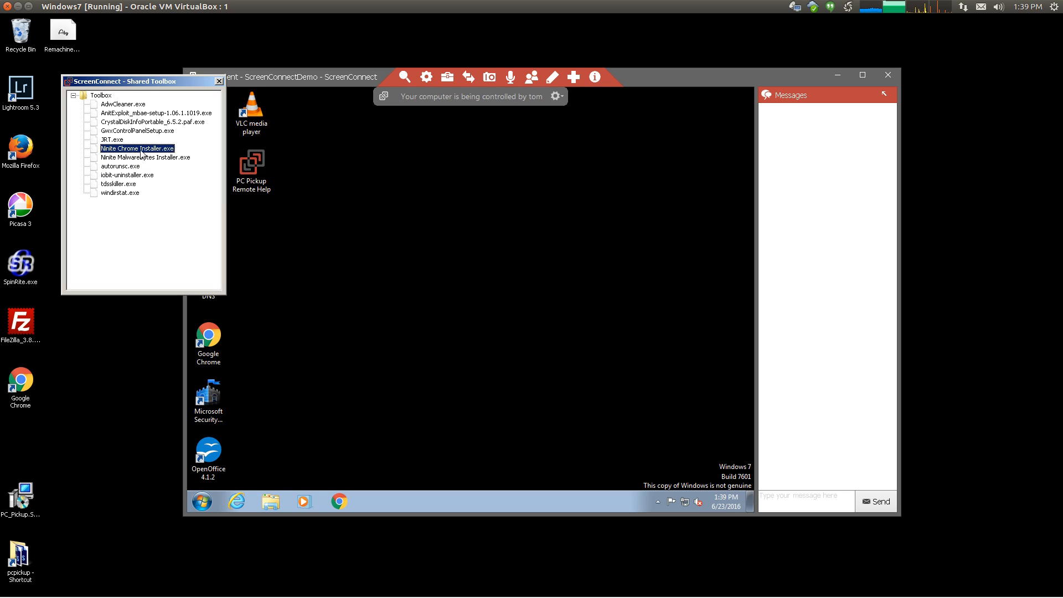
right_click(142, 148)
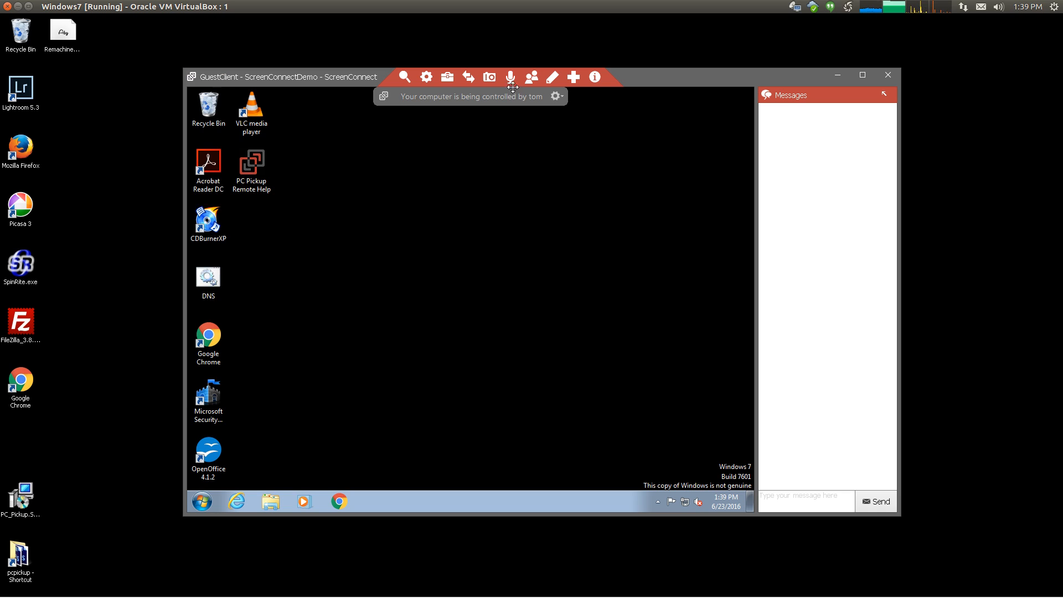
click(447, 76)
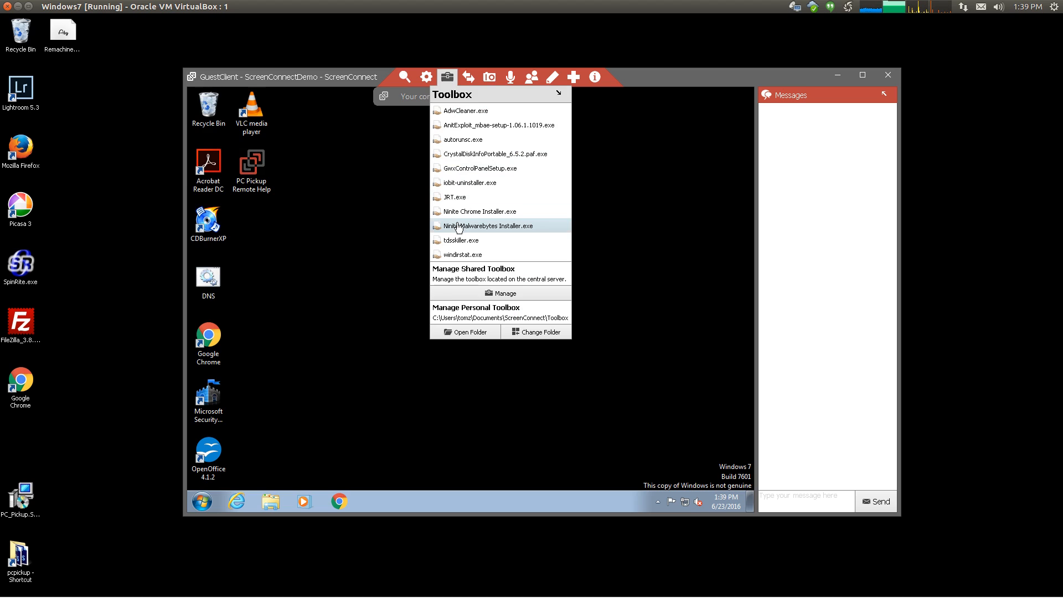
mouse_move(486, 210)
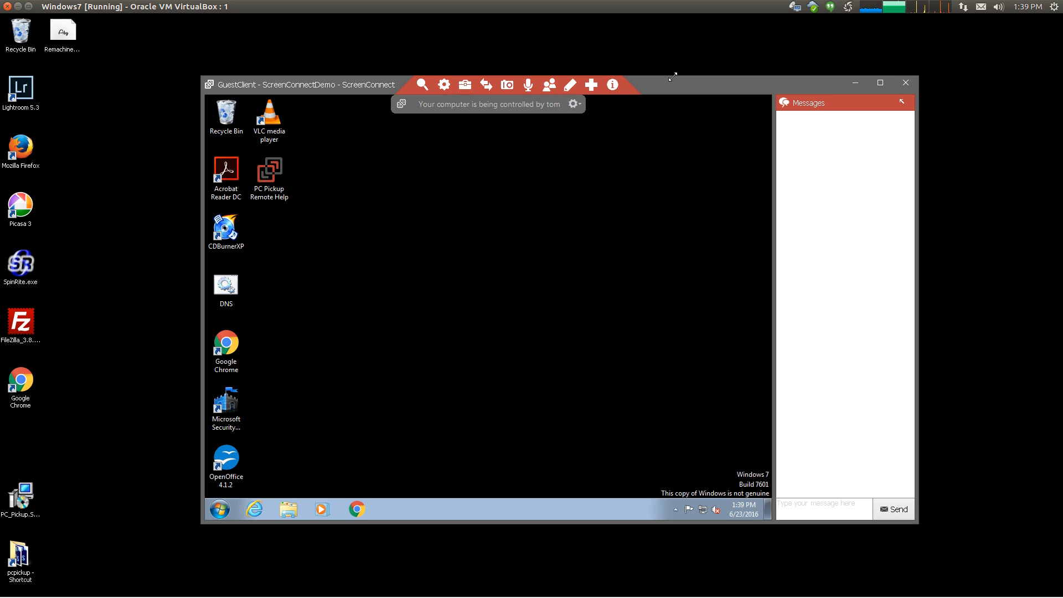
click(611, 84)
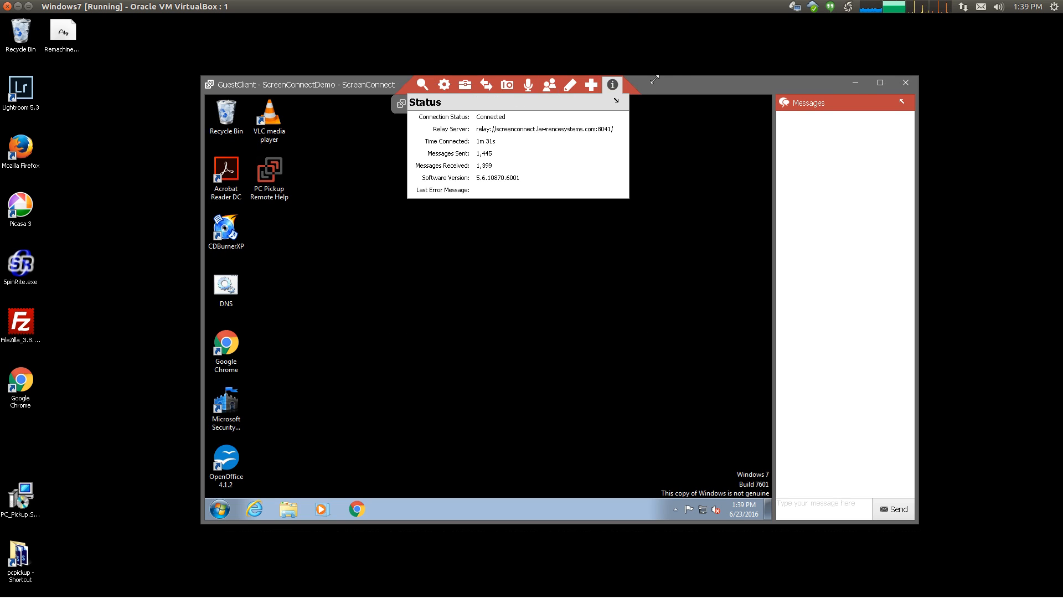
click(591, 84)
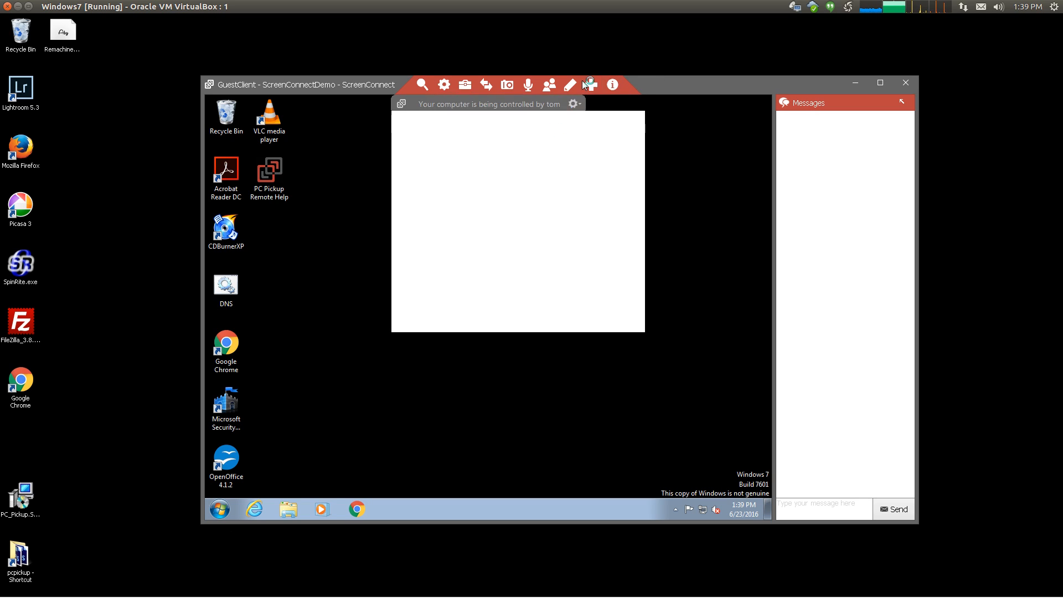
click(591, 84)
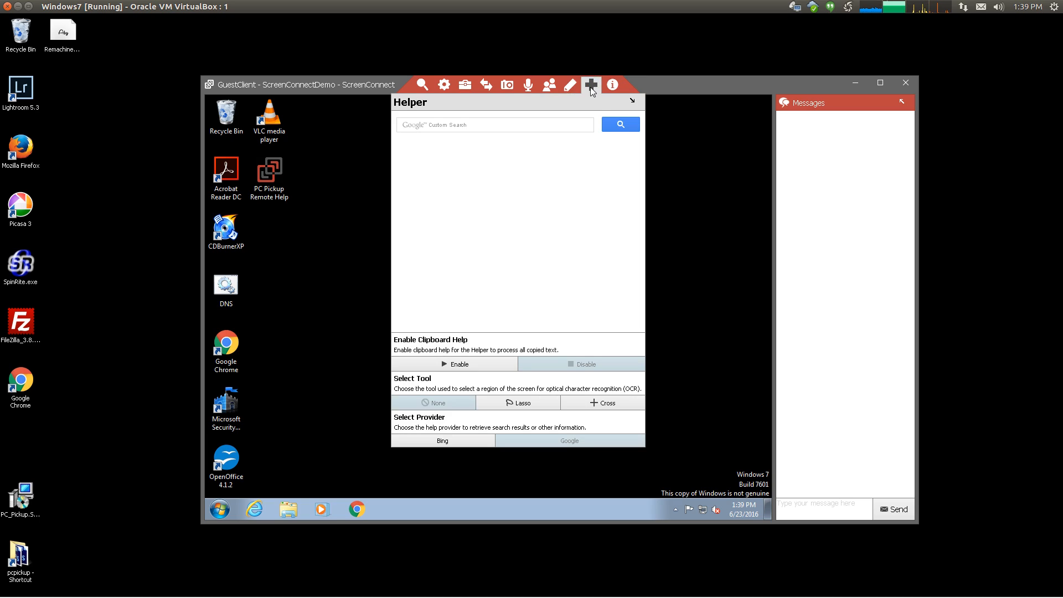
click(570, 84)
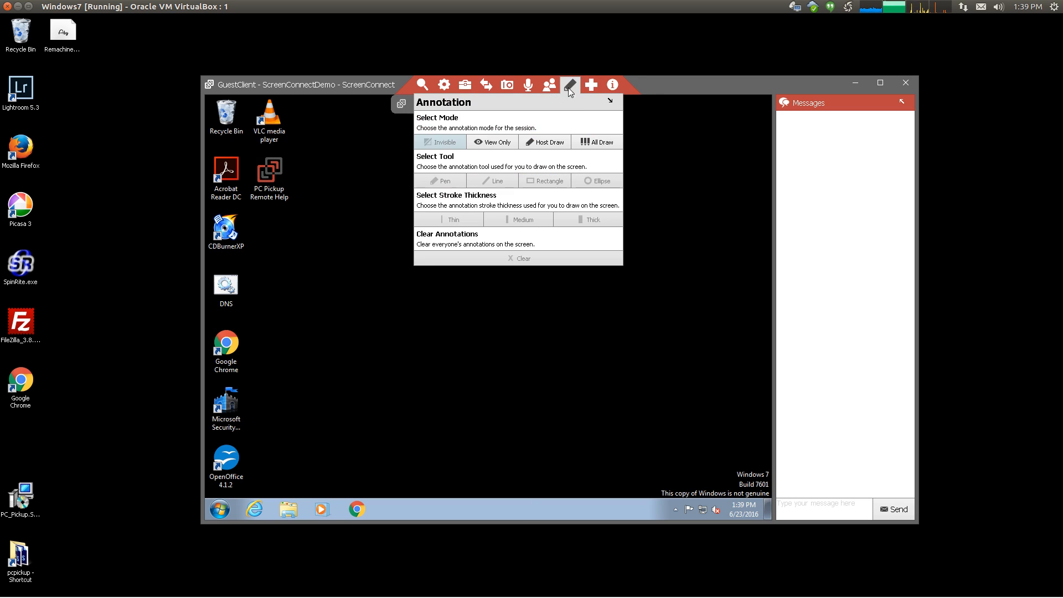
click(570, 85)
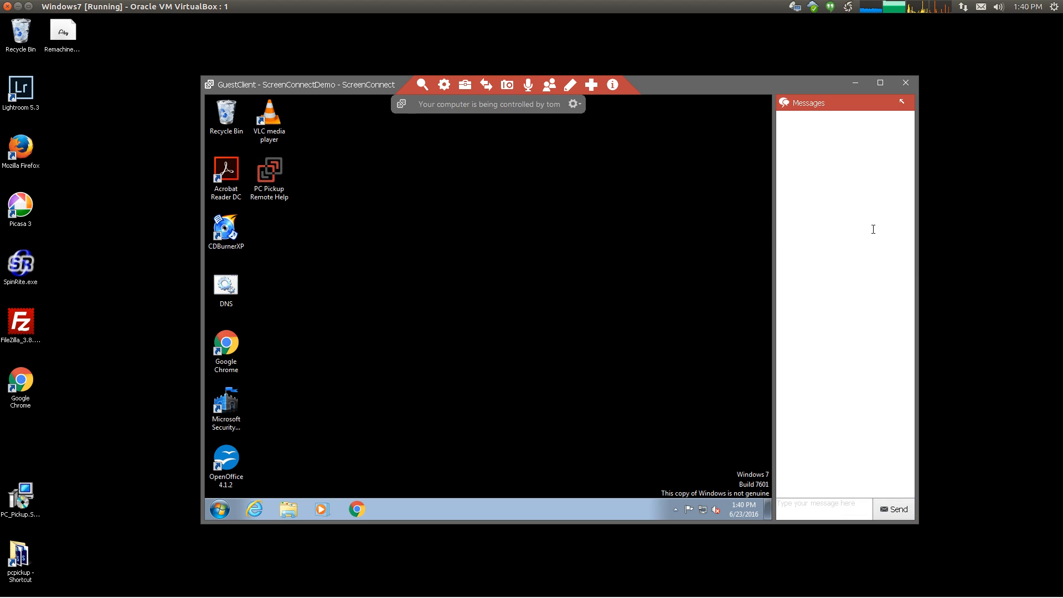
mouse_move(550, 27)
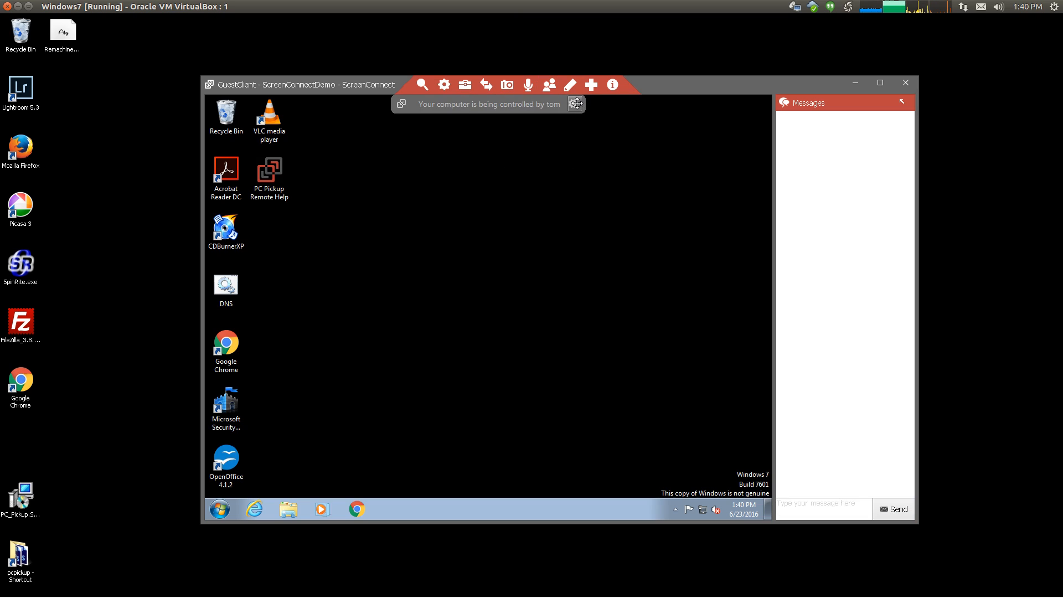
Peek at the guest client's open/hide/exit choices, then review who is connected to the session
click(574, 104)
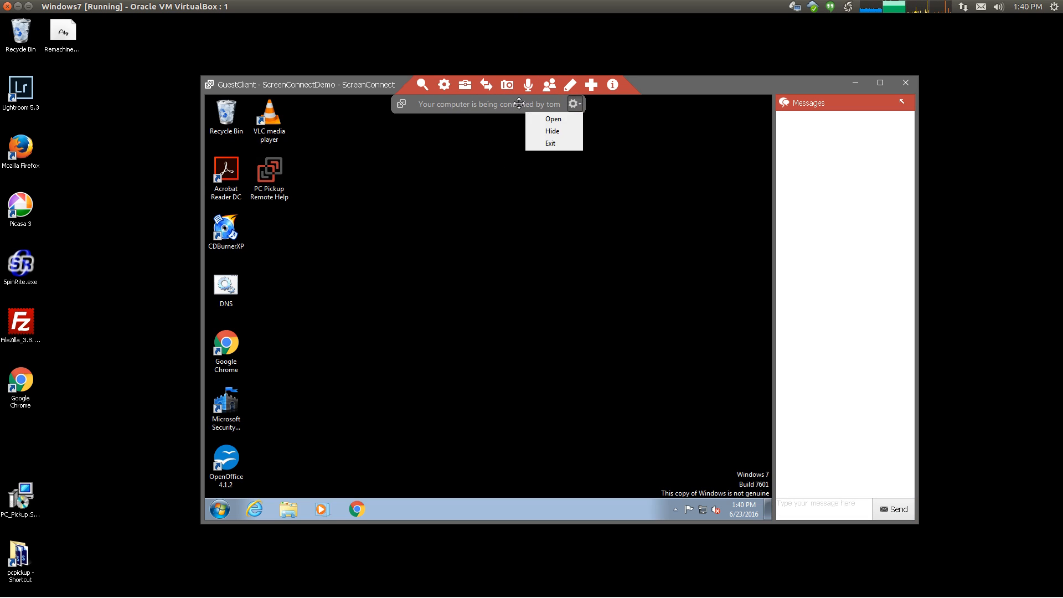
click(573, 104)
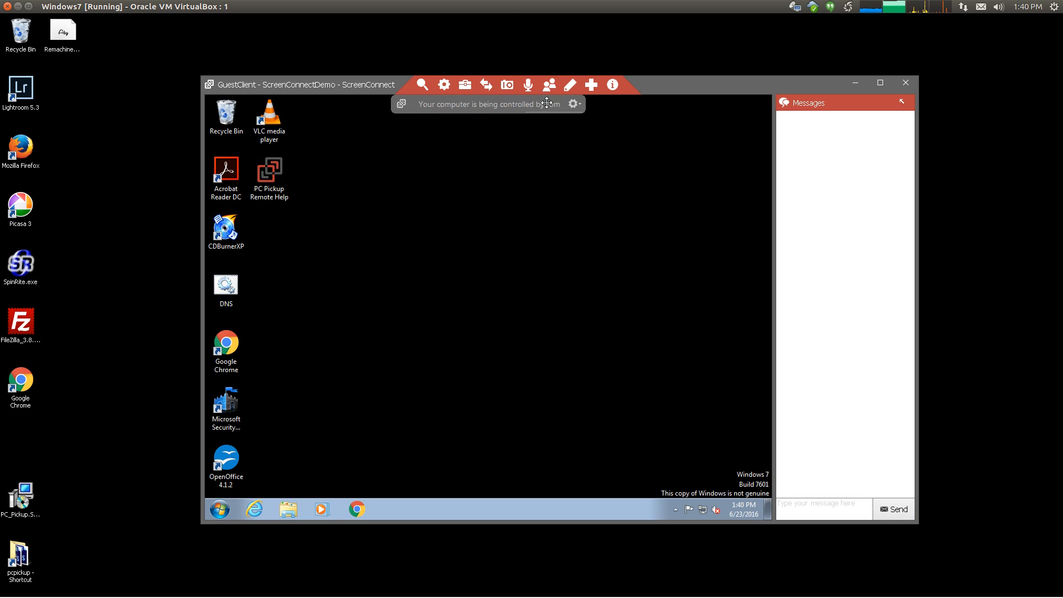
click(549, 84)
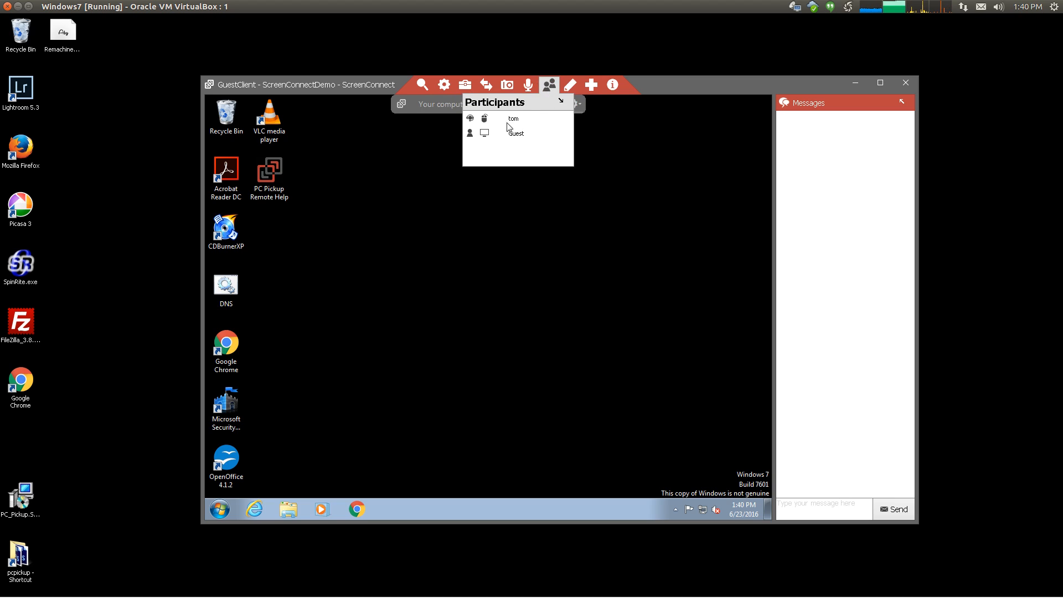
click(611, 85)
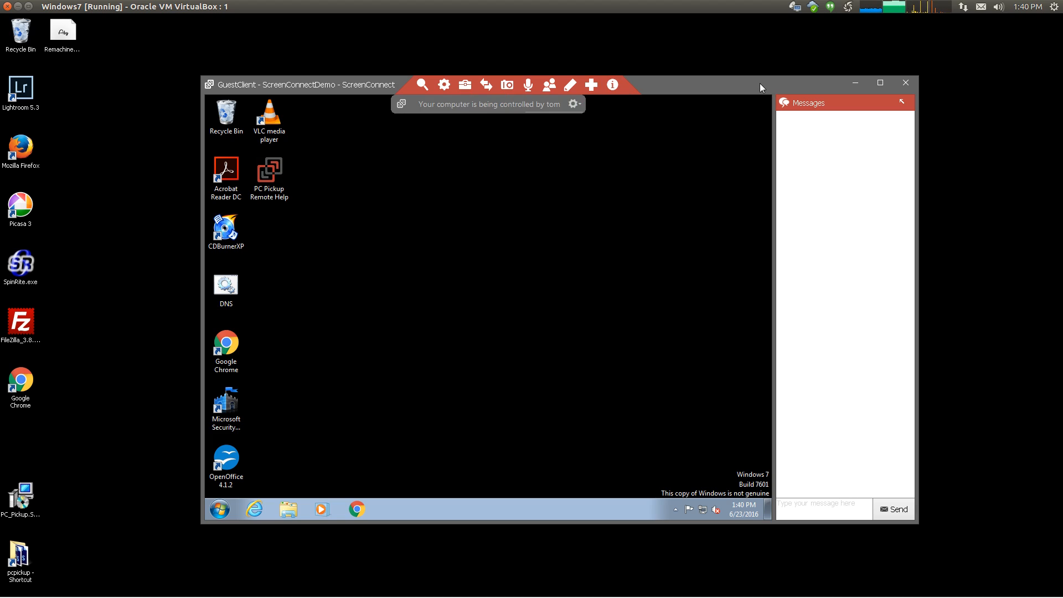
Check the connection status and relay server, then show the session's sound capture settings
click(611, 85)
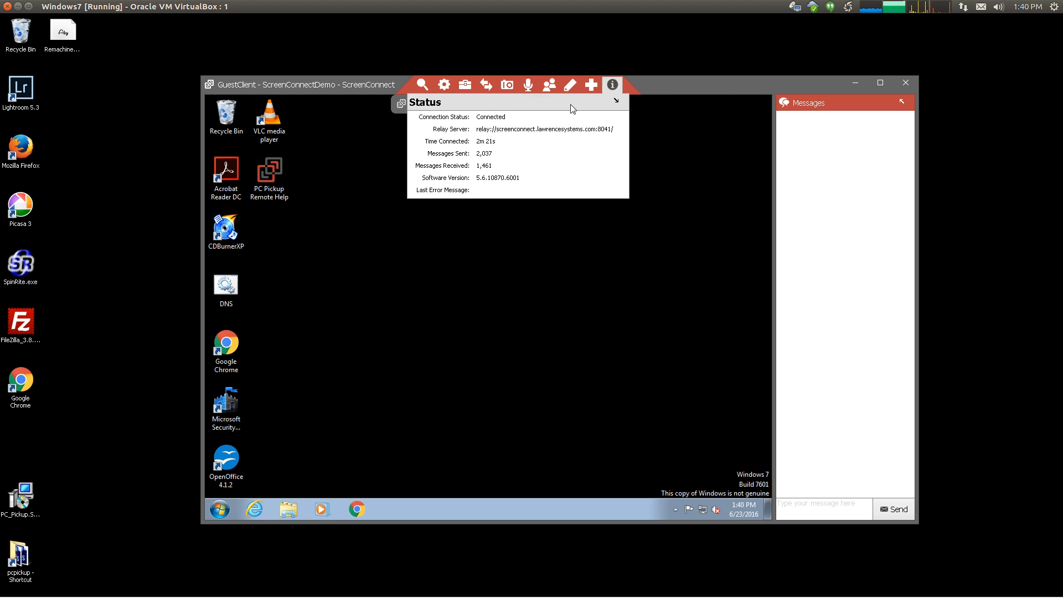
click(527, 85)
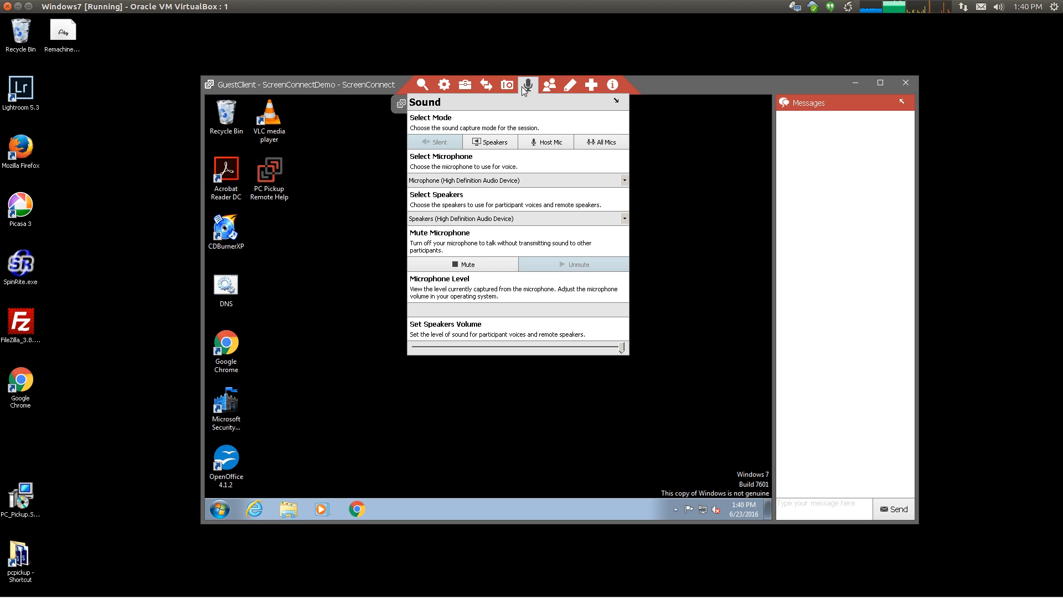
click(508, 85)
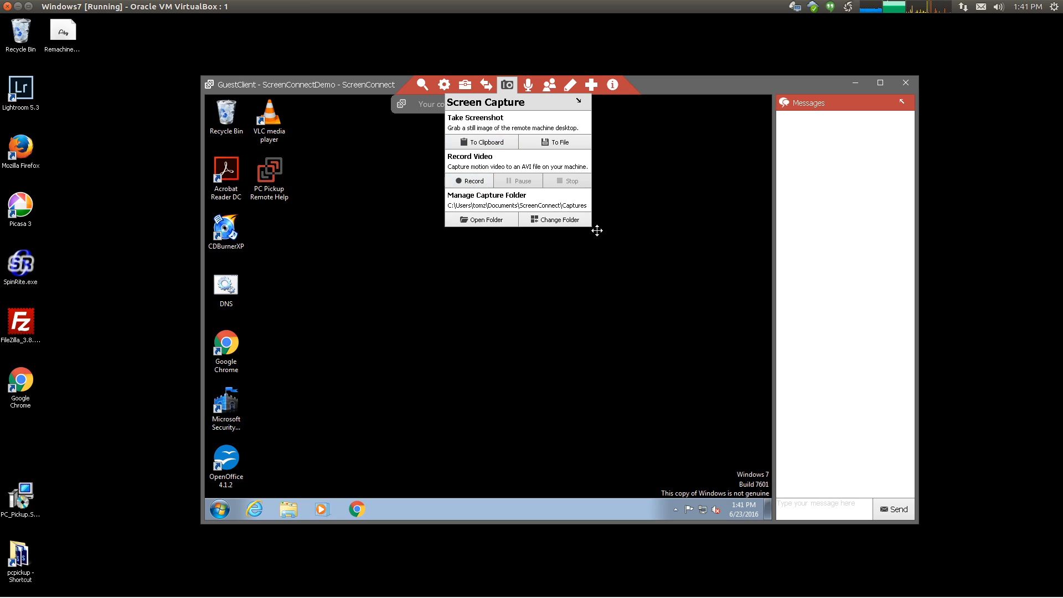
Review the file transfer panel, then show the miscellaneous commands (reboot, credentials, guest input)
click(507, 84)
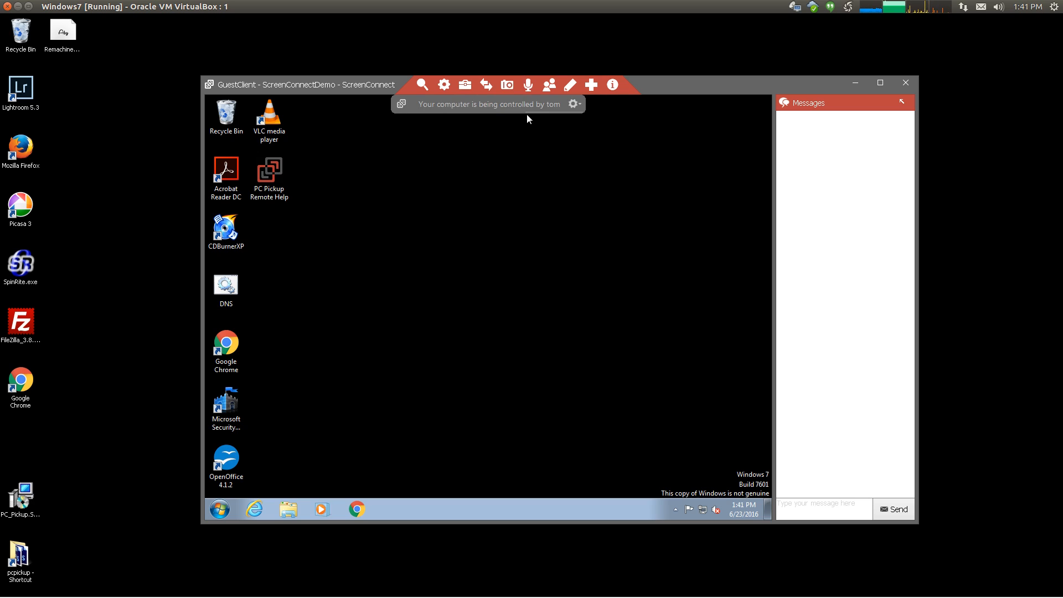
click(486, 84)
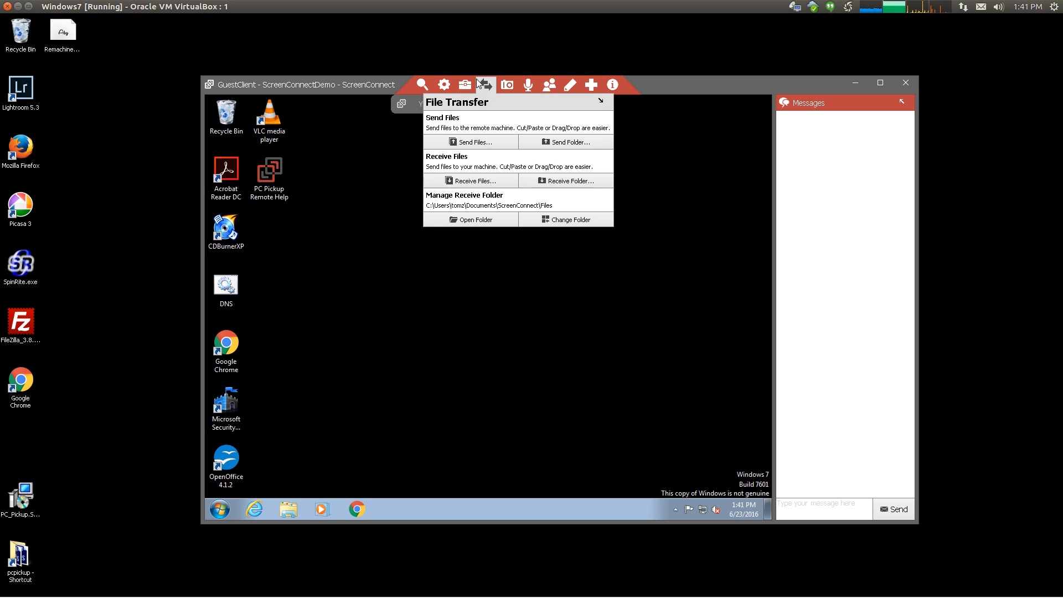
mouse_move(488, 133)
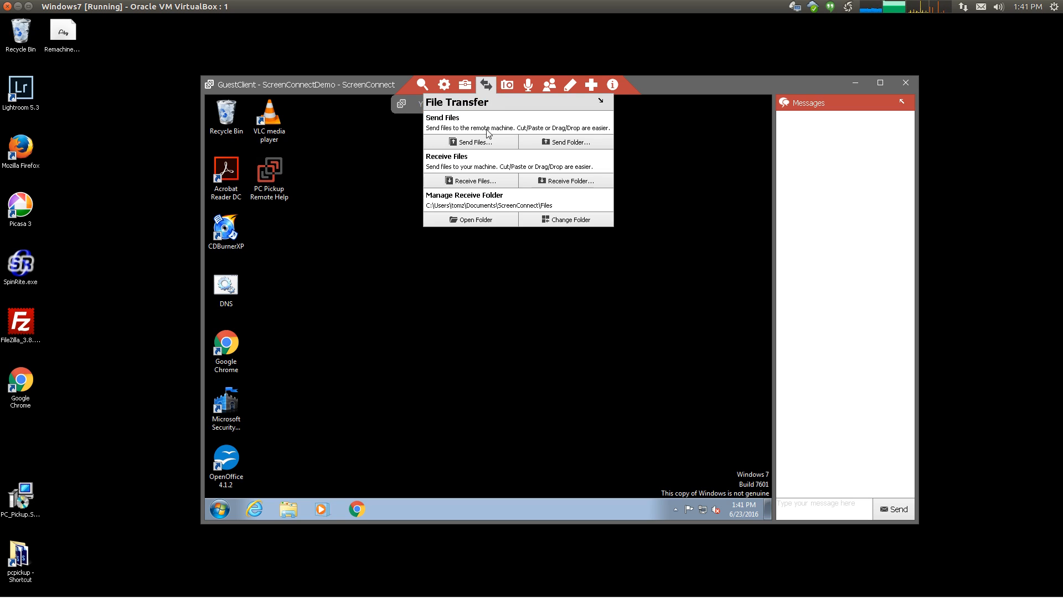
mouse_move(485, 150)
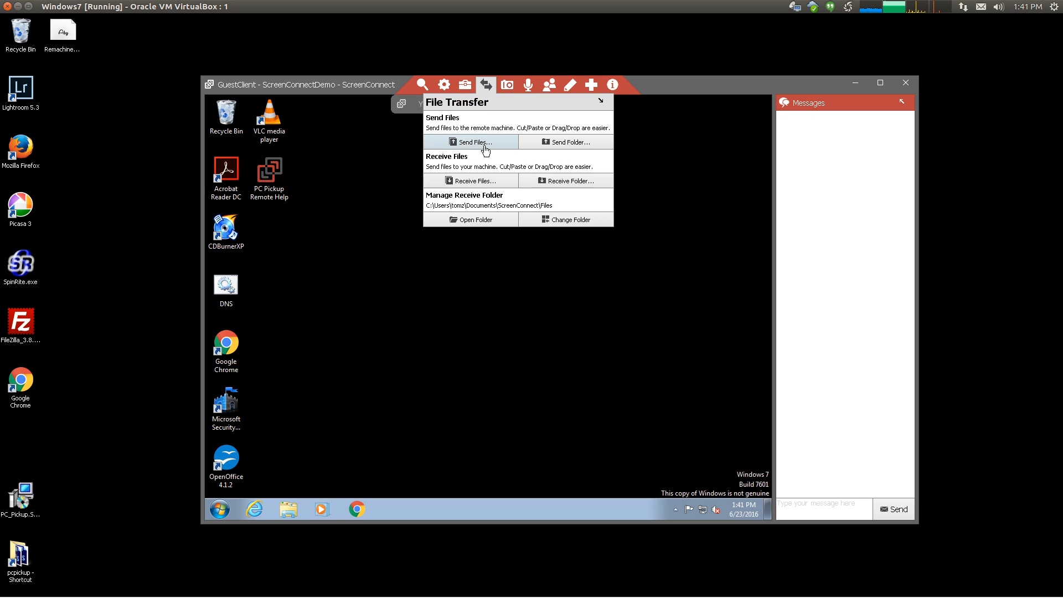
mouse_move(485, 85)
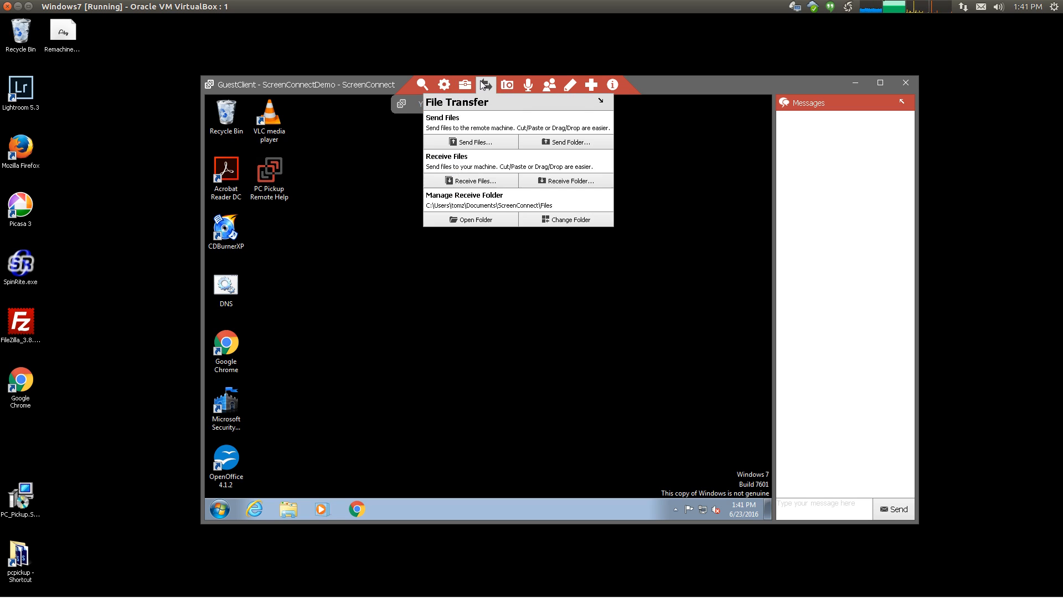
click(444, 84)
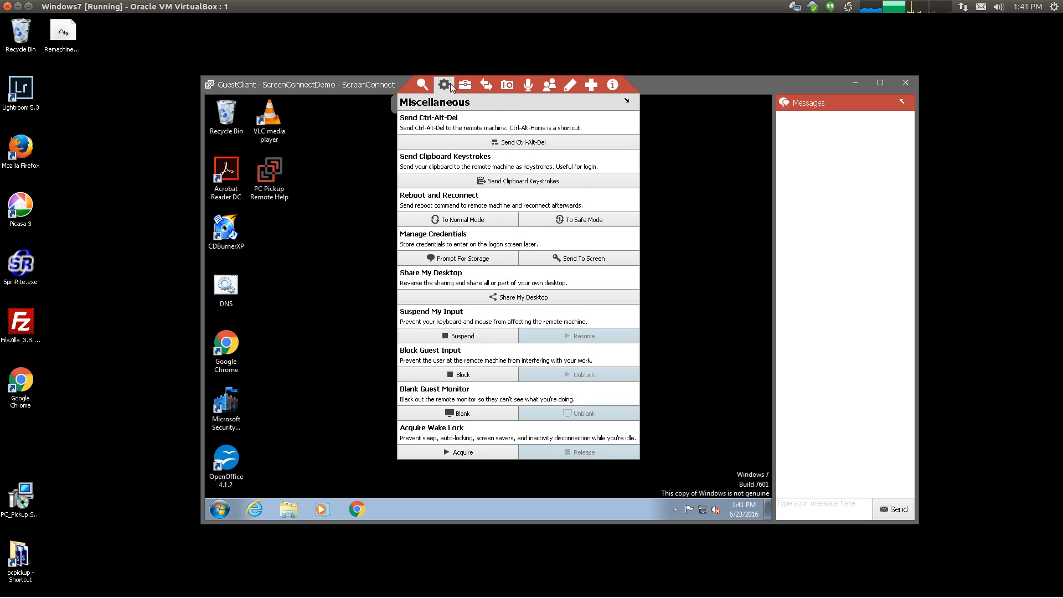
mouse_move(571, 242)
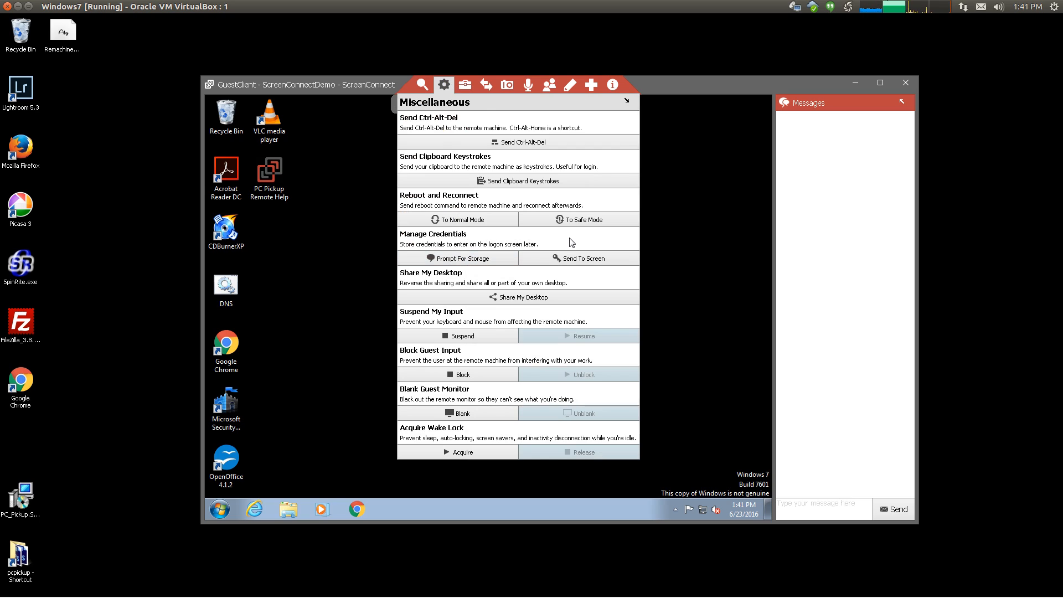
mouse_move(583, 226)
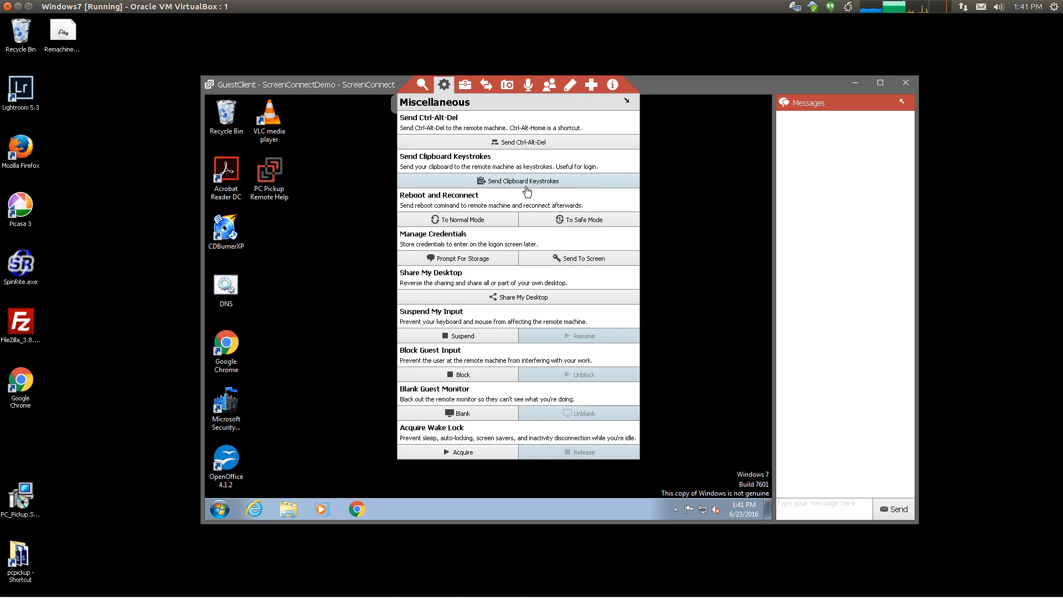
mouse_move(460, 379)
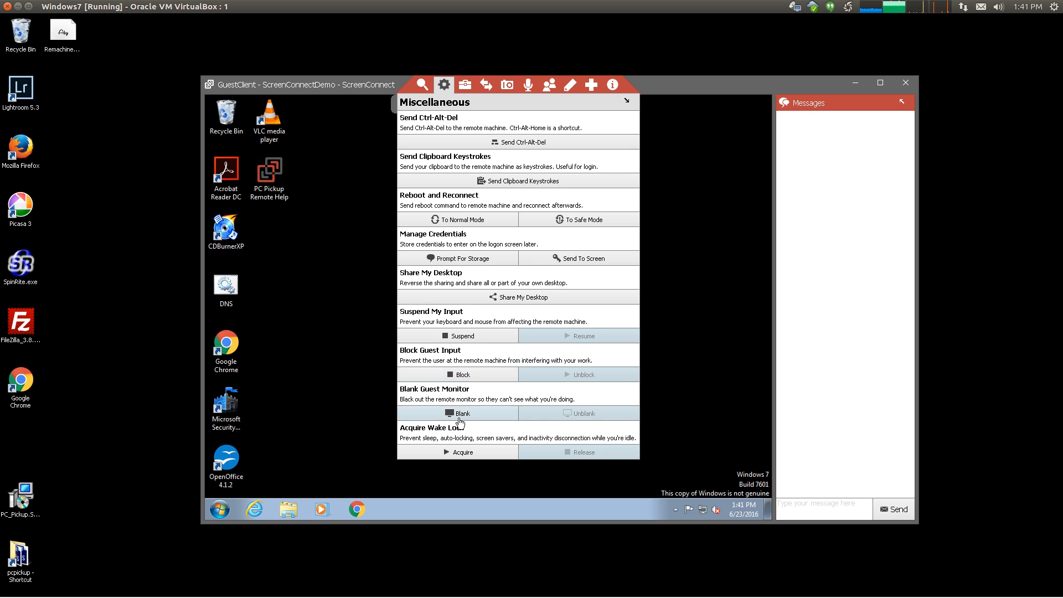
mouse_move(456, 425)
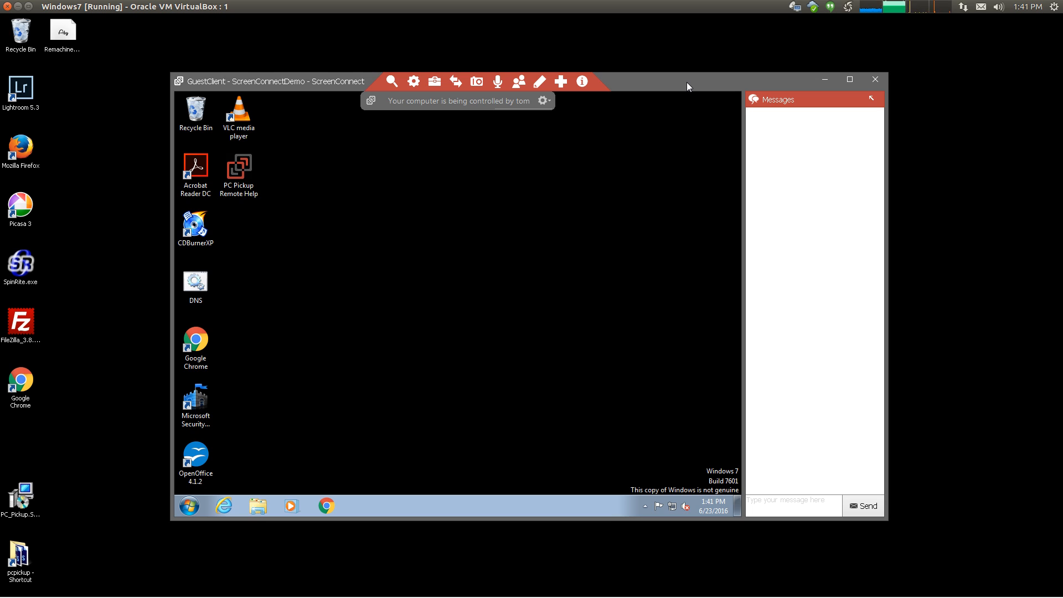
click(539, 82)
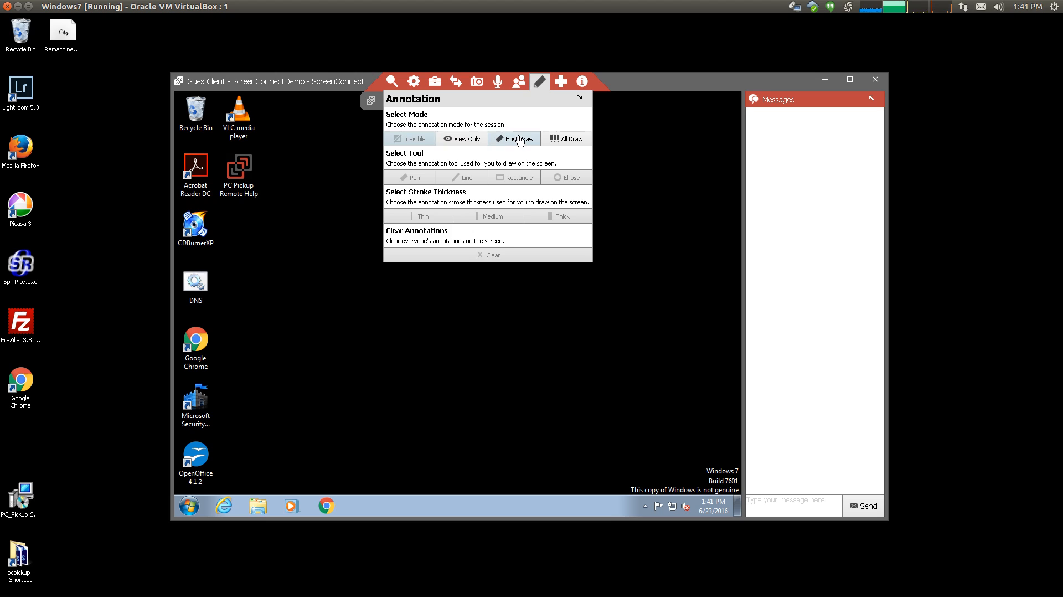
click(539, 82)
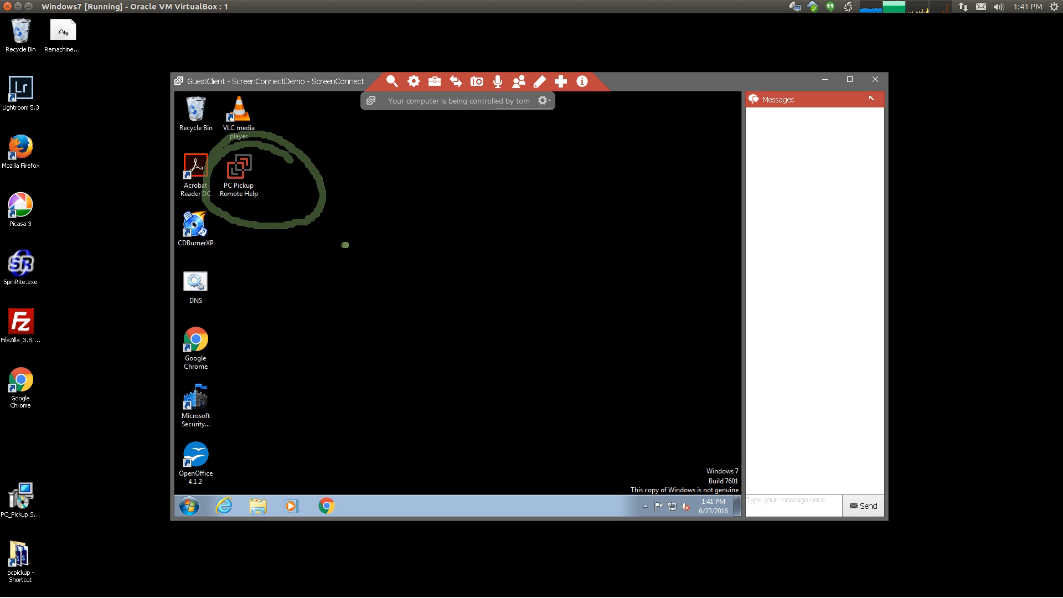
drag(278, 183, 339, 244)
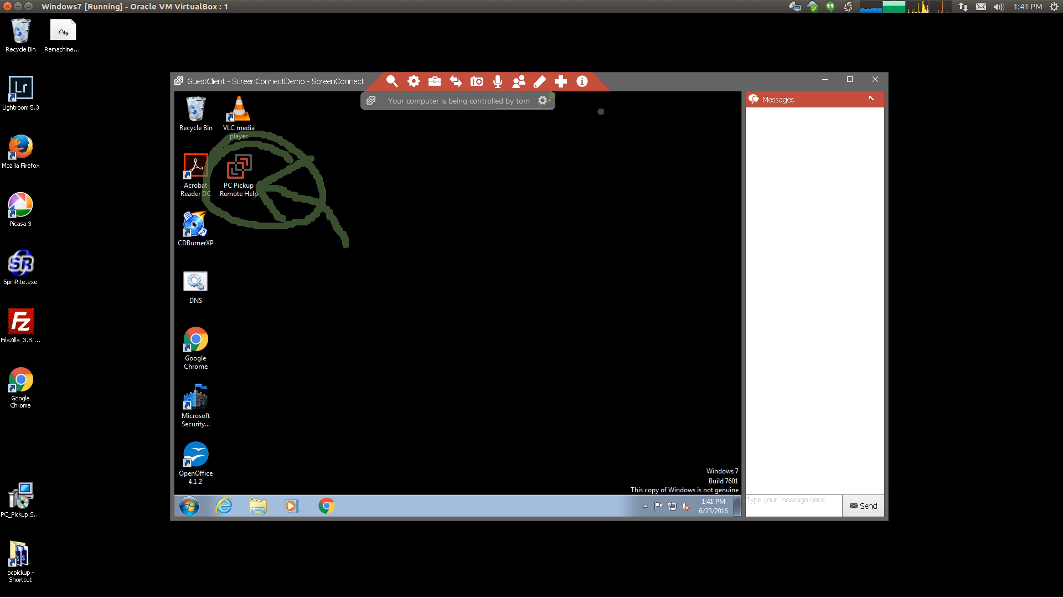
click(539, 82)
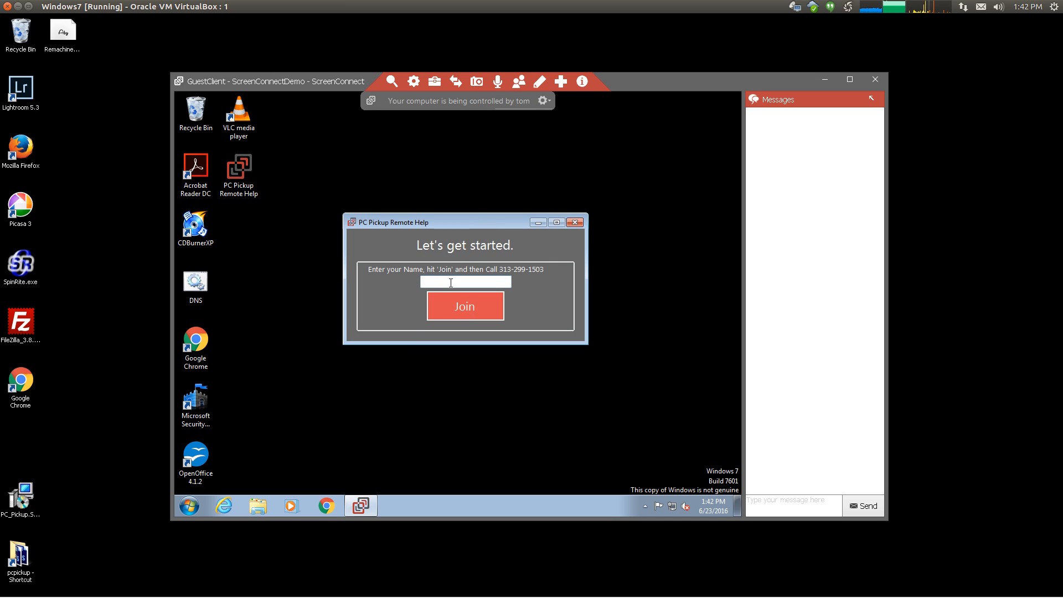
click(575, 221)
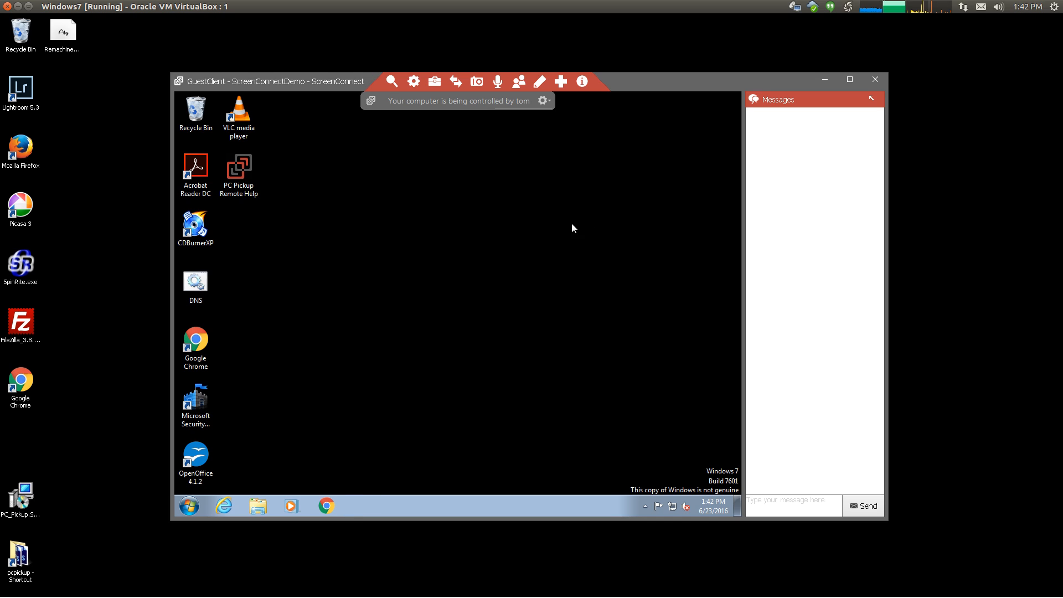
mouse_move(516, 298)
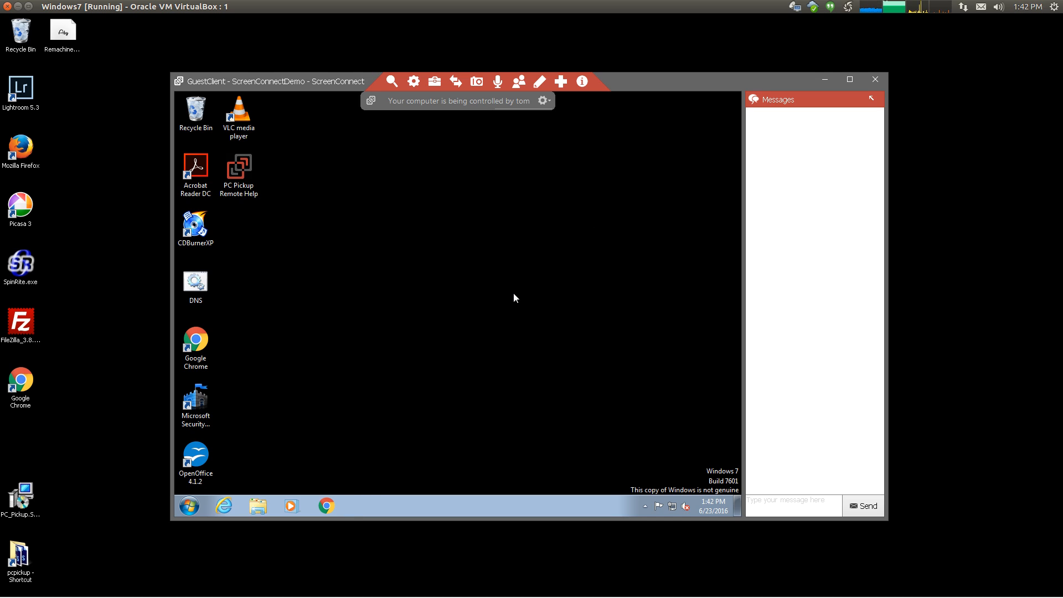
mouse_move(630, 64)
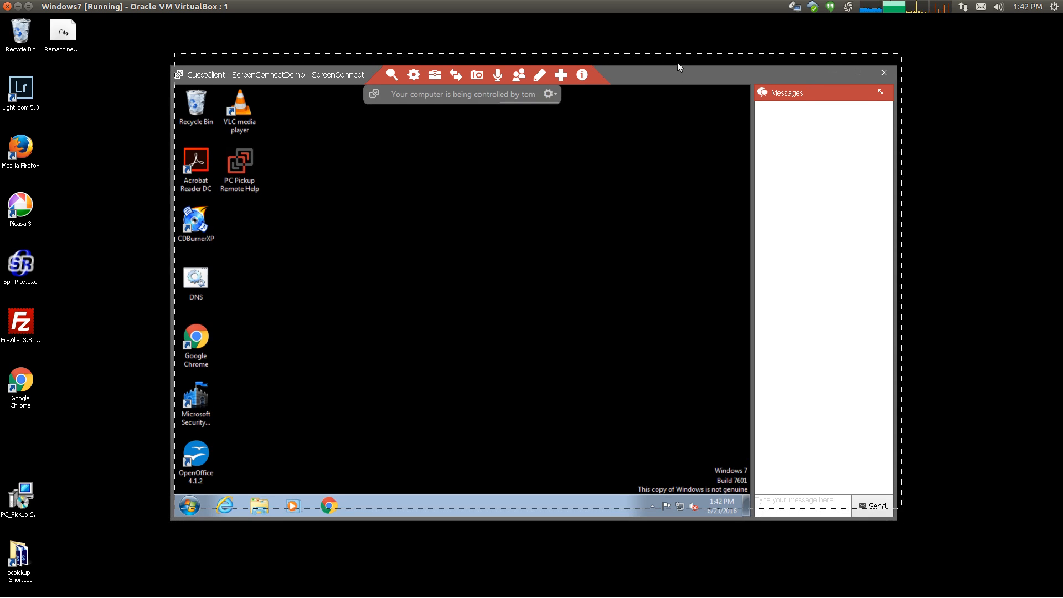
Zoom the remote desktop to 200% from the View panel, then return it to 100%
click(397, 75)
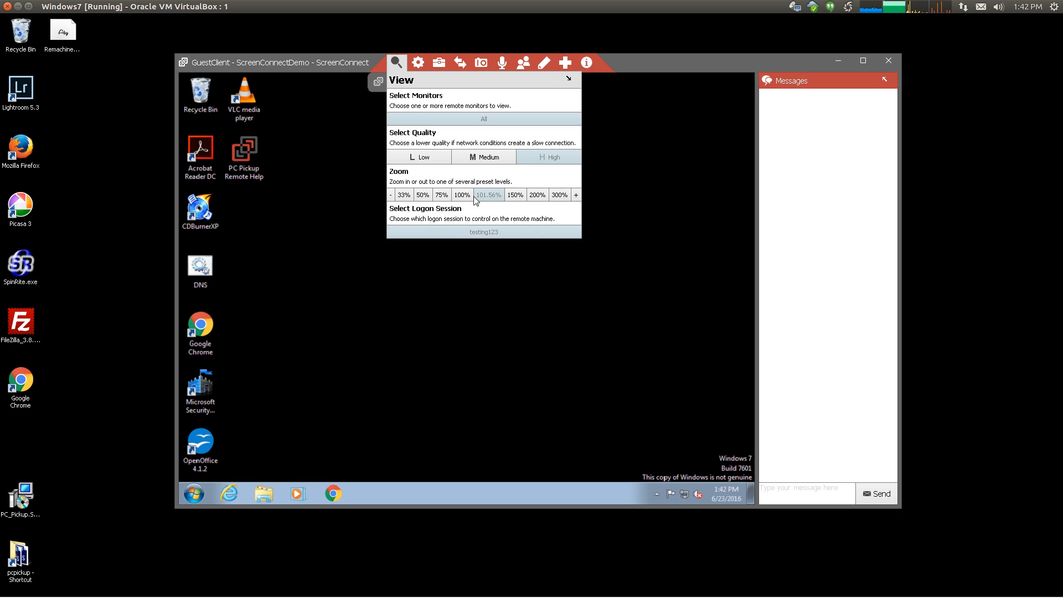
click(524, 194)
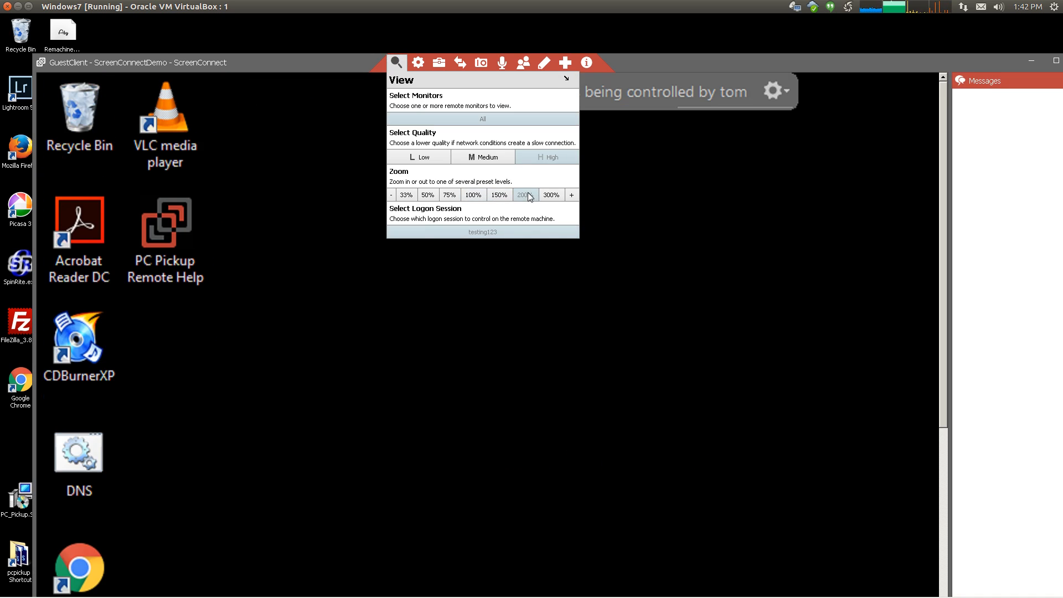
click(450, 194)
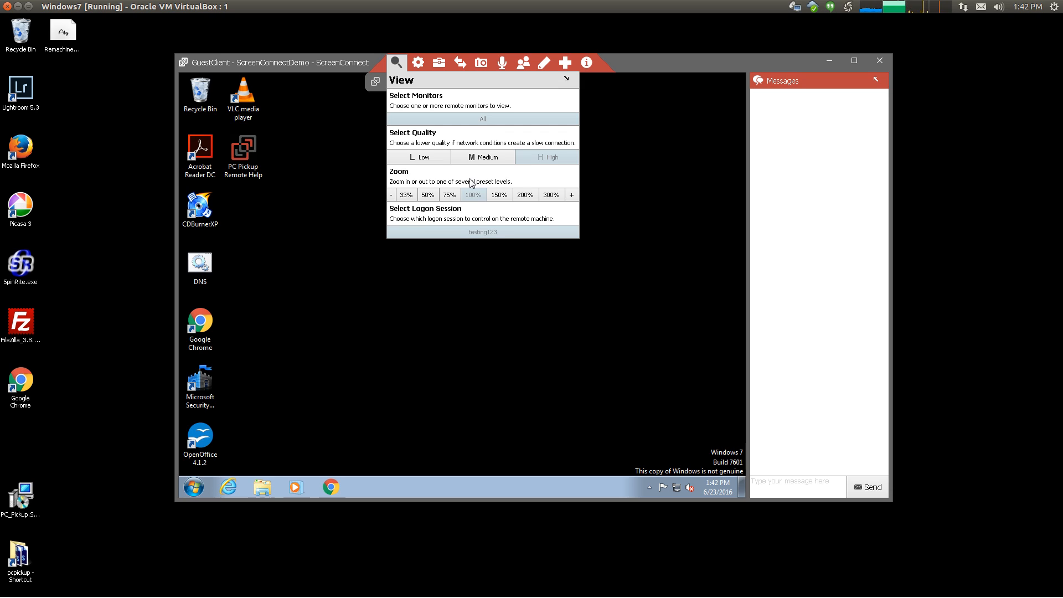
mouse_move(678, 432)
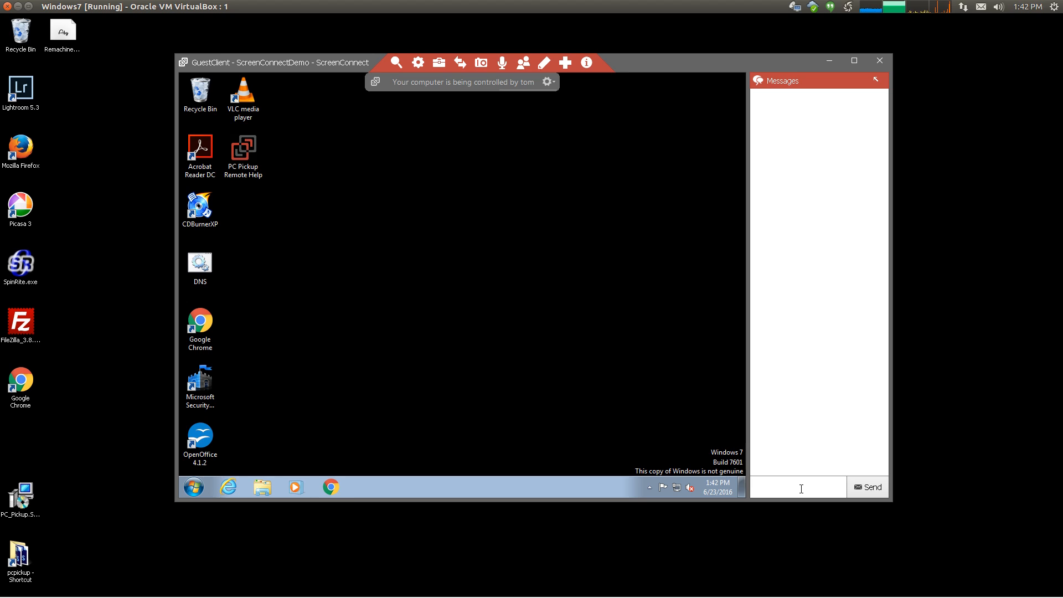
Reposition the guest's chat window and send the reply 'tyersydy' under tom's 'the chat is good'
text(th)
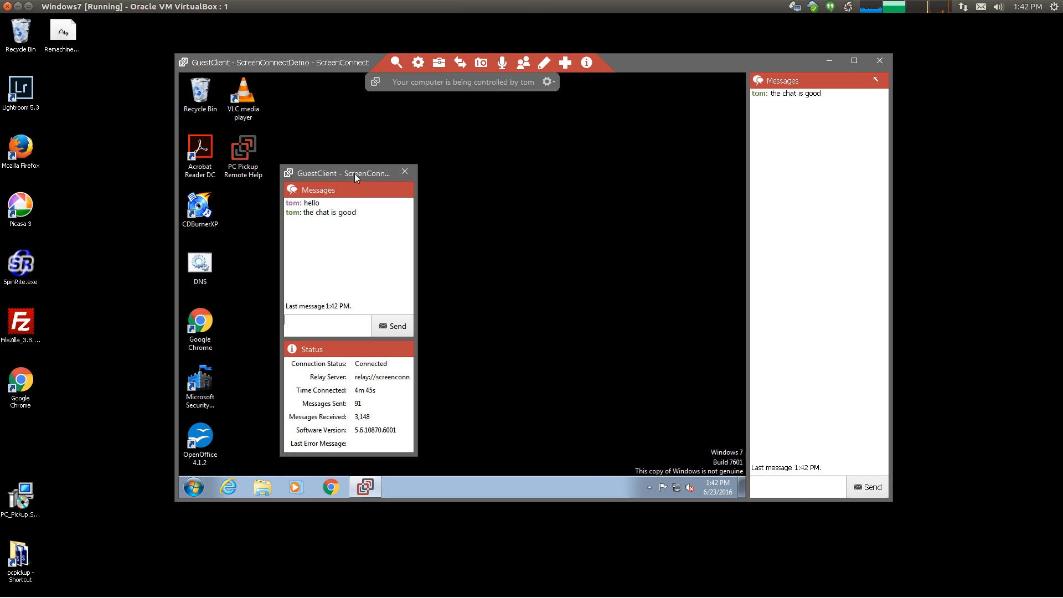
drag(367, 173, 490, 164)
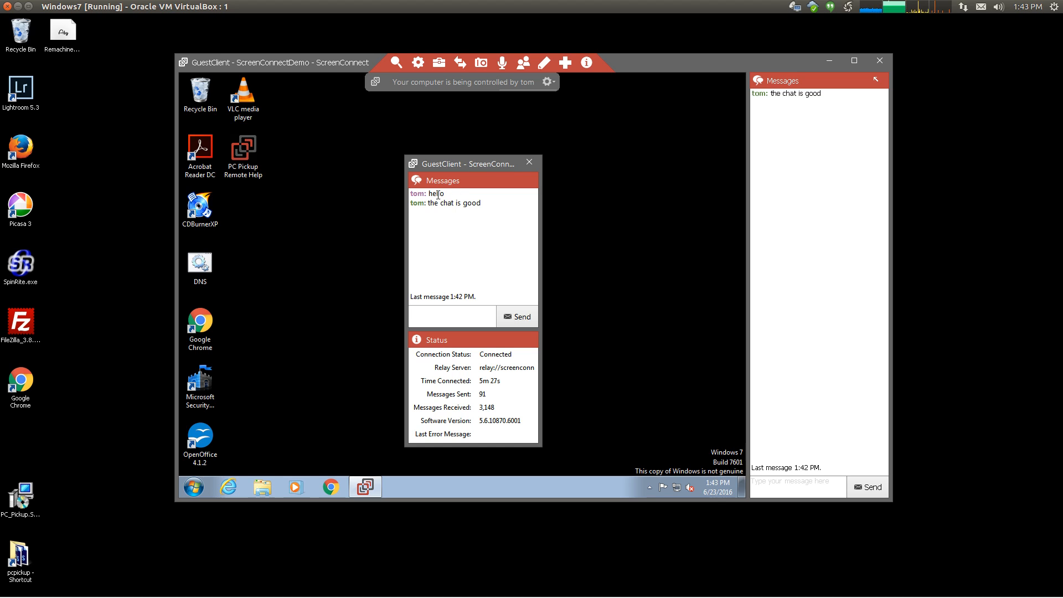
drag(467, 164, 464, 143)
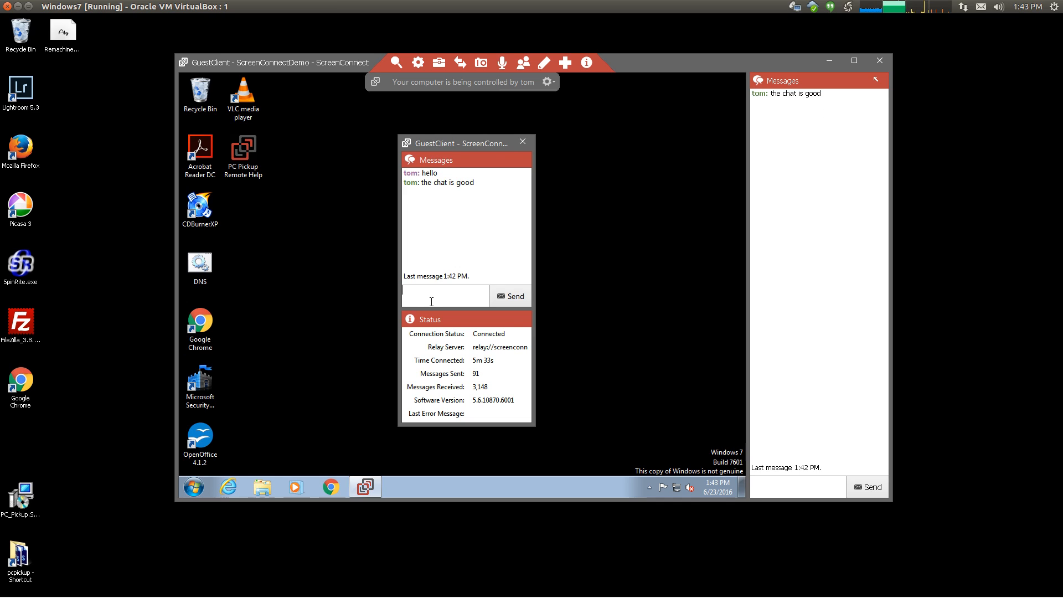
text(tyersydy)
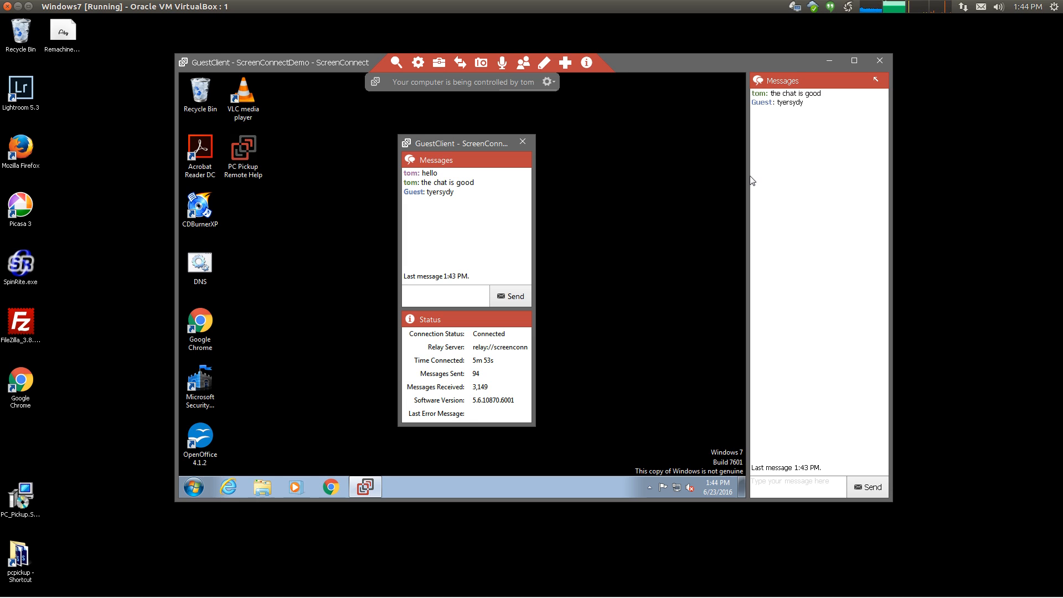
click(522, 142)
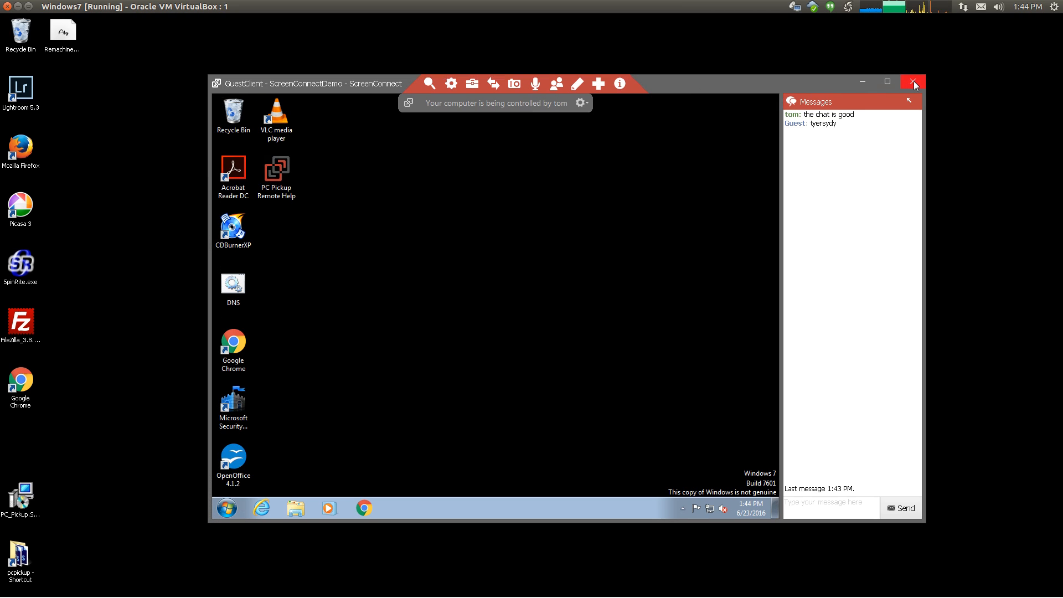
Close the Windows host window choosing Leave the Session Open rather than ending it
click(913, 82)
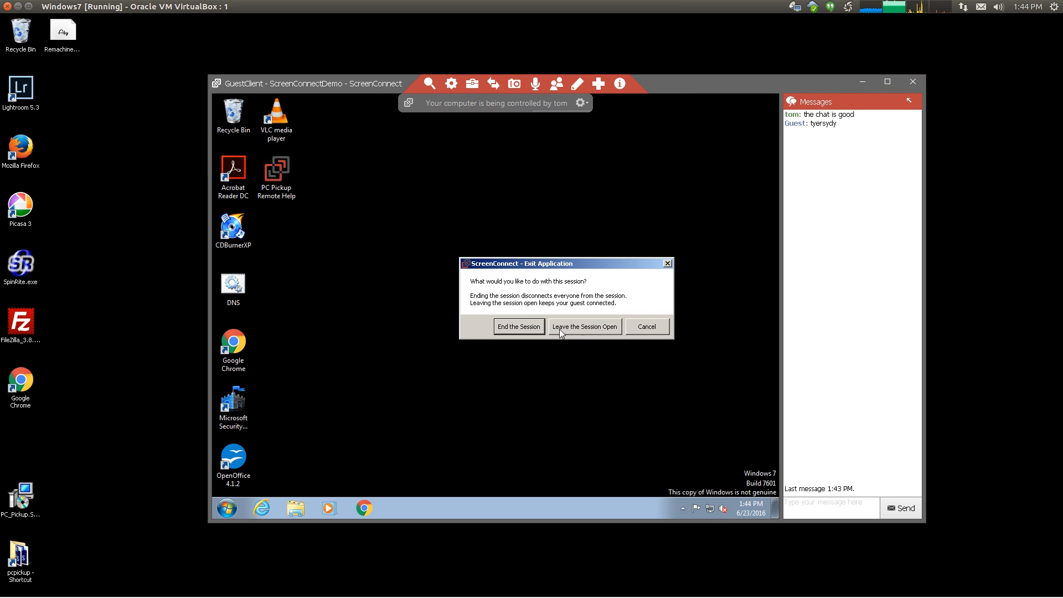
mouse_move(518, 332)
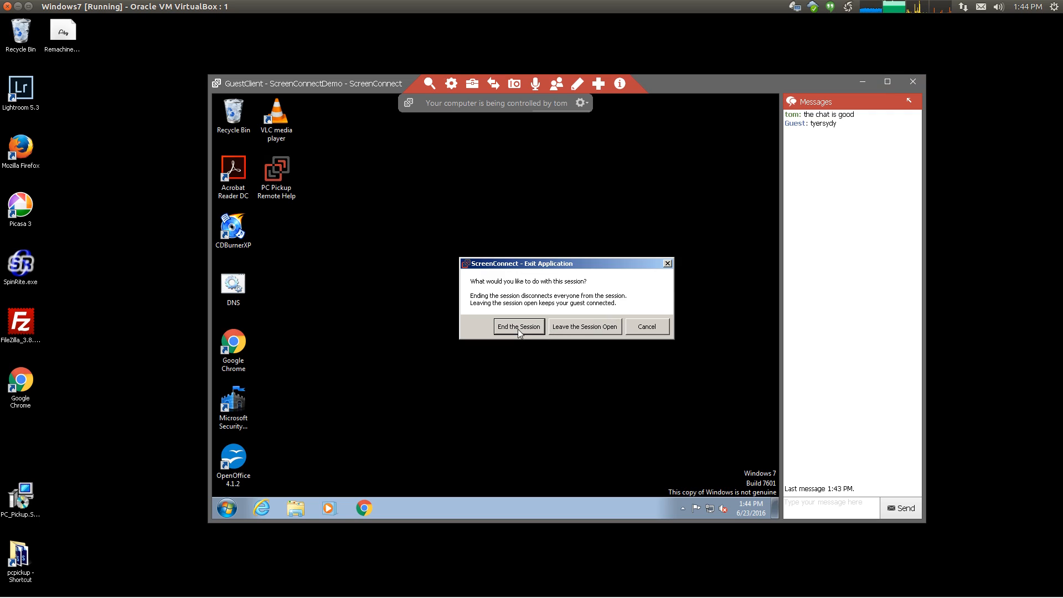
mouse_move(604, 333)
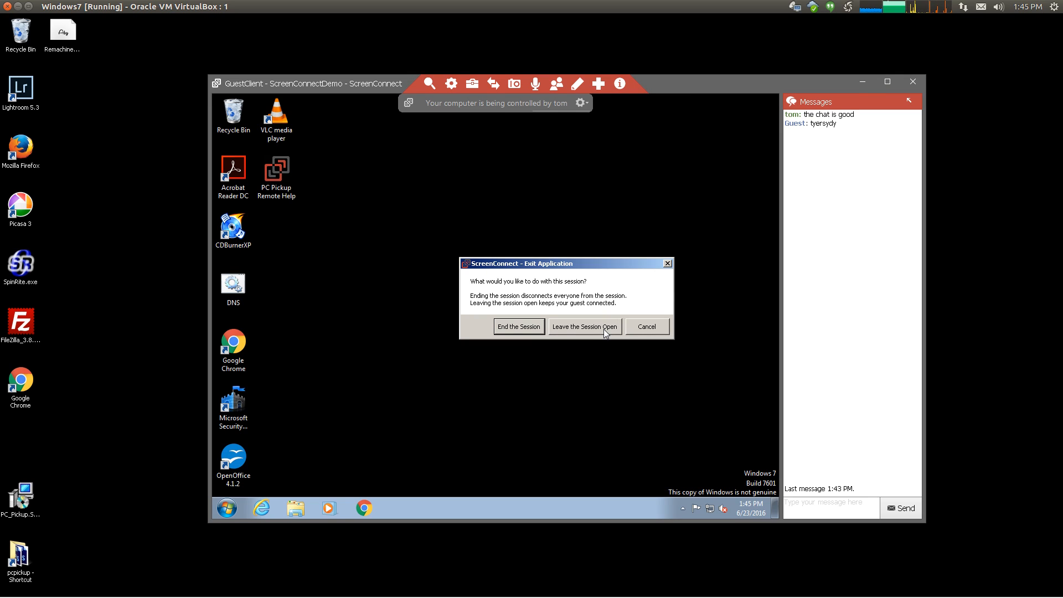
mouse_move(599, 331)
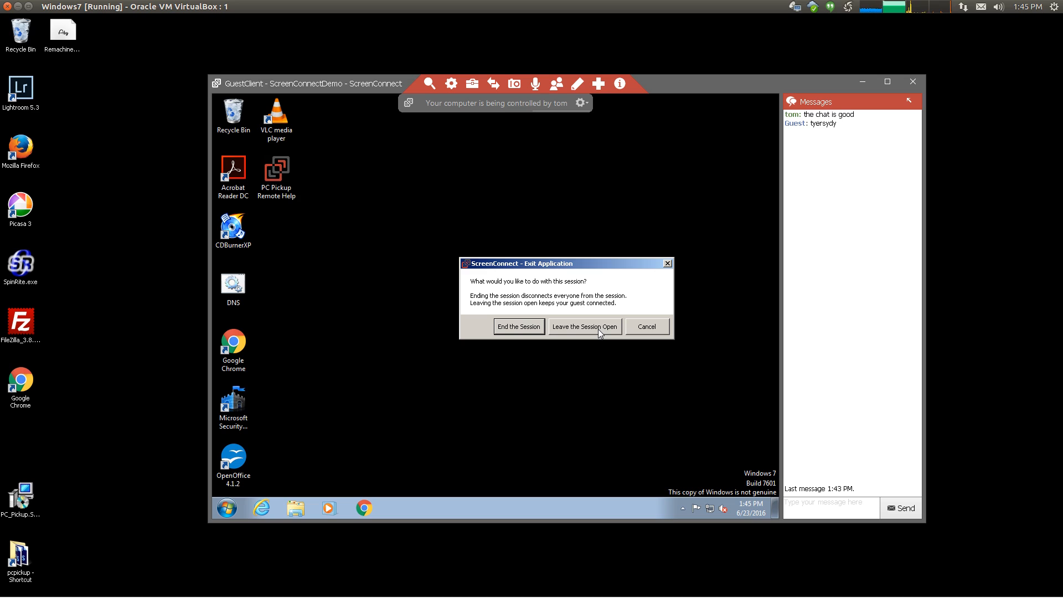
click(518, 326)
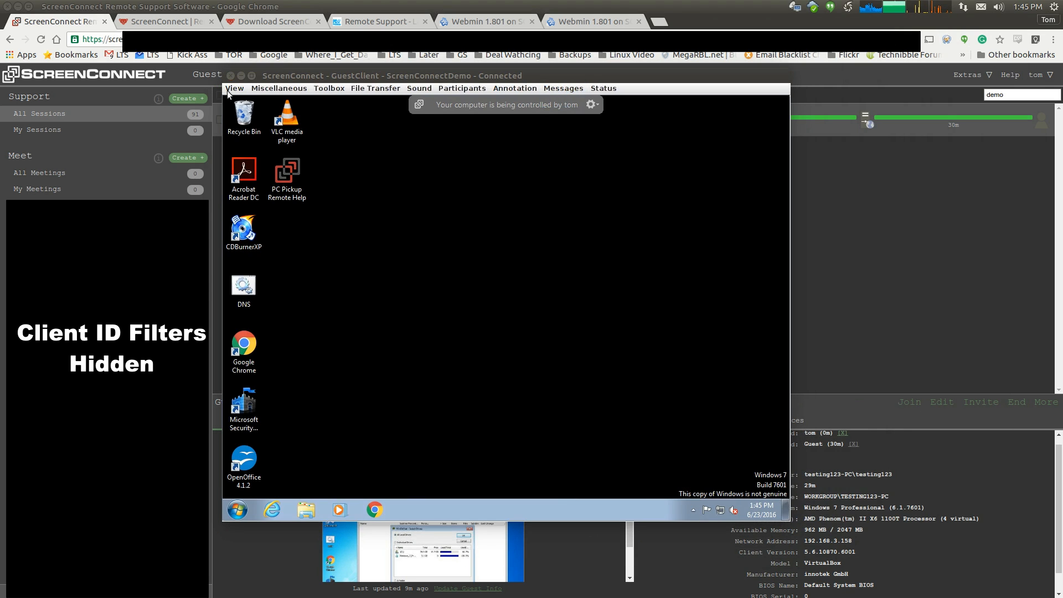
Browse the Linux client's toolbox programs and file transfer options
click(562, 88)
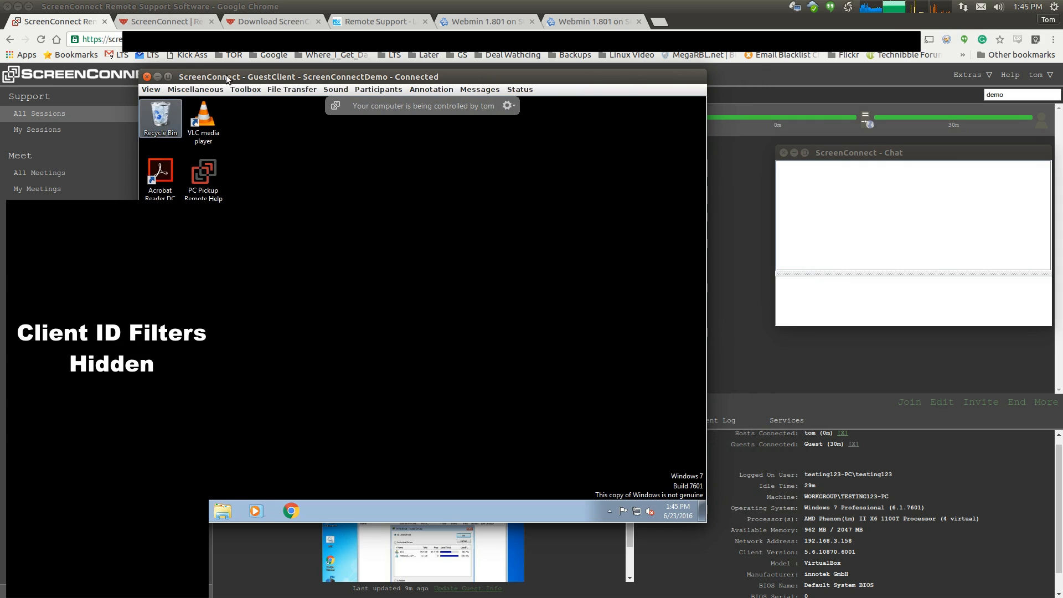
click(244, 88)
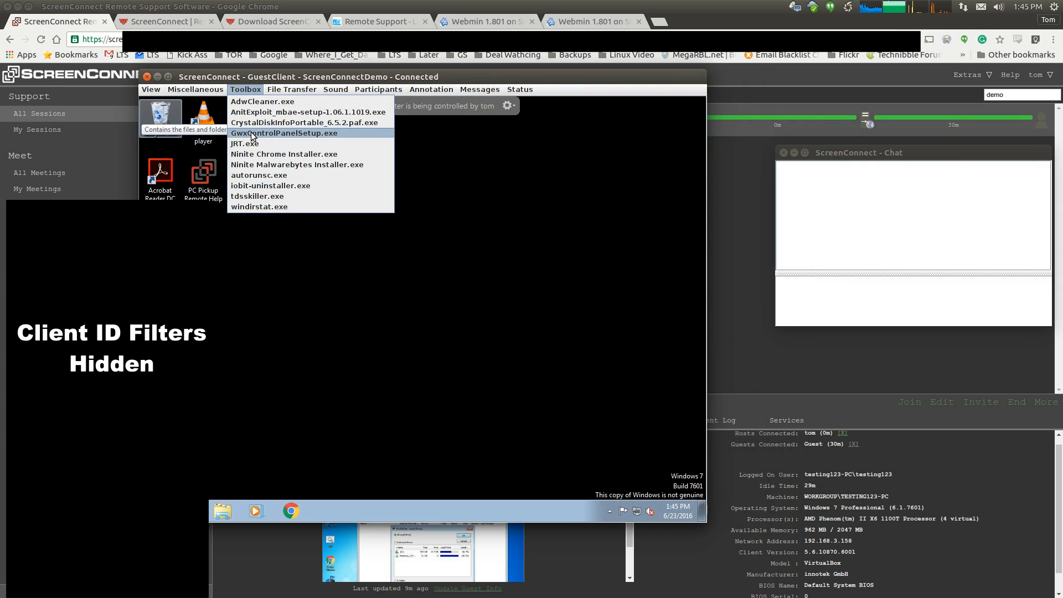
mouse_move(273, 101)
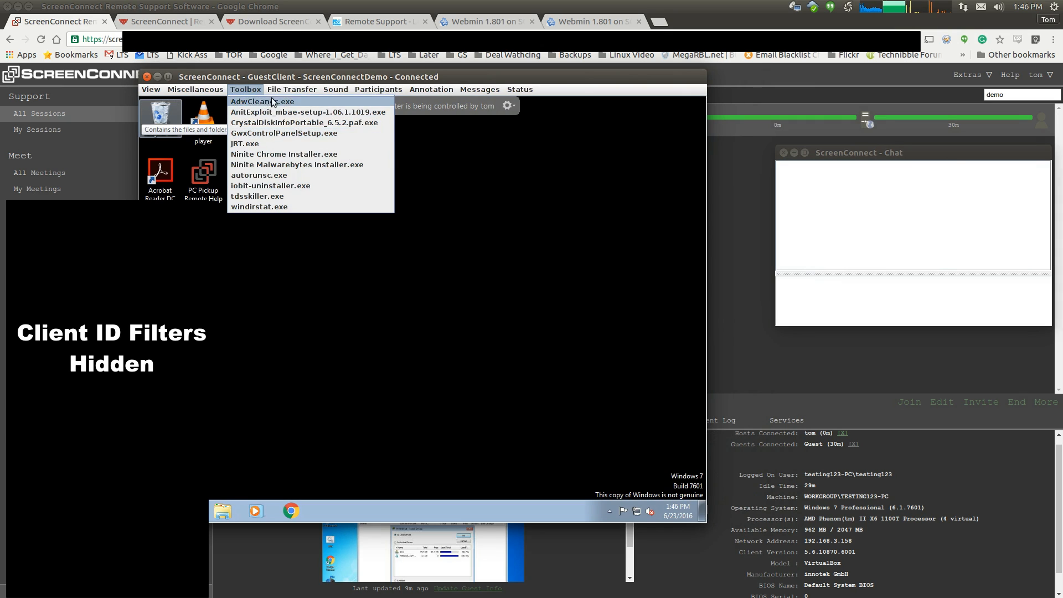
click(292, 89)
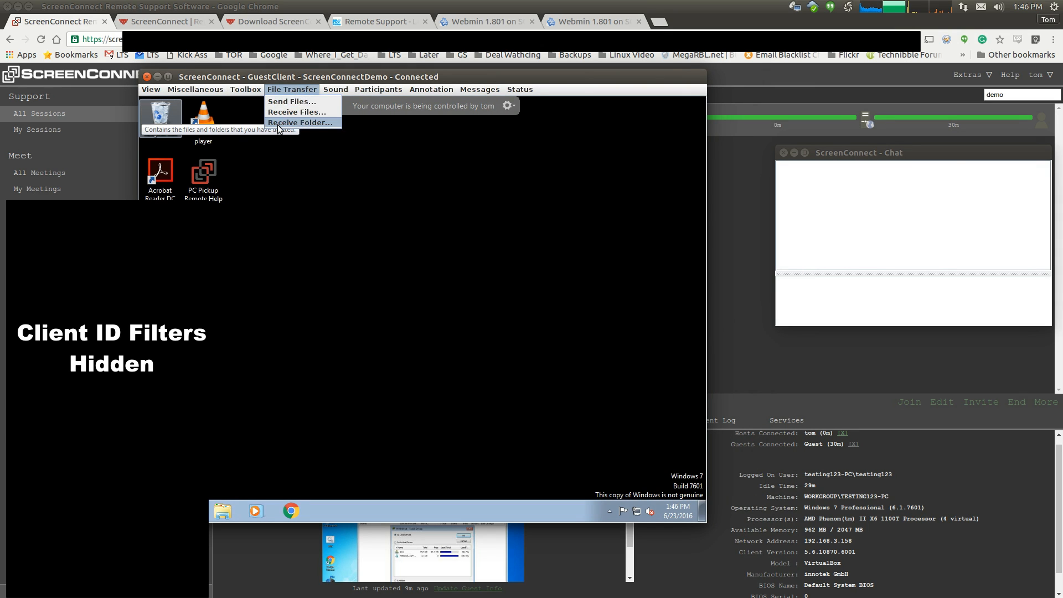
Review the Linux client's sound modes, viewing options and available guest monitors
click(335, 88)
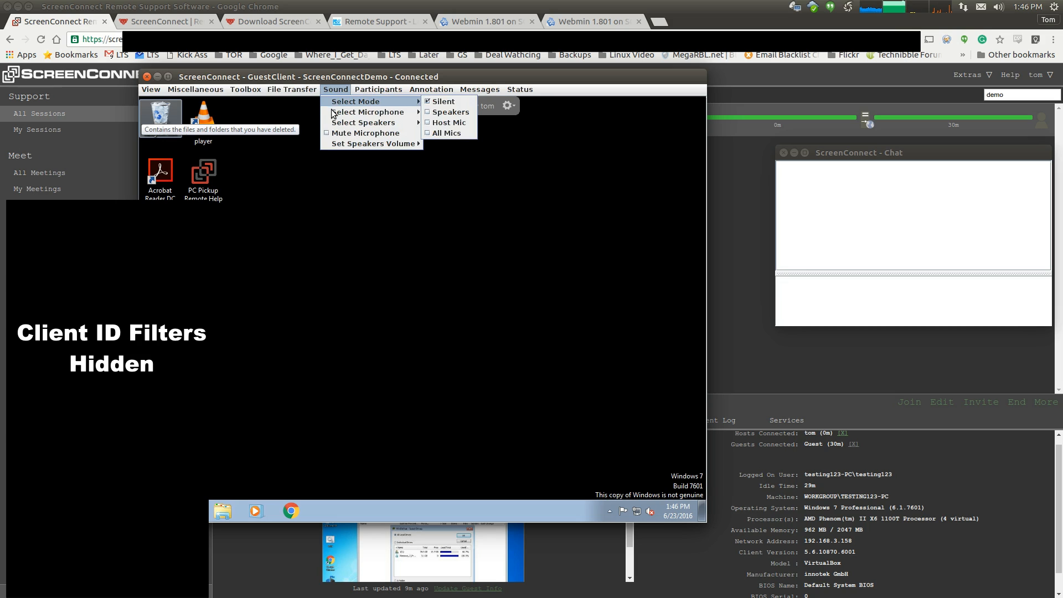
click(151, 89)
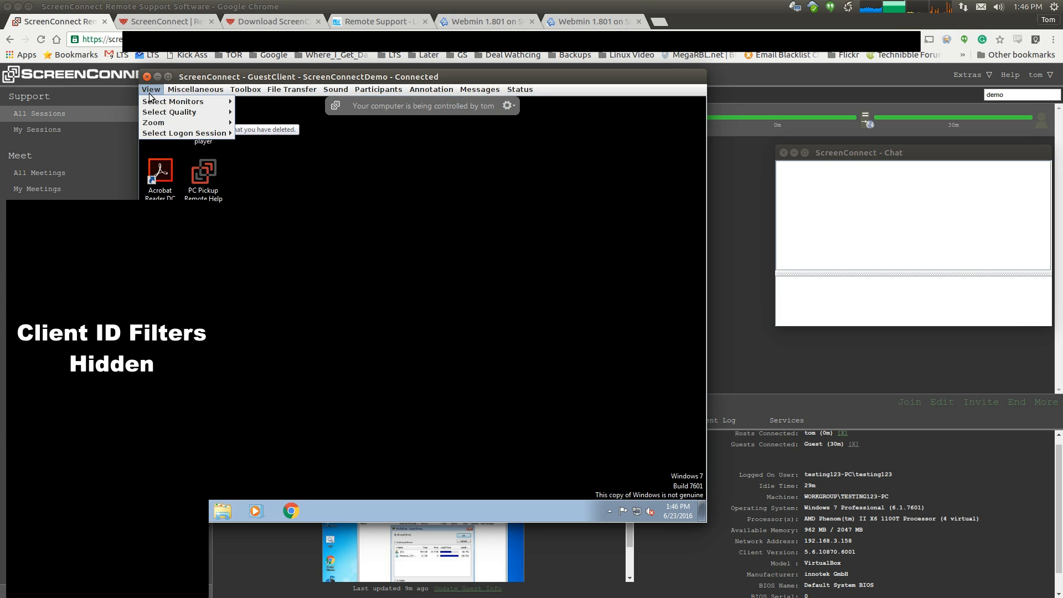
mouse_move(173, 101)
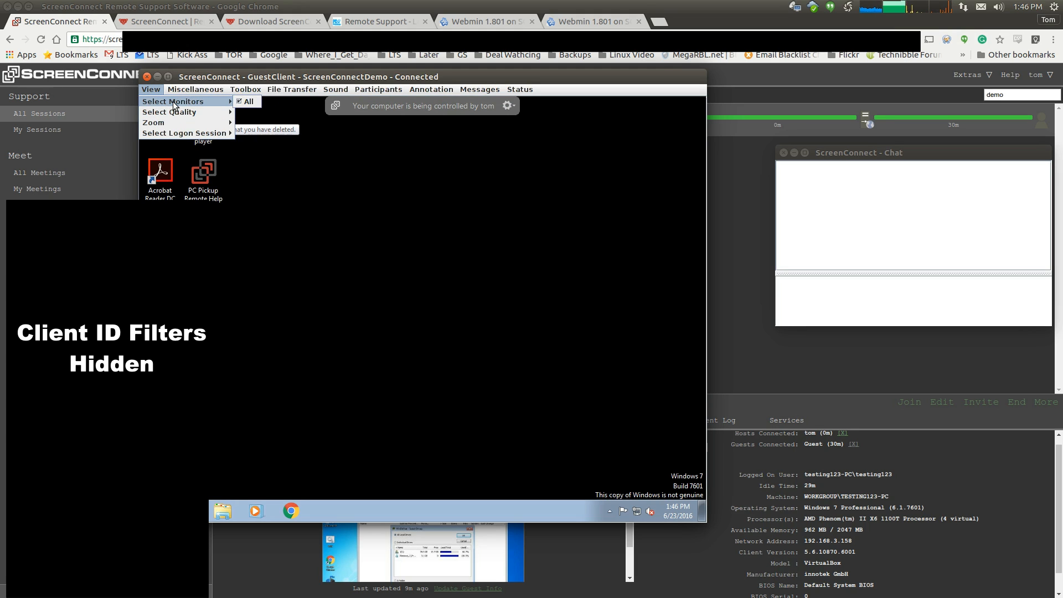
click(195, 89)
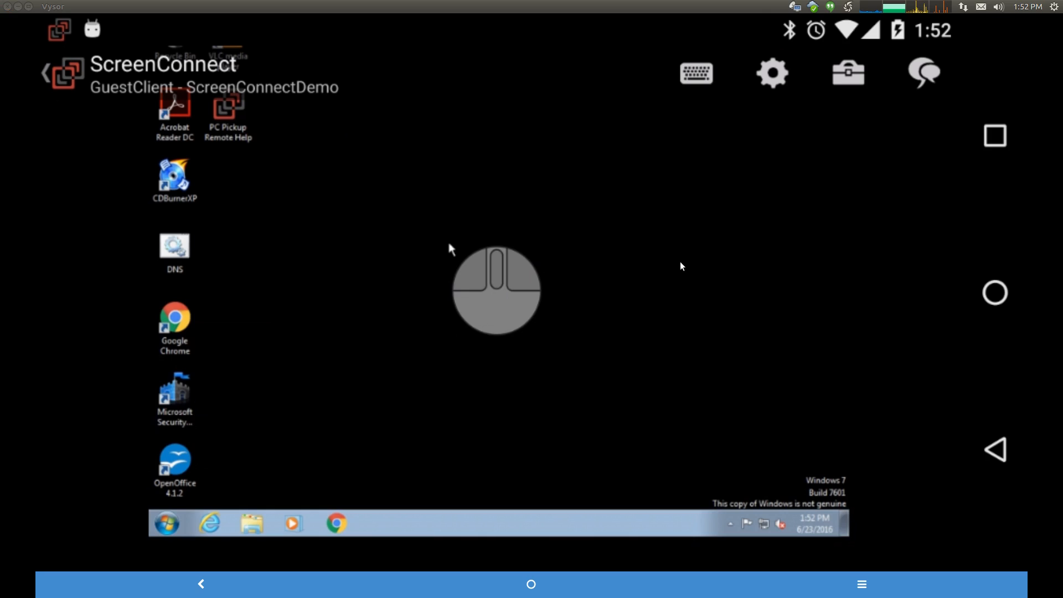
mouse_move(673, 266)
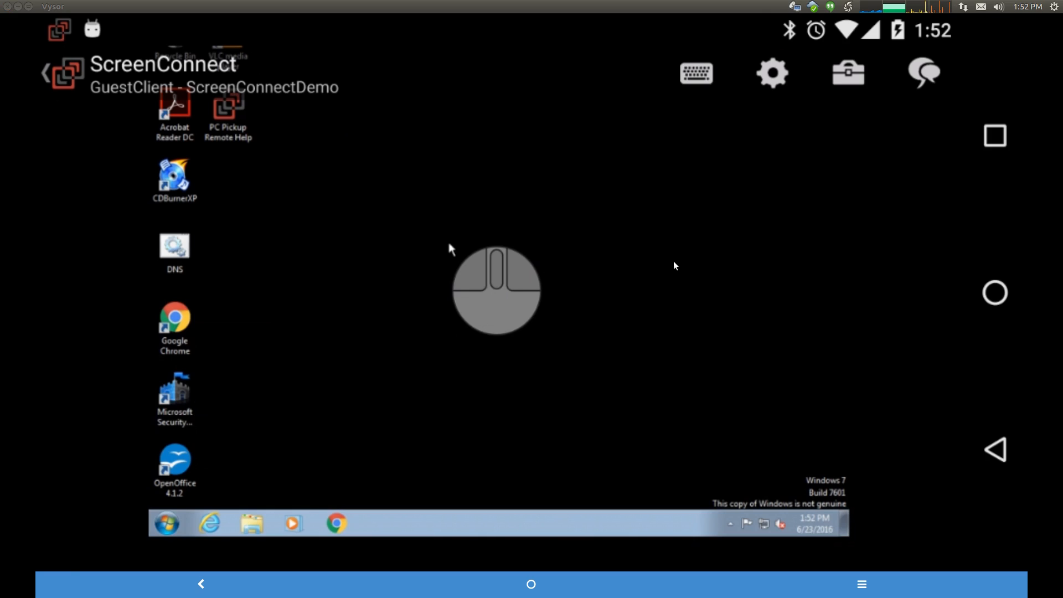
mouse_move(675, 230)
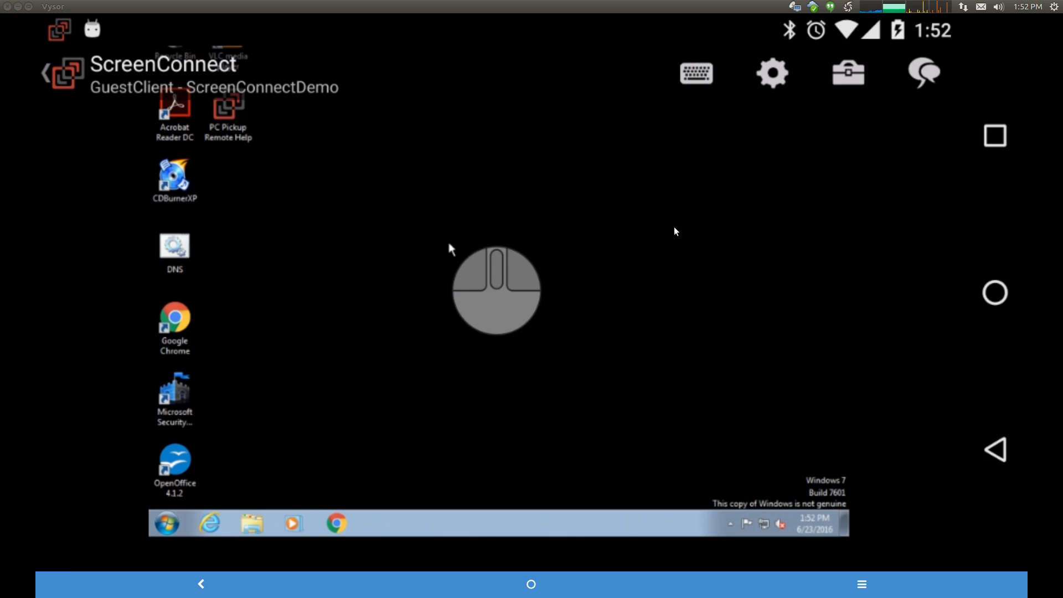
Run tdsskiller.exe on the guest from the Android toolbox and answer Yes to the UAC prompt
click(848, 73)
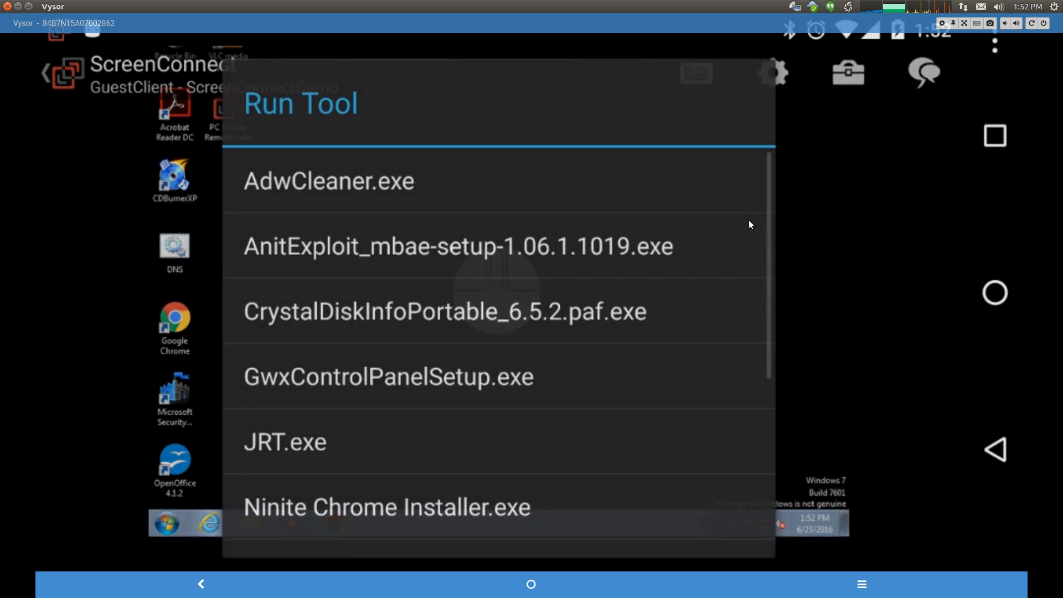
scroll(down, 3)
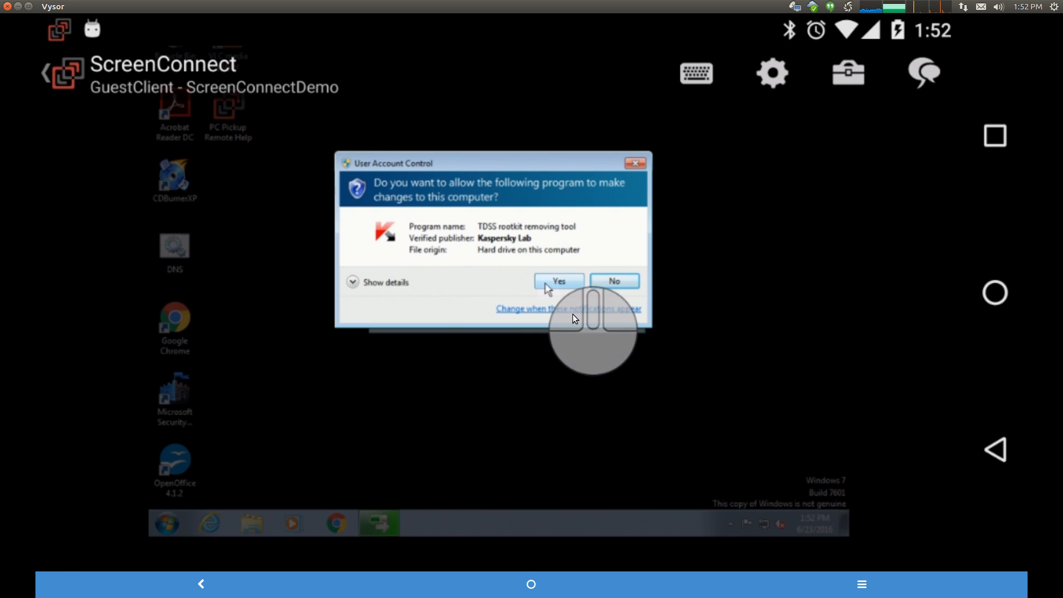
click(558, 282)
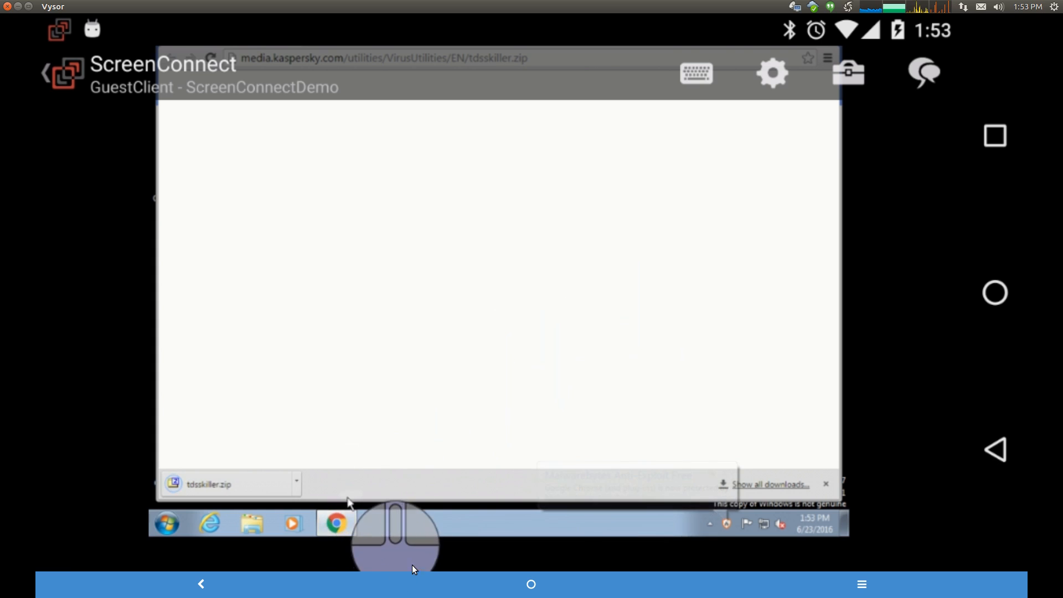
Close the guest's Chrome window via its taskbar button's Close window command
right_click(336, 523)
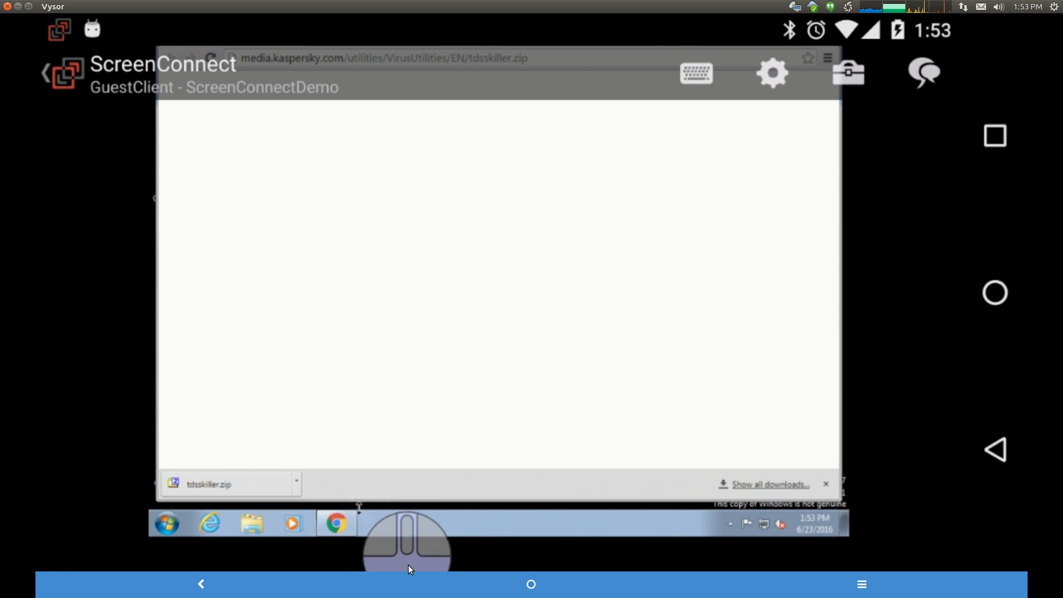
mouse_move(354, 524)
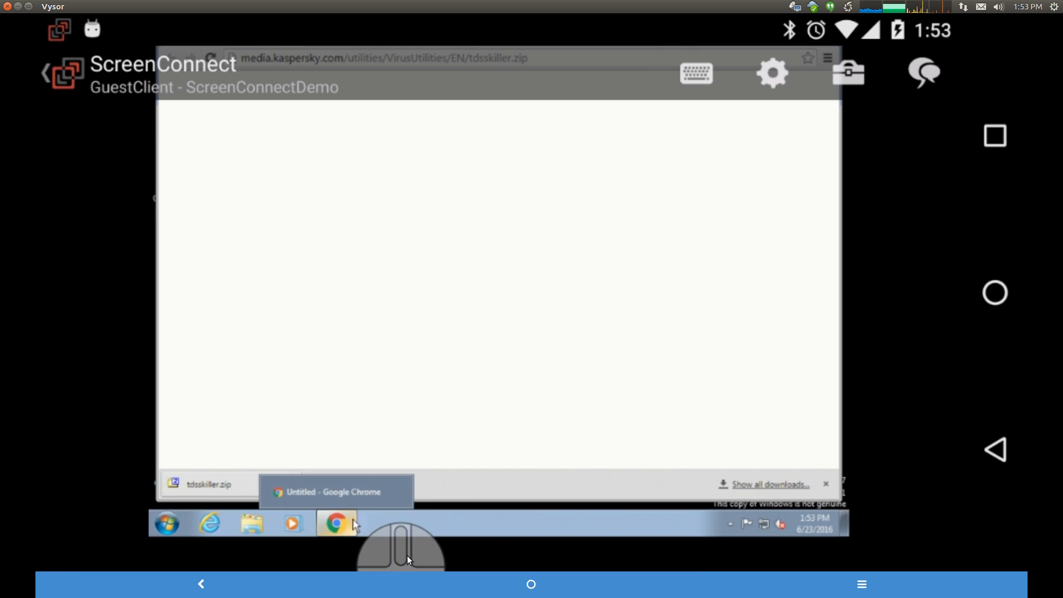
right_click(335, 524)
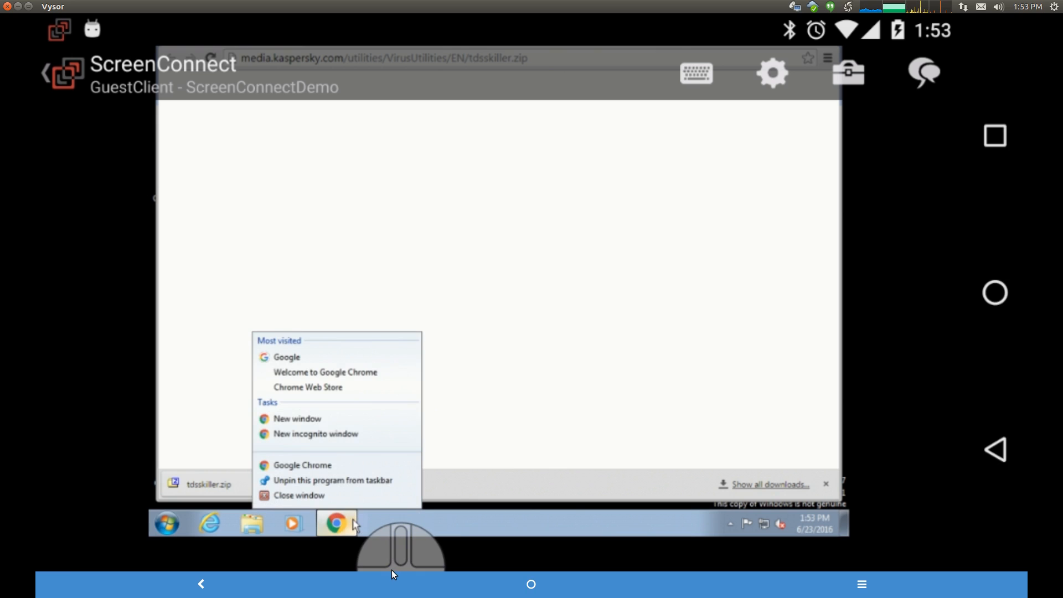
mouse_move(346, 506)
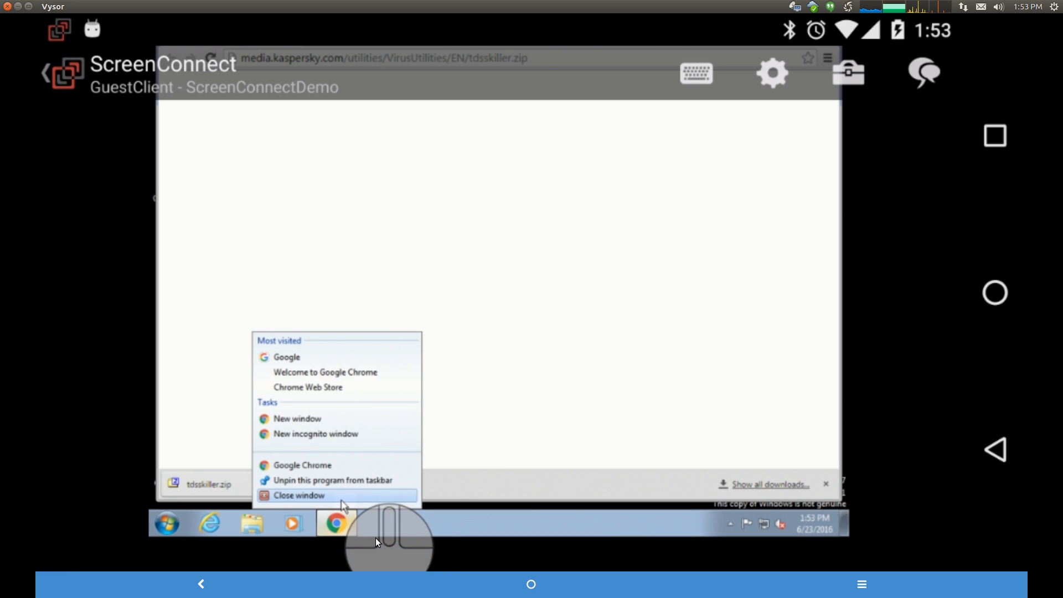
click(299, 495)
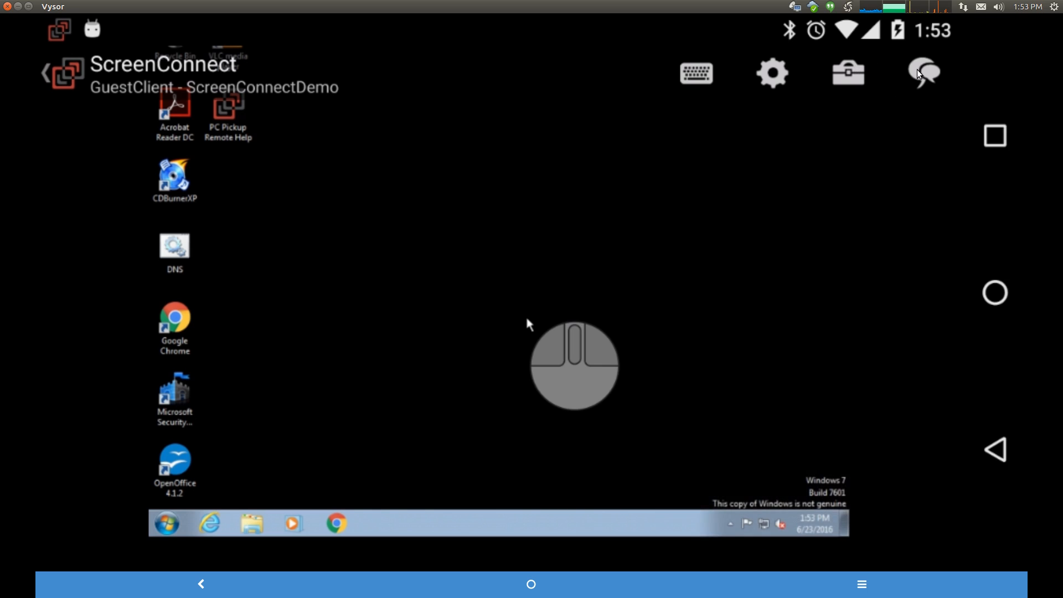
click(923, 72)
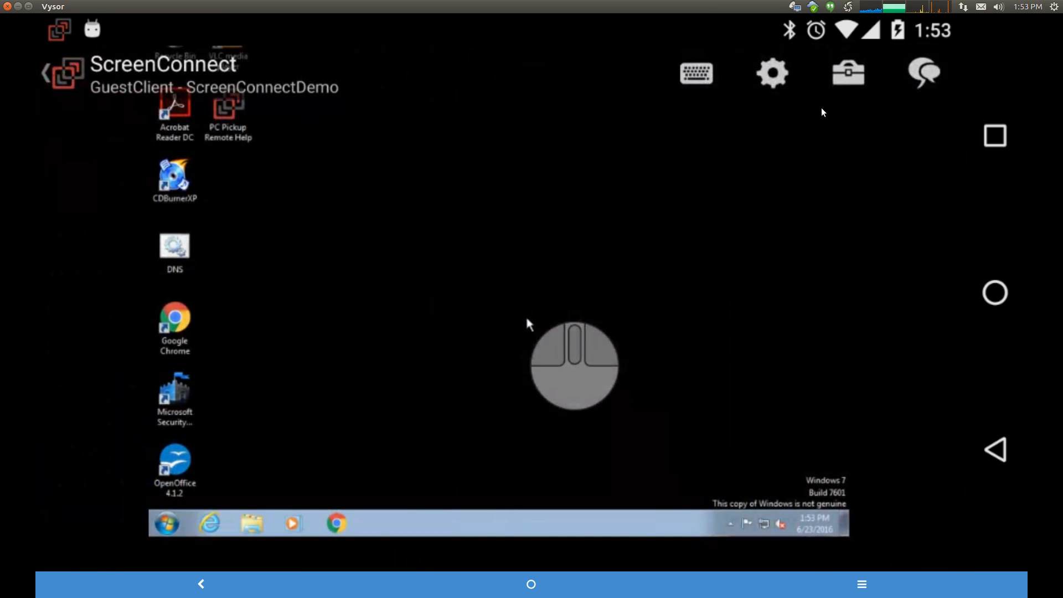
mouse_move(816, 109)
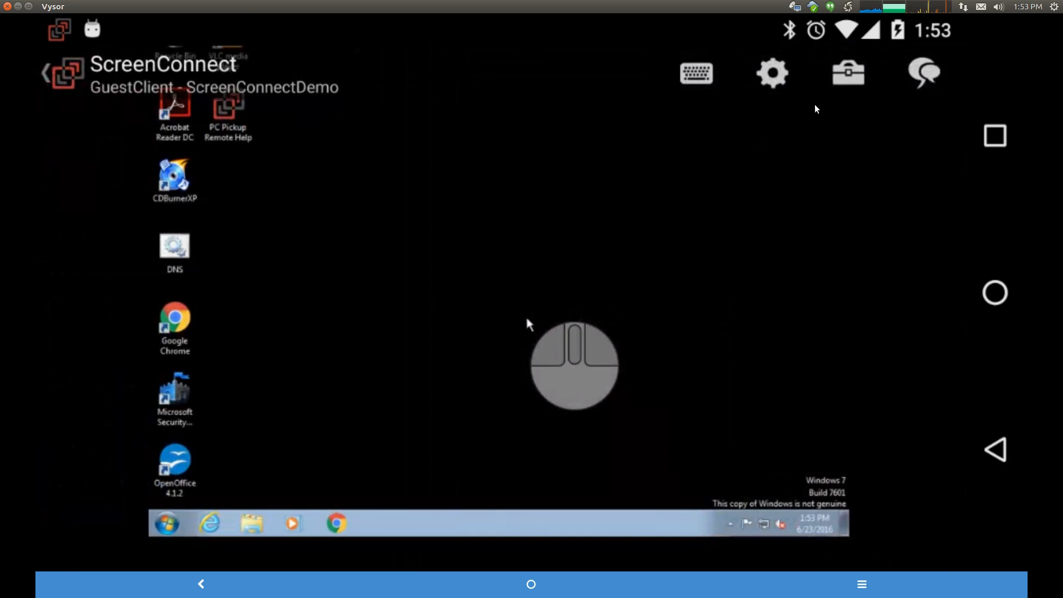
mouse_move(779, 88)
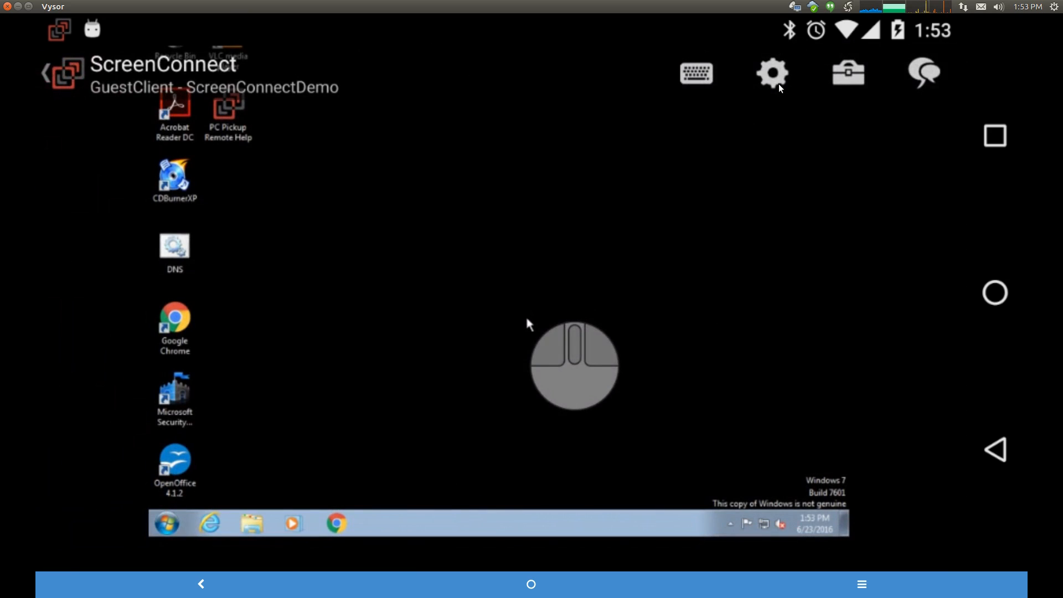